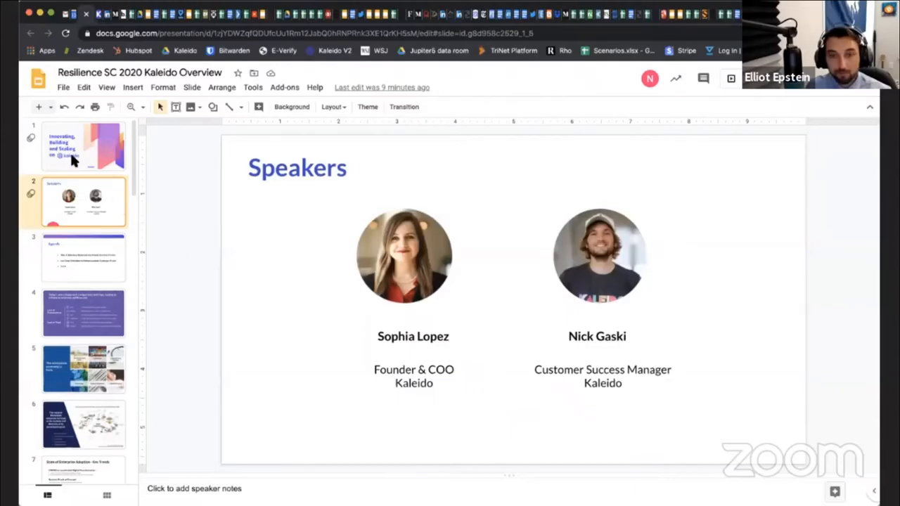
mouse_move(83, 254)
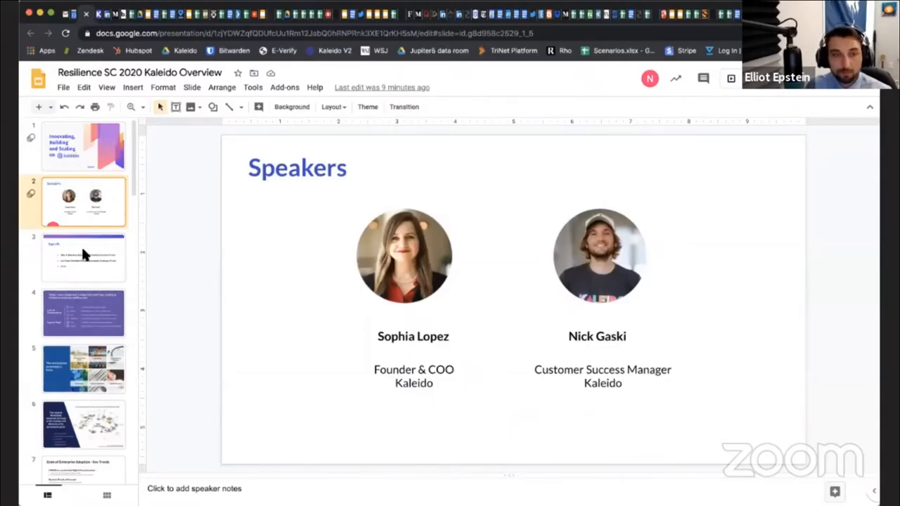
Show the Agenda slide listing the Kaleido overview, live demo and Q & A.
click(85, 256)
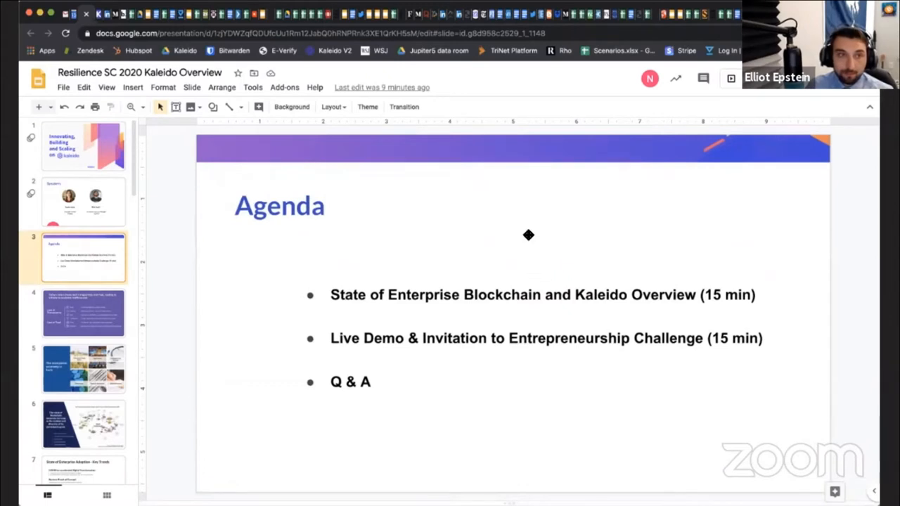
mouse_move(598, 76)
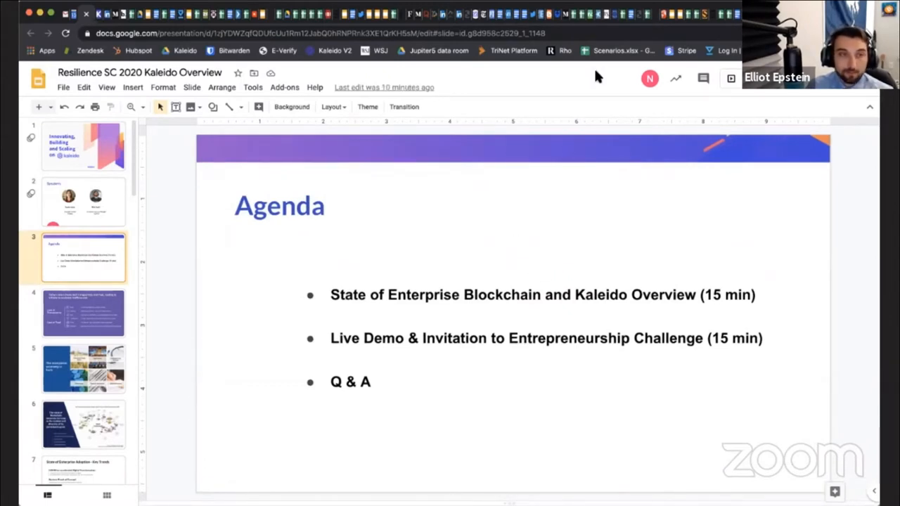
mouse_move(503, 161)
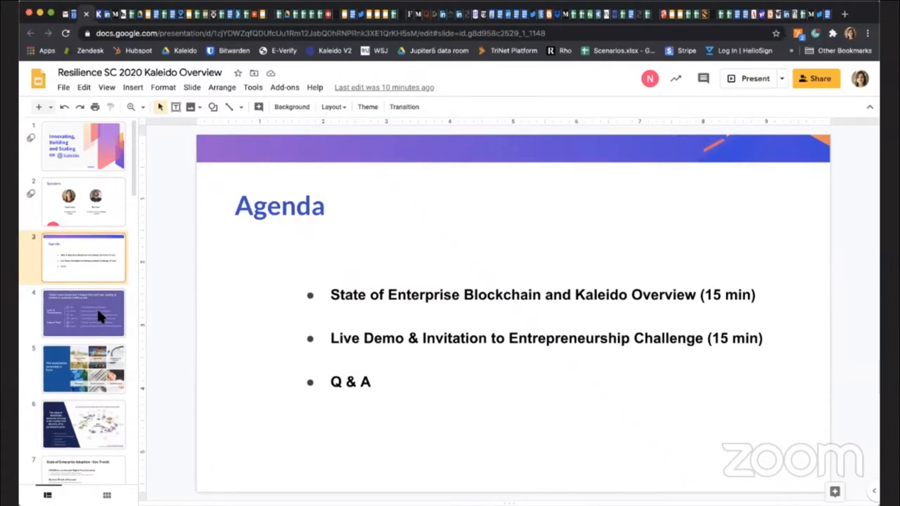
Advance through the value-chain trust slide to 'The ecosystem economy is here' slide.
click(84, 312)
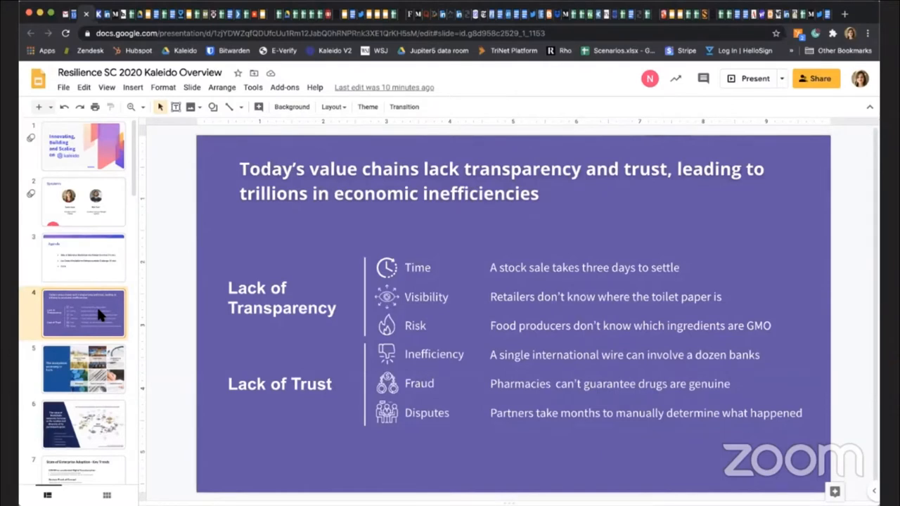
mouse_move(799, 15)
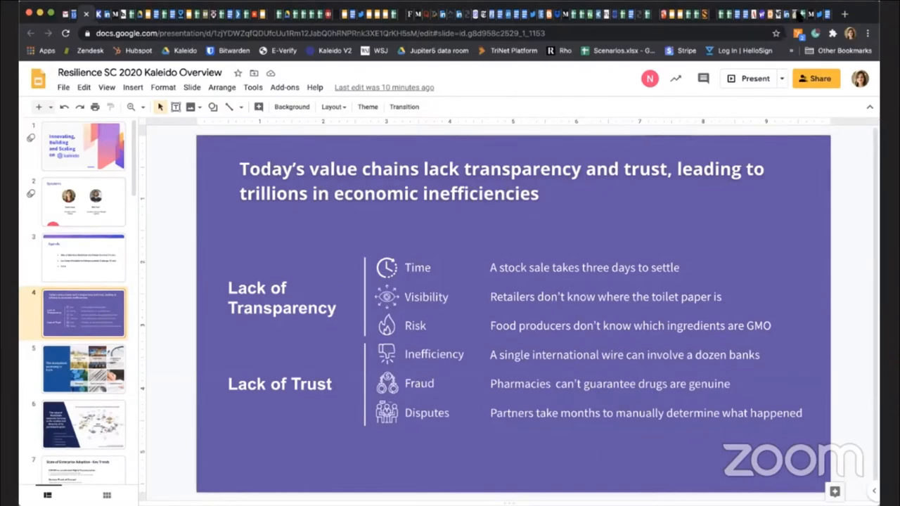
mouse_move(492, 325)
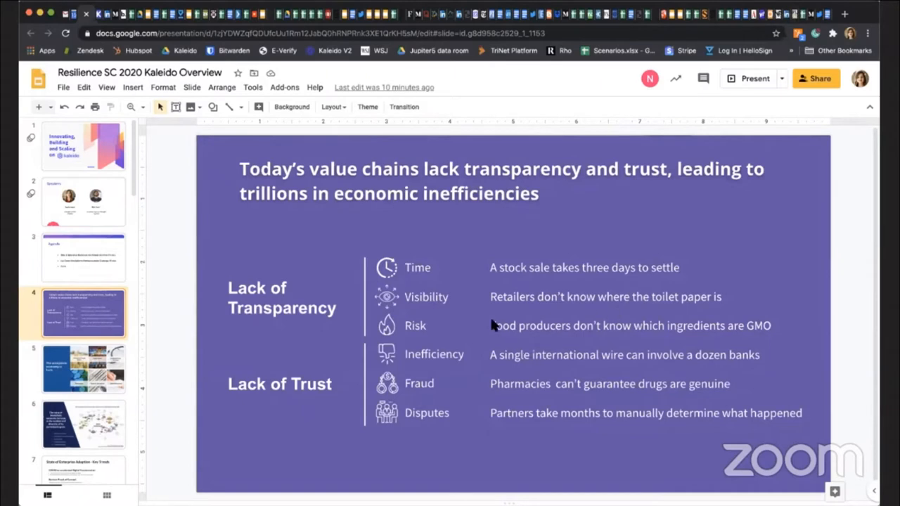
mouse_move(537, 343)
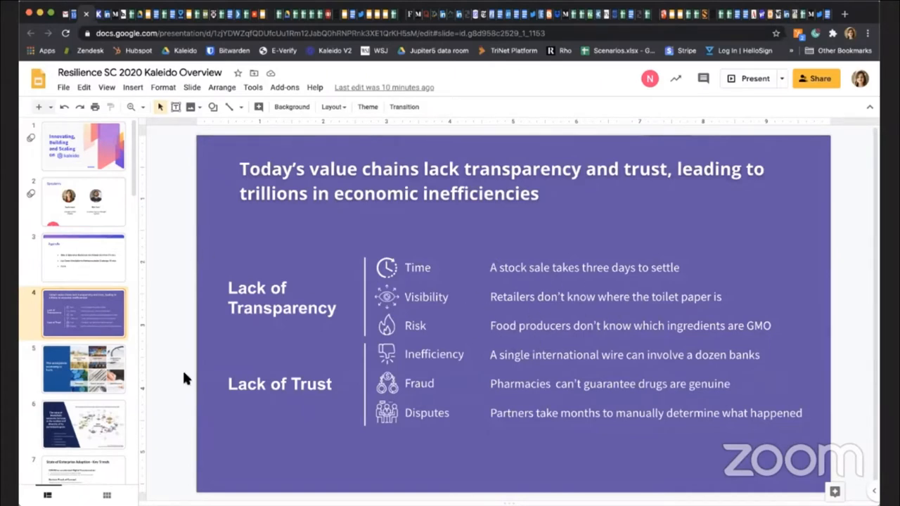
mouse_move(306, 431)
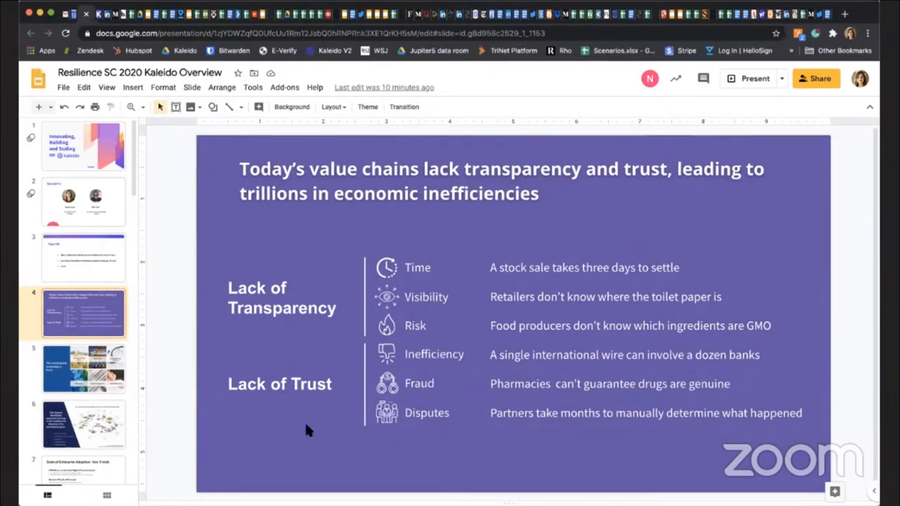
mouse_move(540, 316)
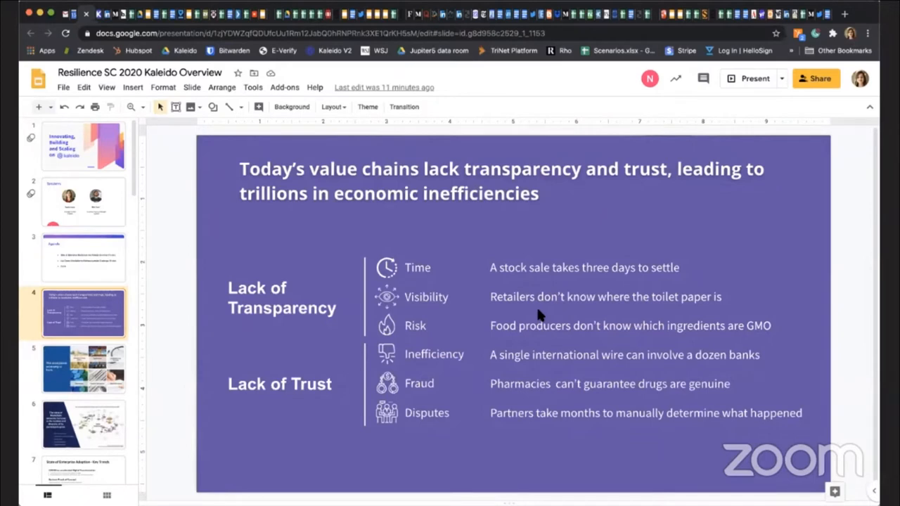
mouse_move(512, 343)
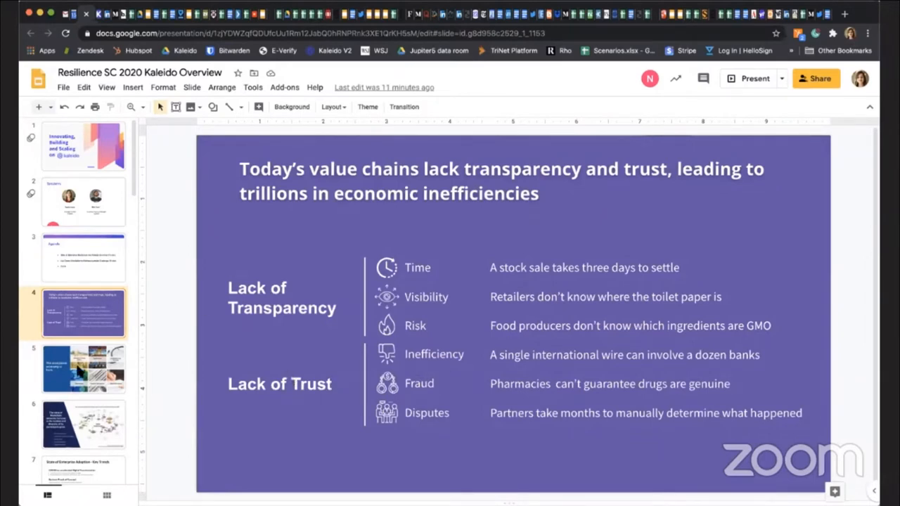
click(83, 368)
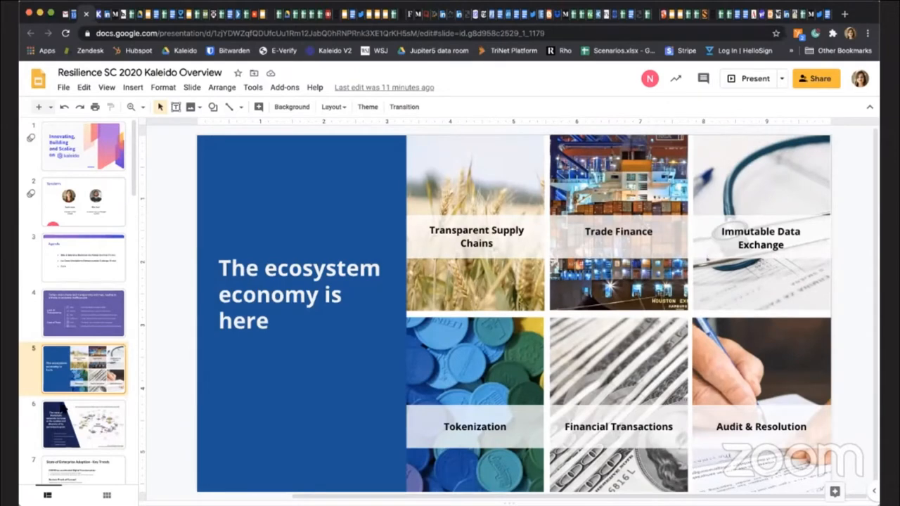
Advance to the 'State of Enterprise Adoption - Key Trends' slide.
click(83, 423)
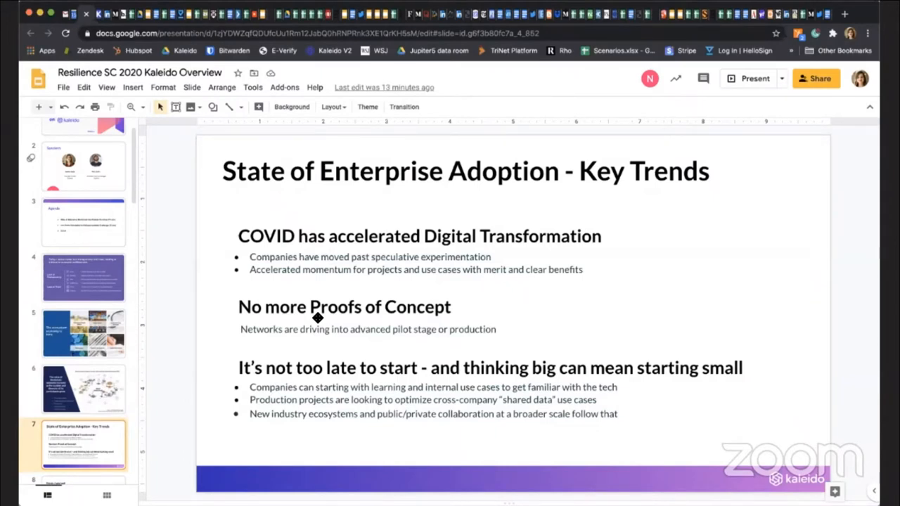
mouse_move(450, 363)
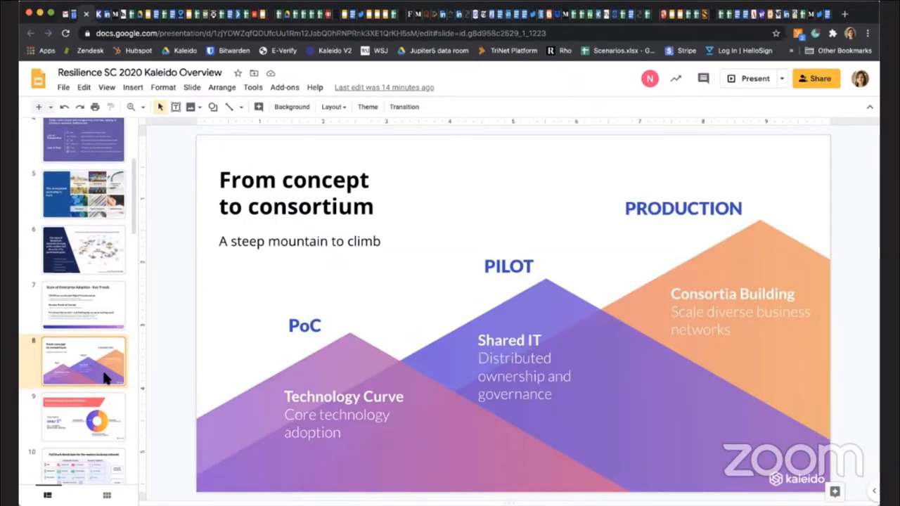
mouse_move(96, 422)
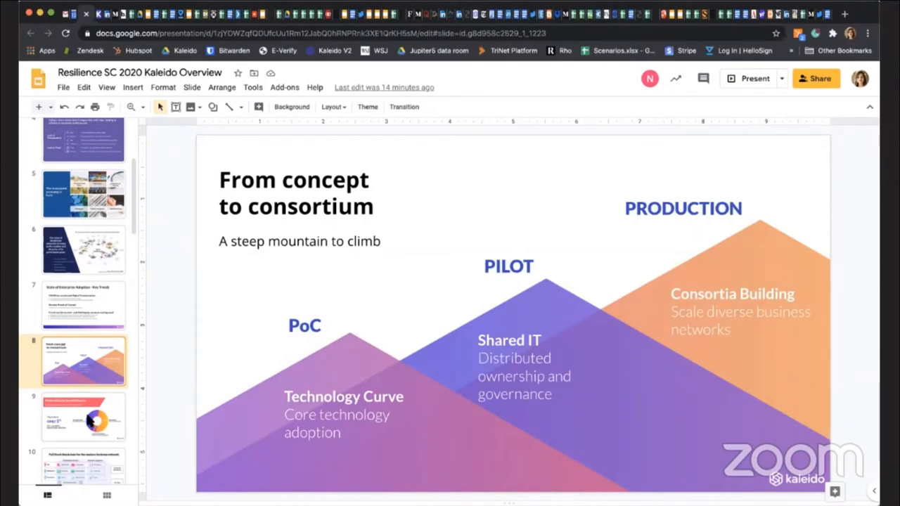
Advance through 'Modernizing business networks' to the 'Full Stack blockchain' slide.
click(83, 417)
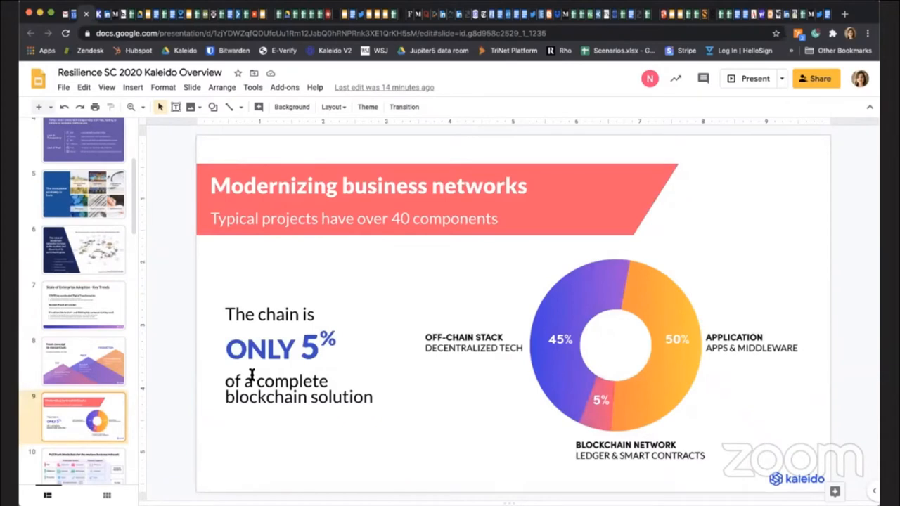
mouse_move(254, 377)
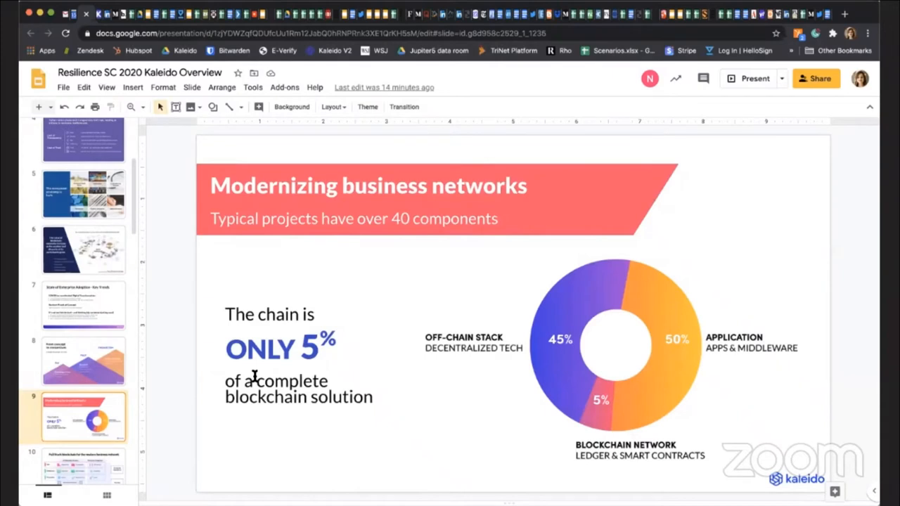
mouse_move(90, 477)
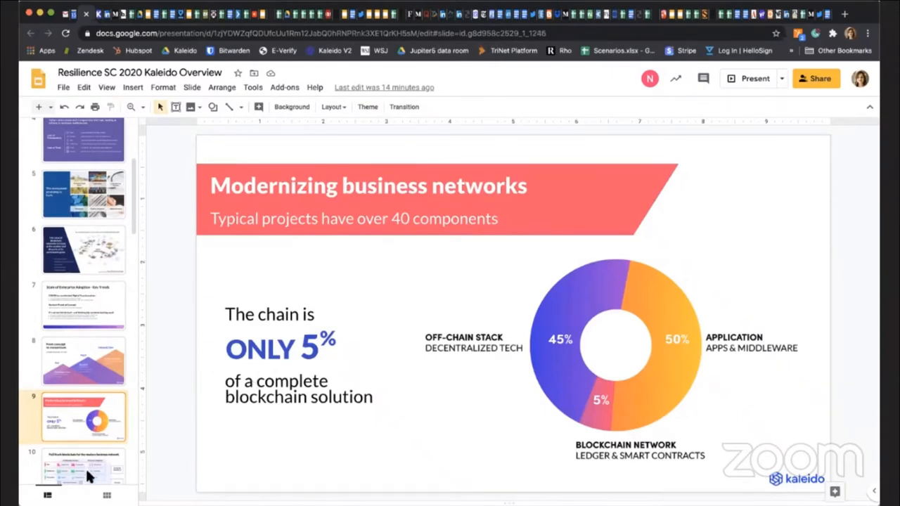
click(83, 444)
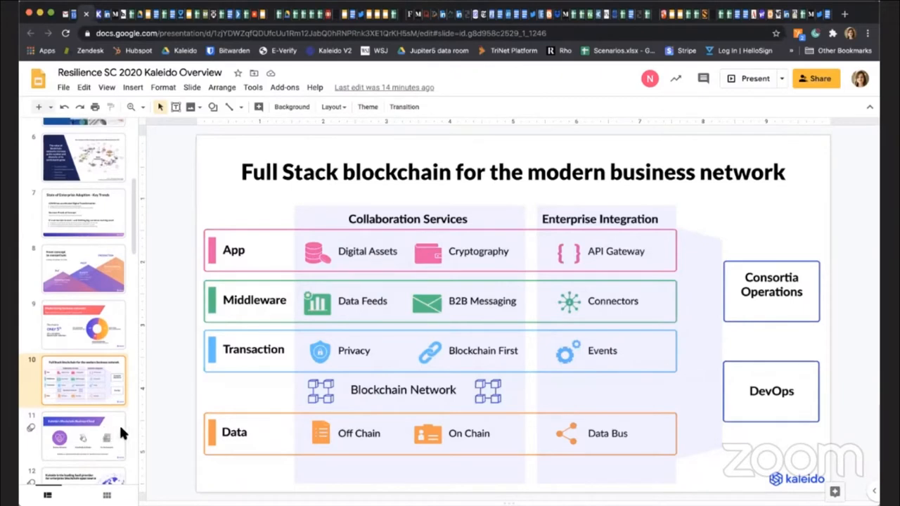
mouse_move(114, 438)
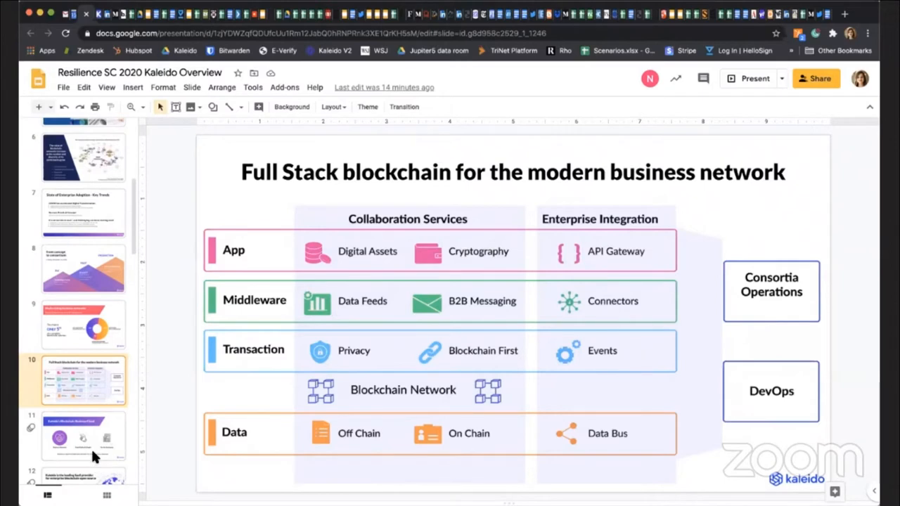
Advance through the Blockchain Business Cloud slide to the 'leading SaaS provider' slide.
click(83, 436)
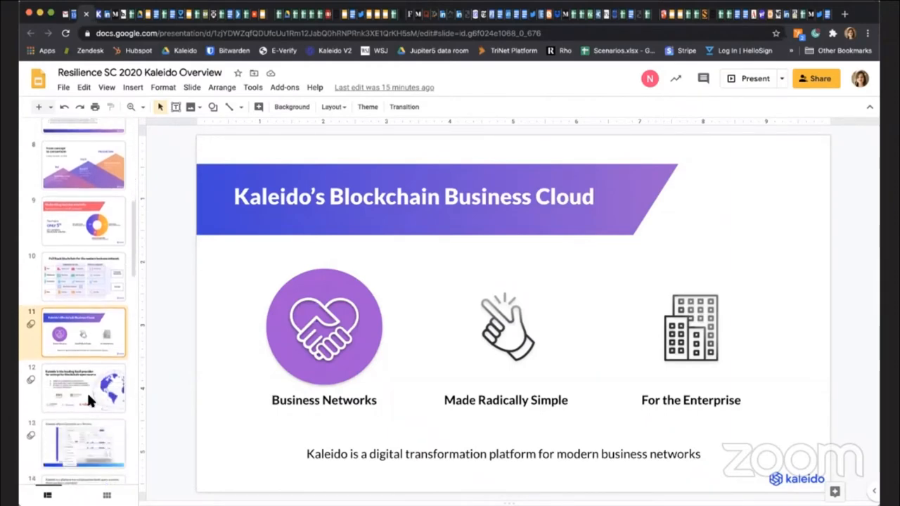
click(85, 388)
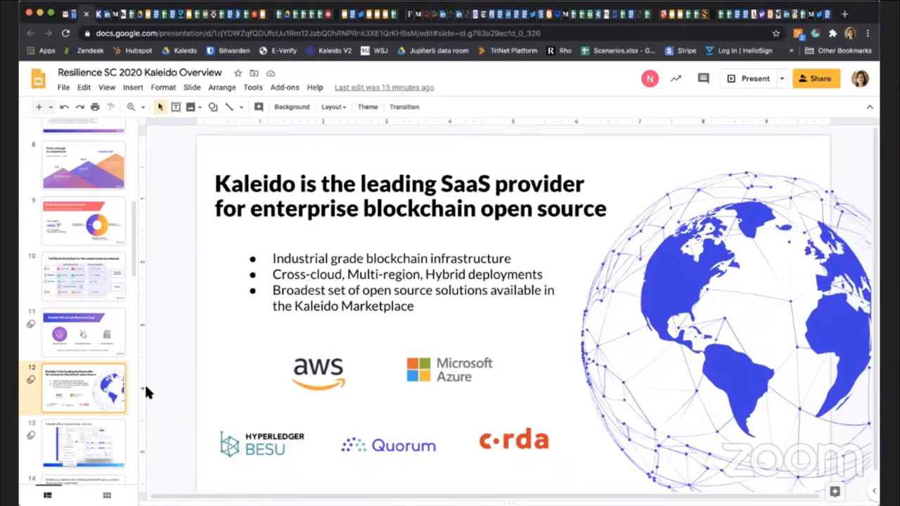
mouse_move(222, 453)
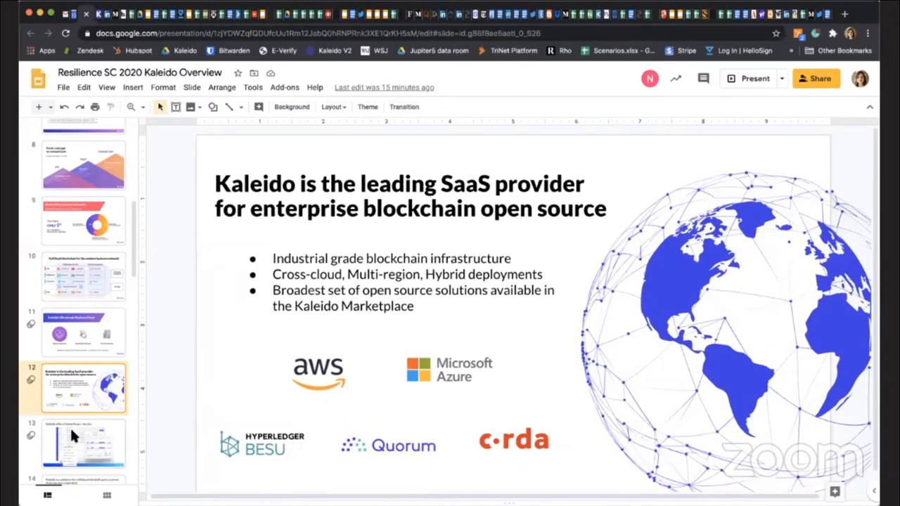
Advance through Consortia-as-a-Service and multi-party systems slides to the iceberg slide.
click(85, 443)
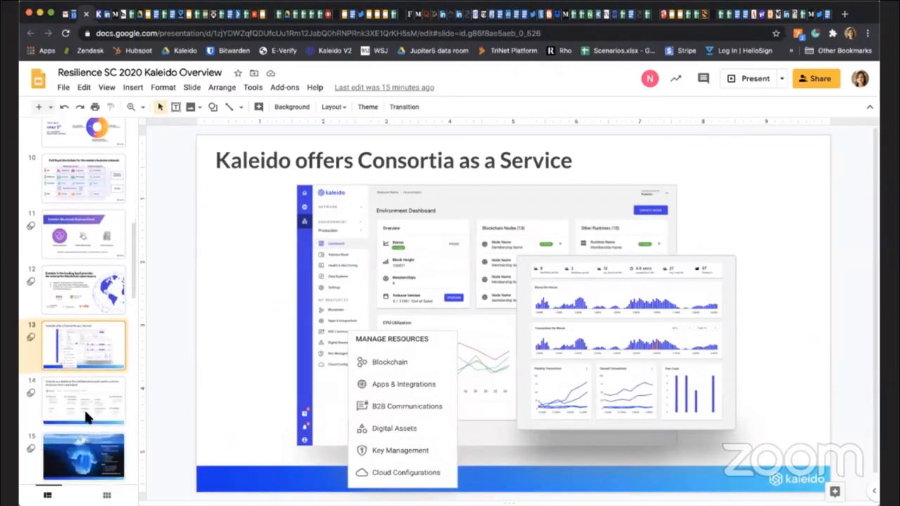
click(83, 401)
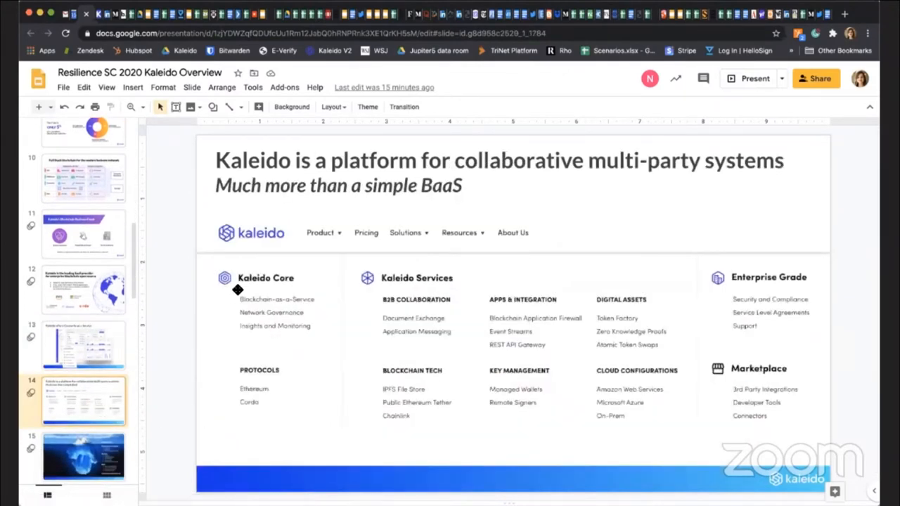
mouse_move(294, 297)
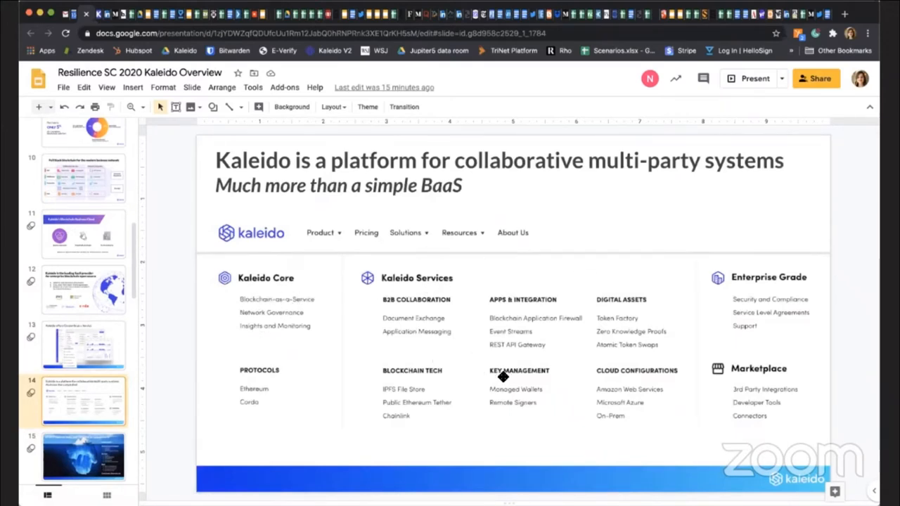
click(83, 444)
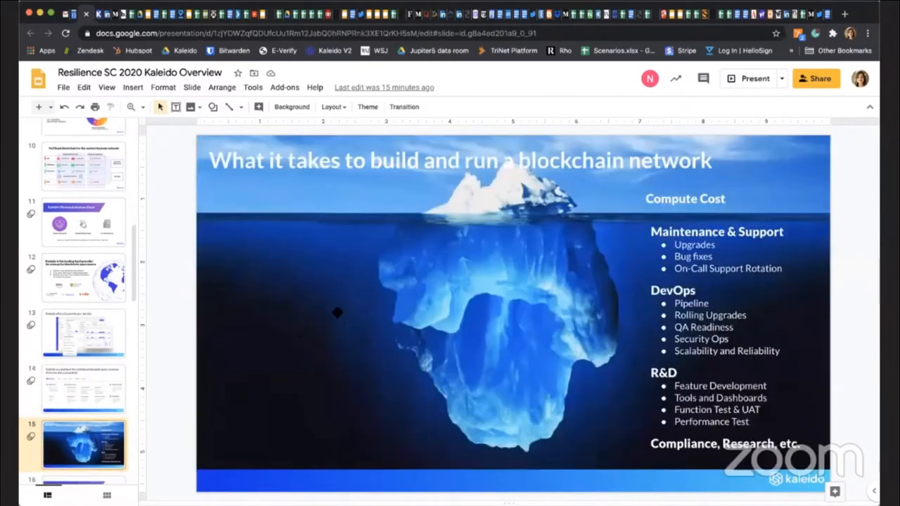
mouse_move(673, 140)
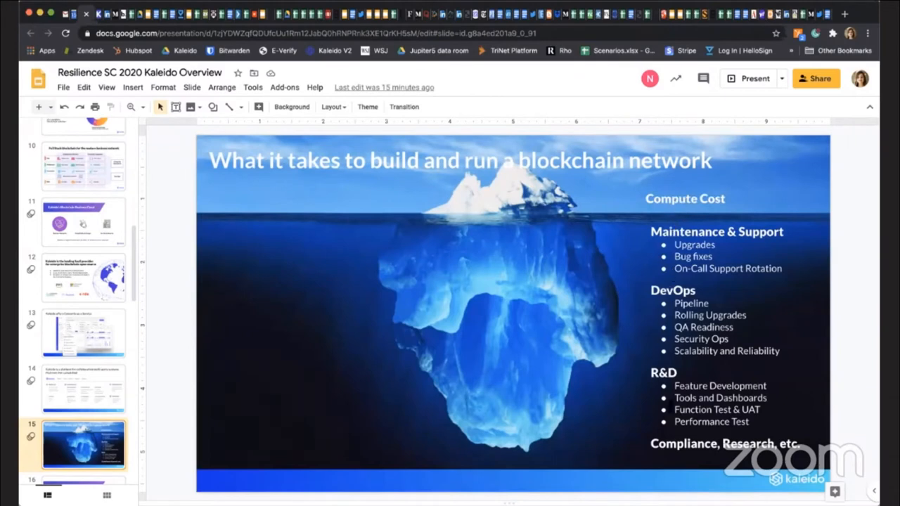
mouse_move(463, 394)
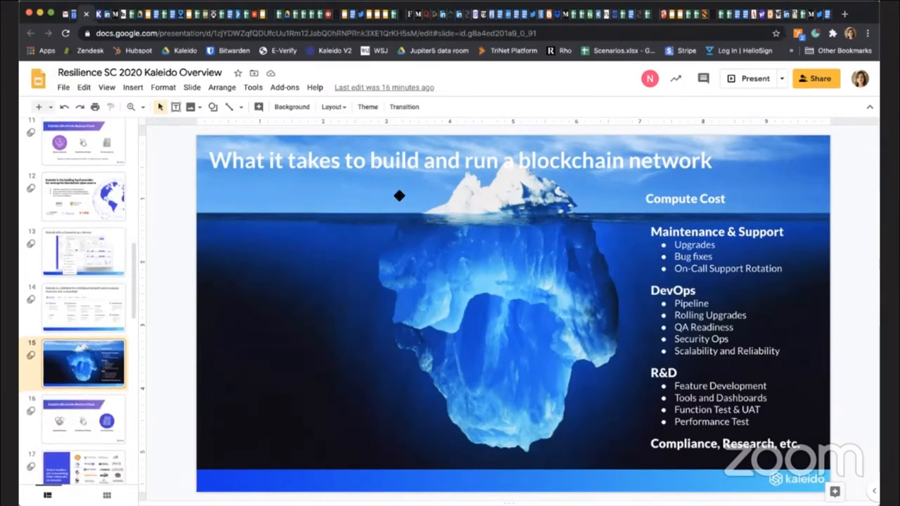
click(83, 419)
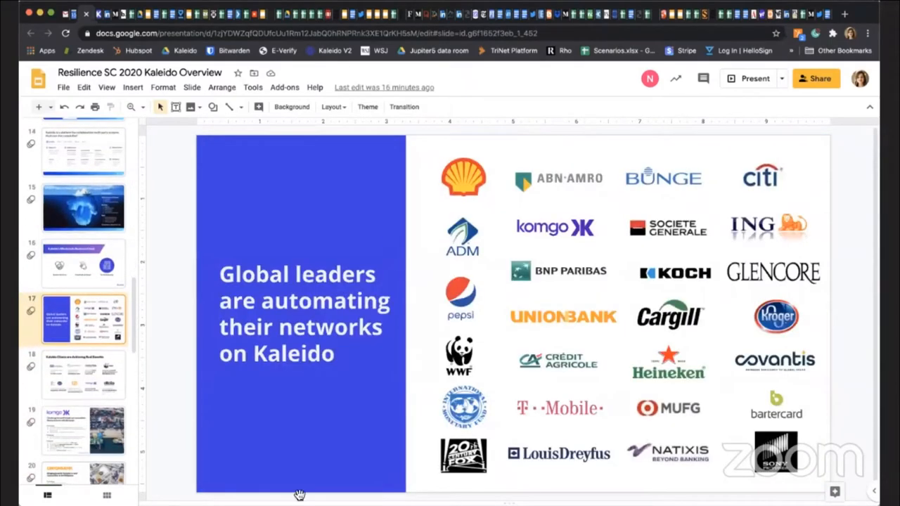
mouse_move(770, 301)
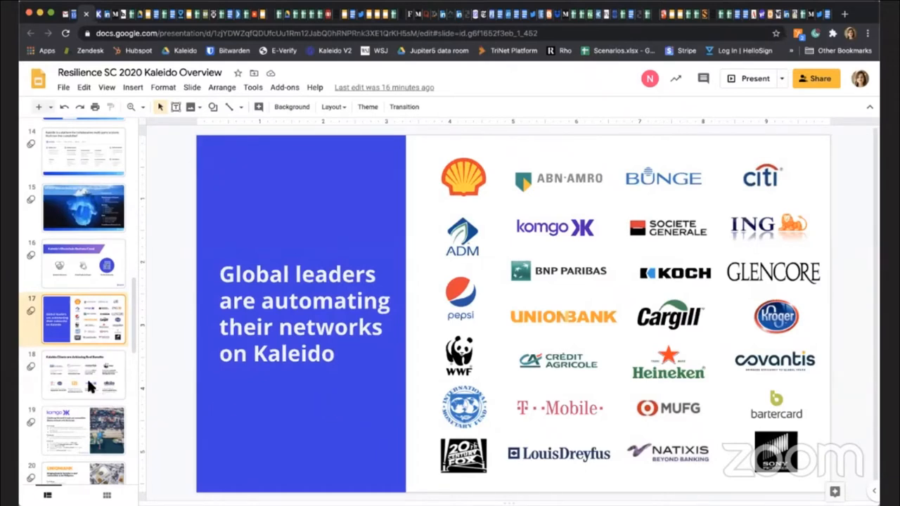
mouse_move(90, 377)
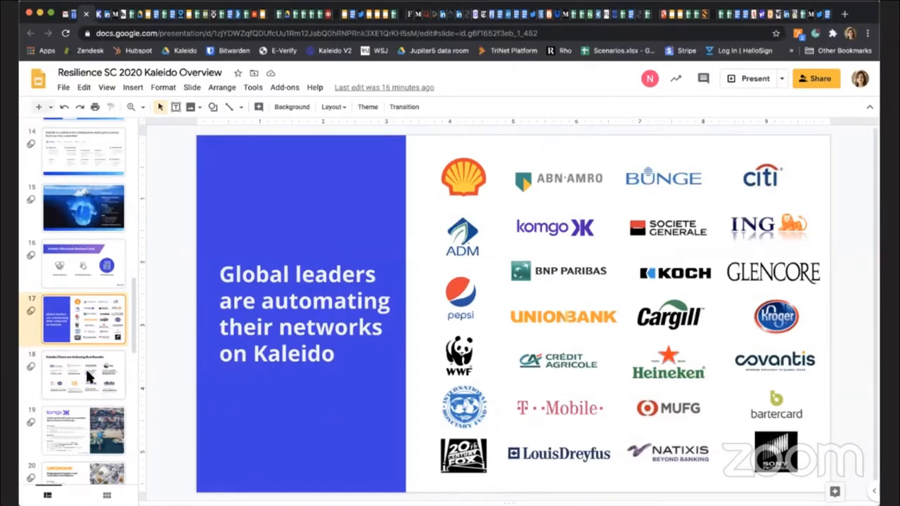
Show the 'Kaleido Clients are Achieving Real Benefits' slide.
click(83, 374)
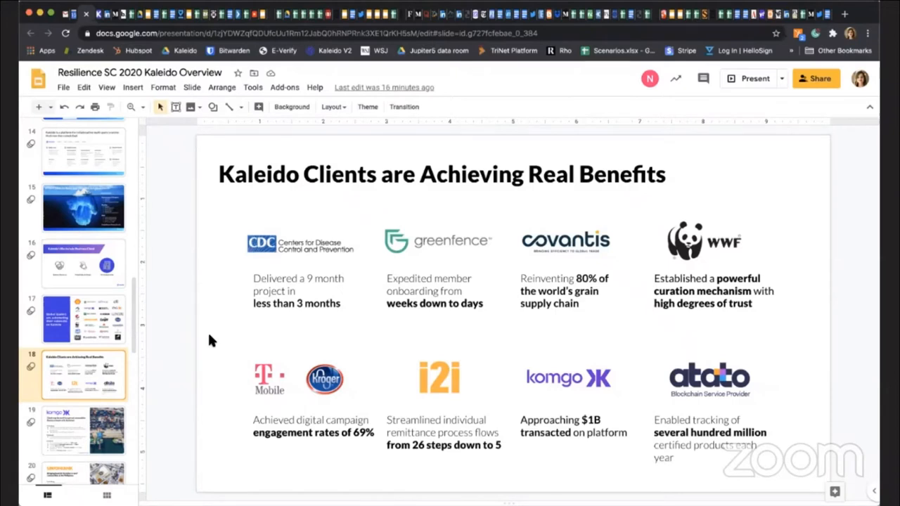
mouse_move(391, 363)
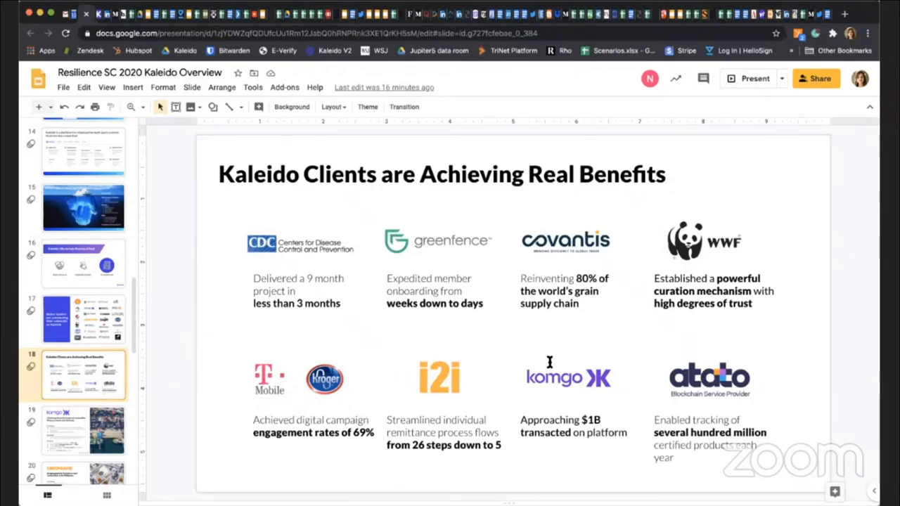
mouse_move(551, 380)
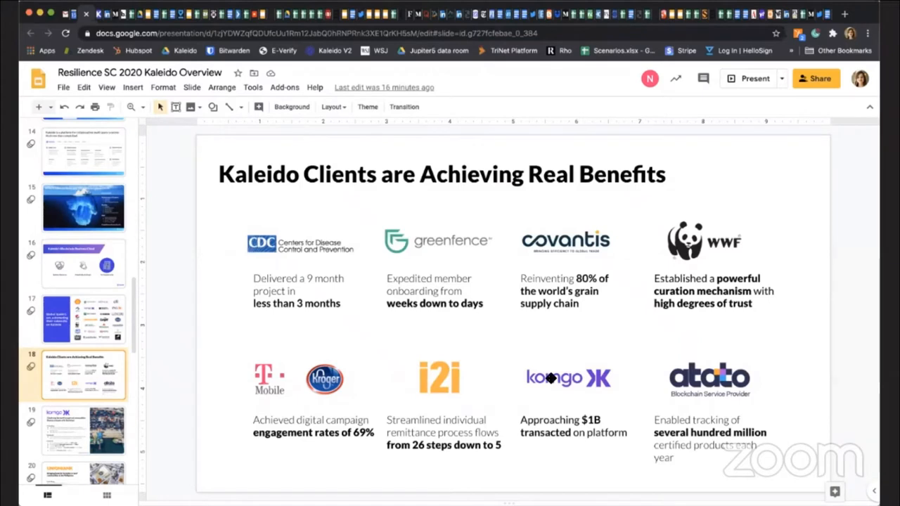
mouse_move(618, 408)
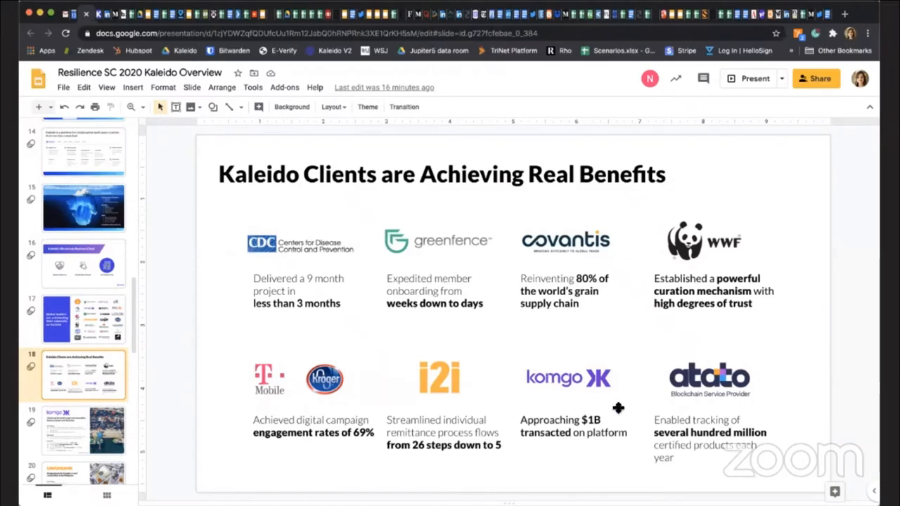
mouse_move(611, 411)
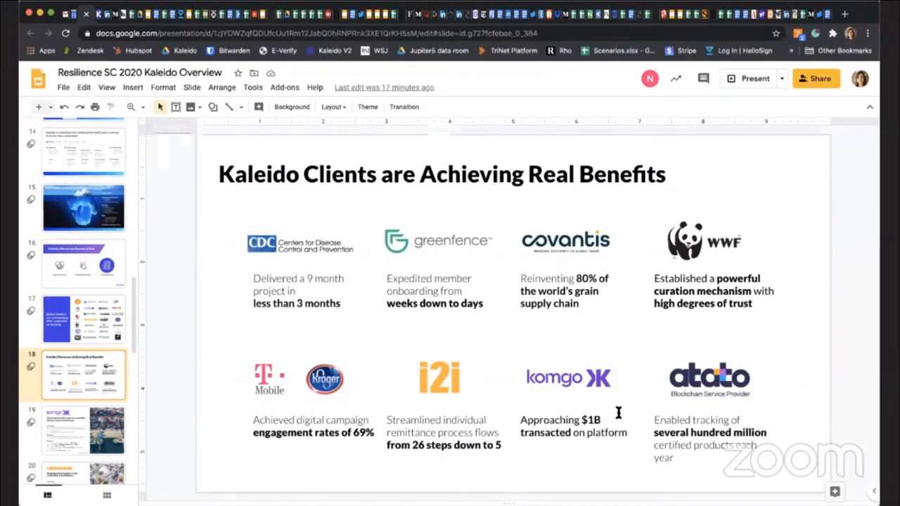
mouse_move(391, 368)
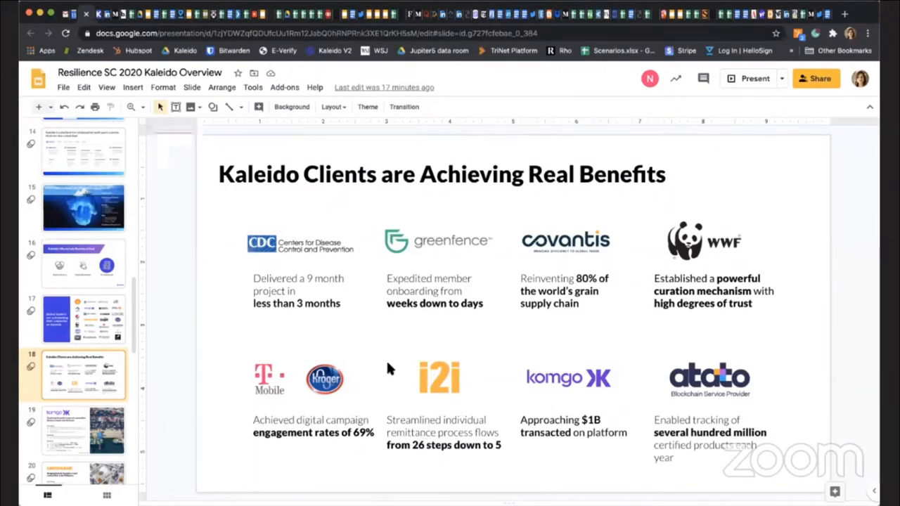
mouse_move(225, 388)
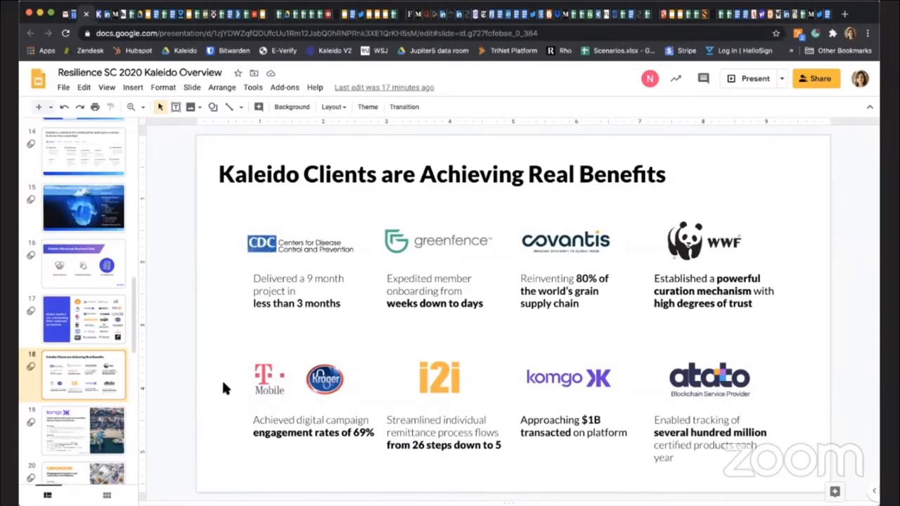
mouse_move(270, 386)
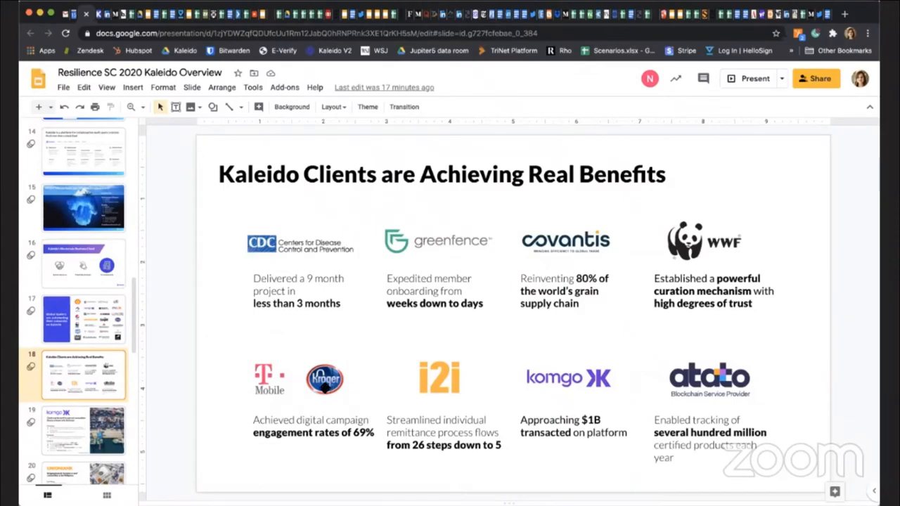
Advance through the komgo, UNIONBANK and greenfence case studies to the IMF and World Bank slide.
click(83, 430)
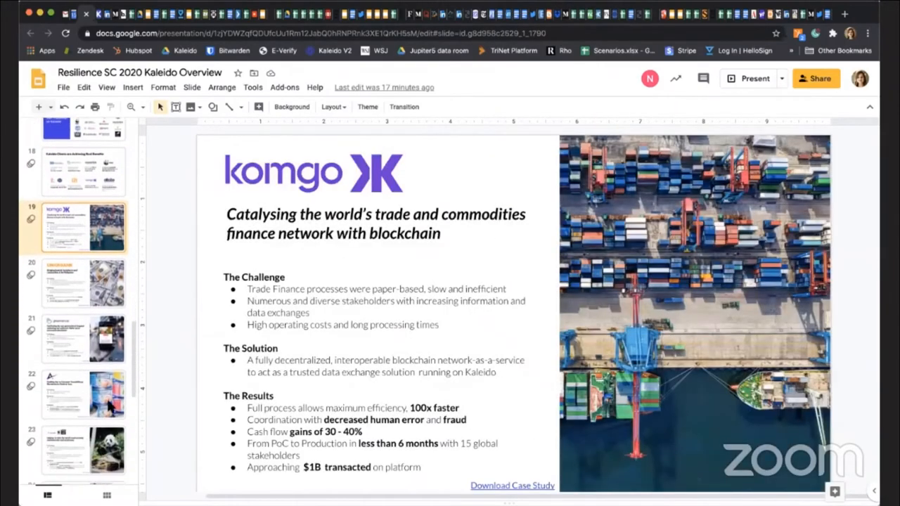
mouse_move(110, 273)
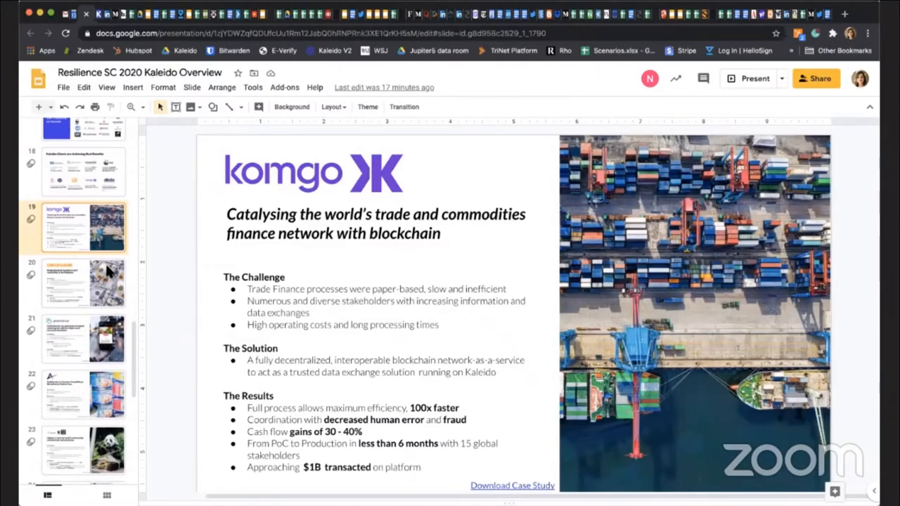
click(83, 283)
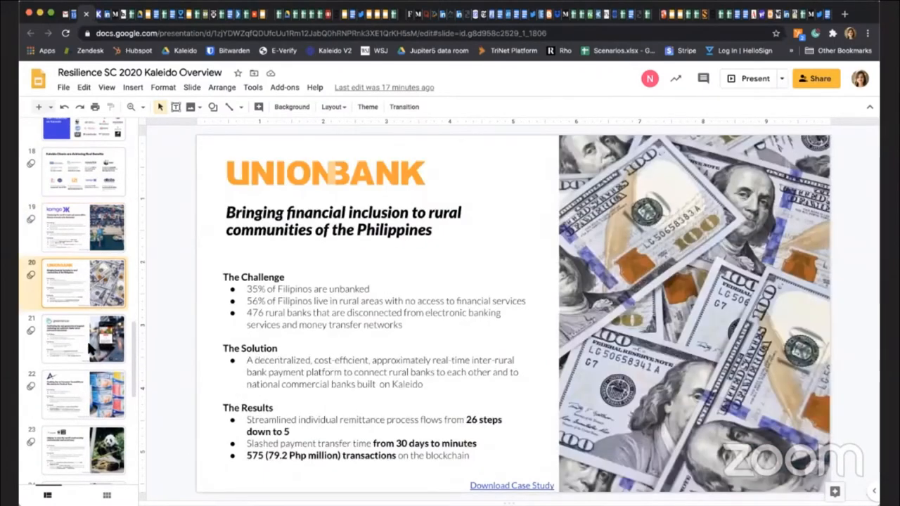
click(83, 337)
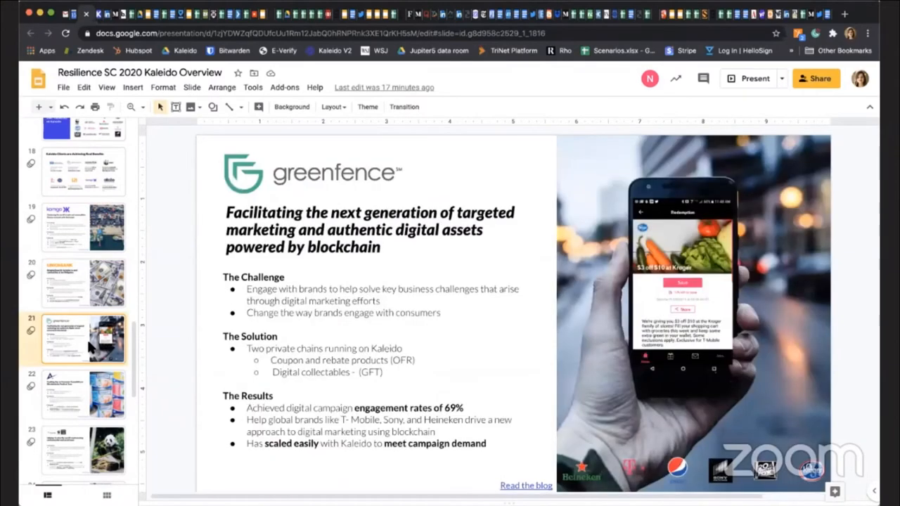
mouse_move(83, 380)
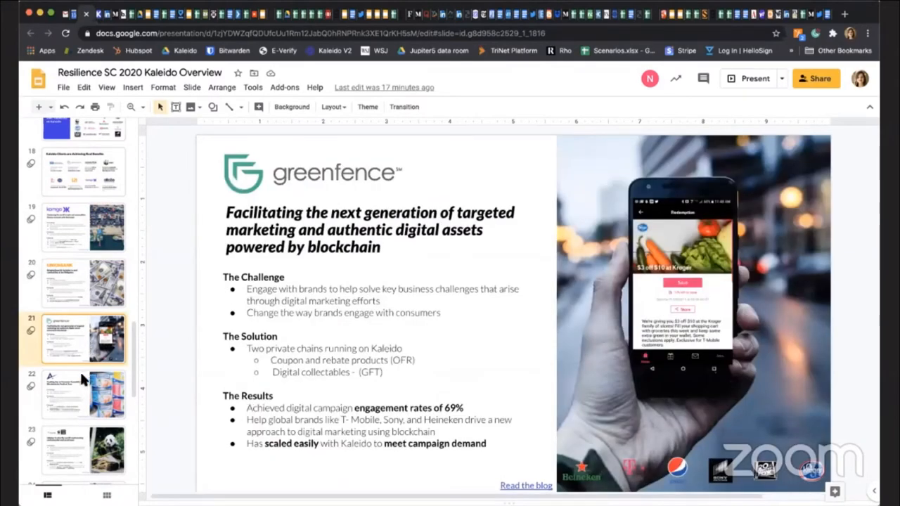
mouse_move(83, 391)
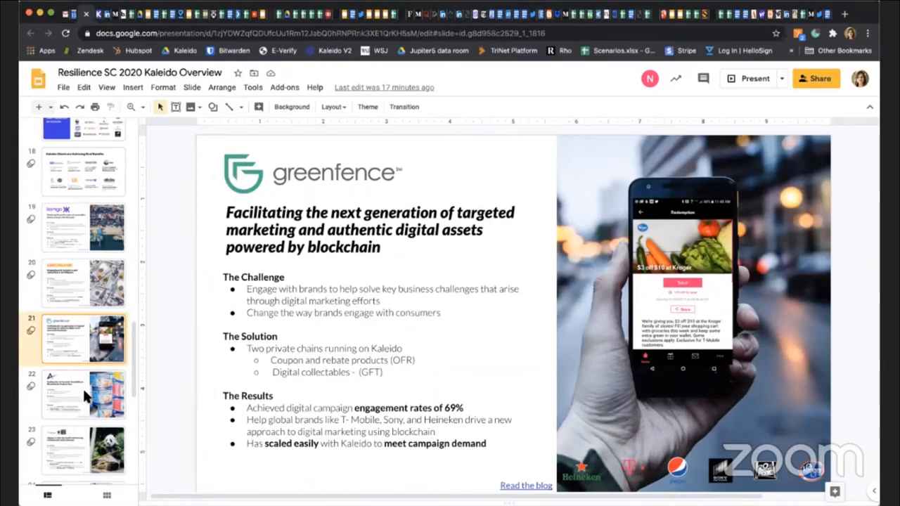
click(83, 393)
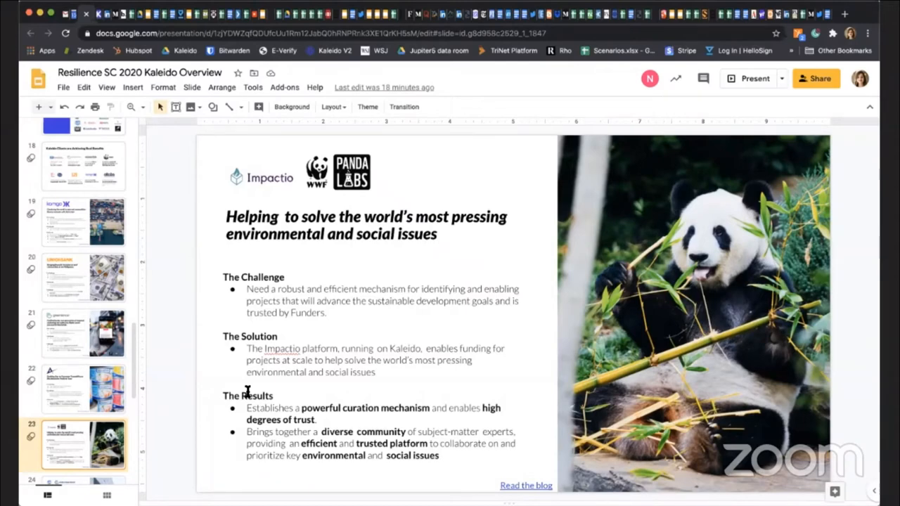
mouse_move(512, 391)
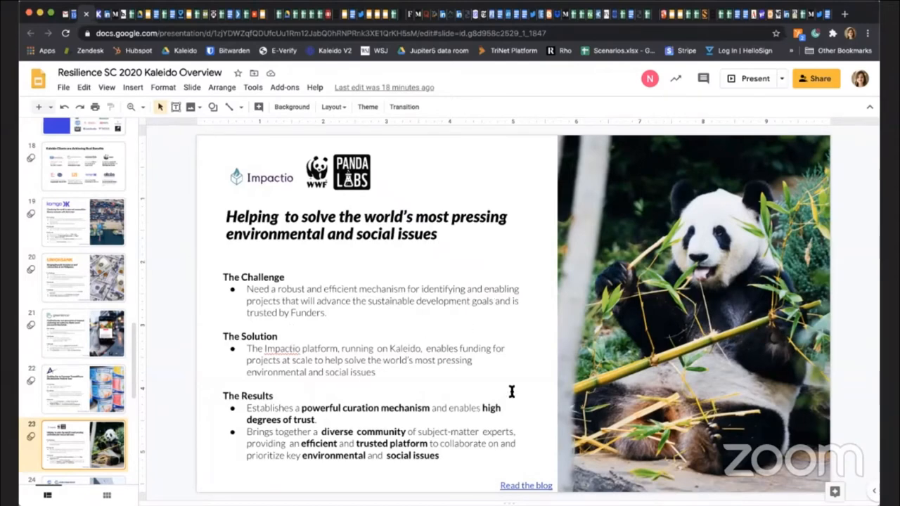
scroll(down, 3)
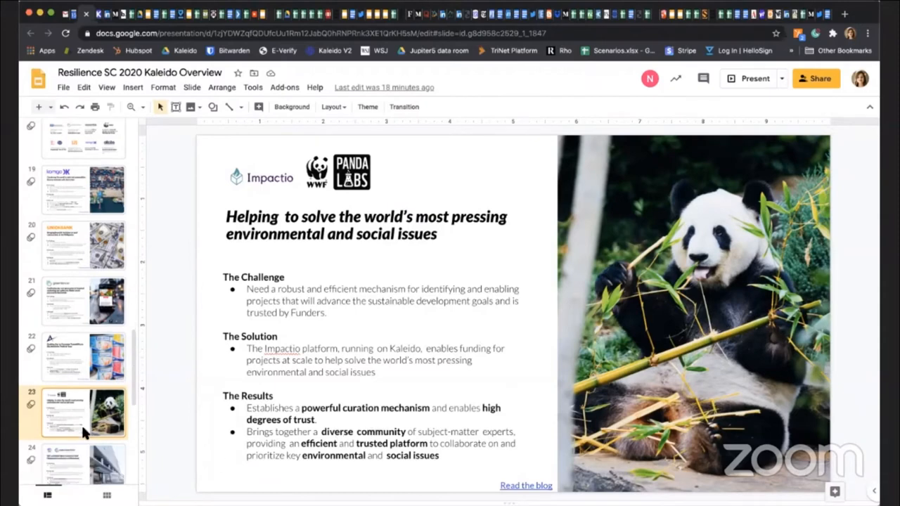
scroll(down, 3)
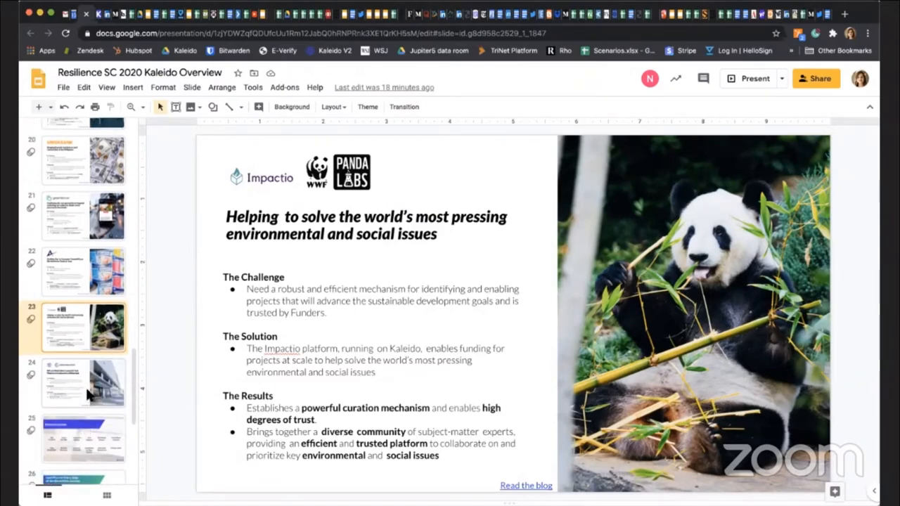
click(83, 383)
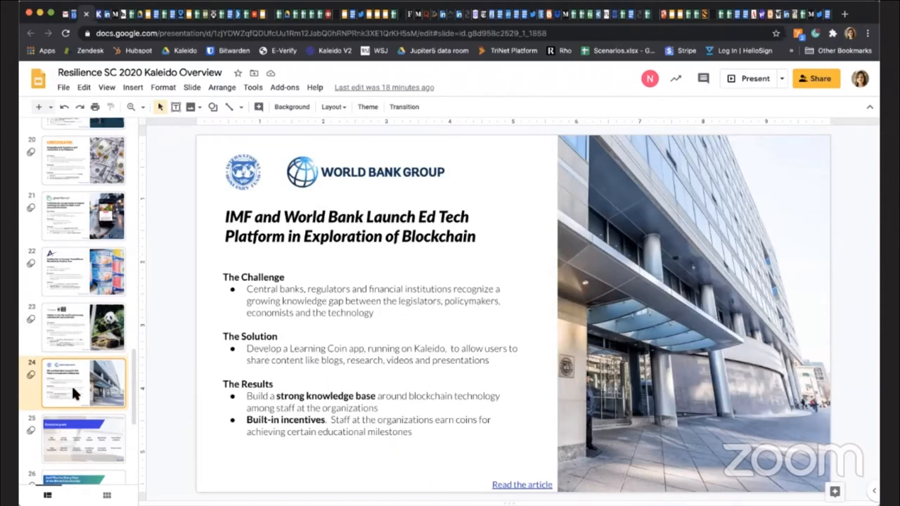
scroll(down, 3)
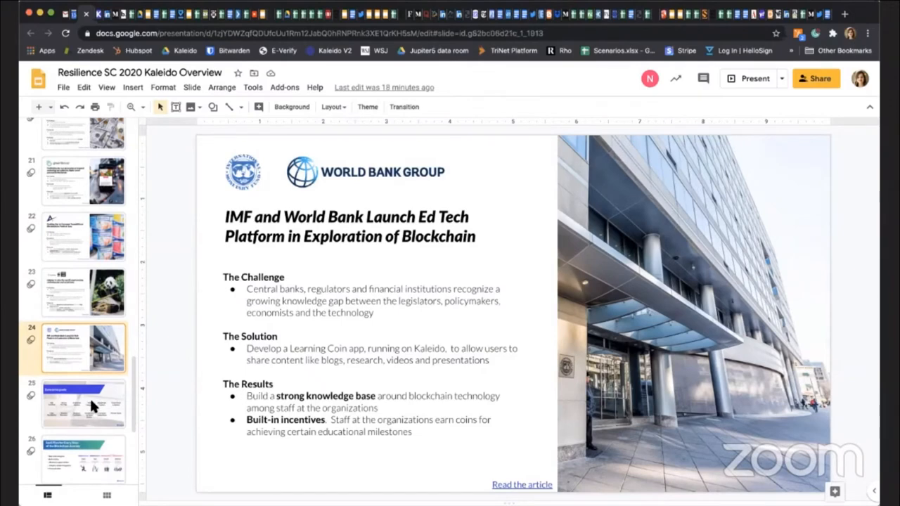
Advance through the Enterprise grade, SaaS Plan and 'Try it today' slides to the whitepaper gift slide.
click(83, 402)
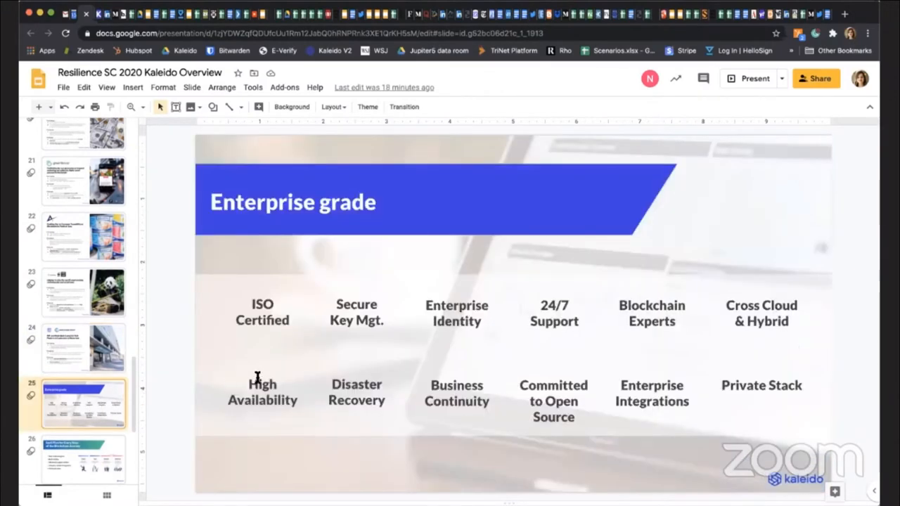
mouse_move(390, 376)
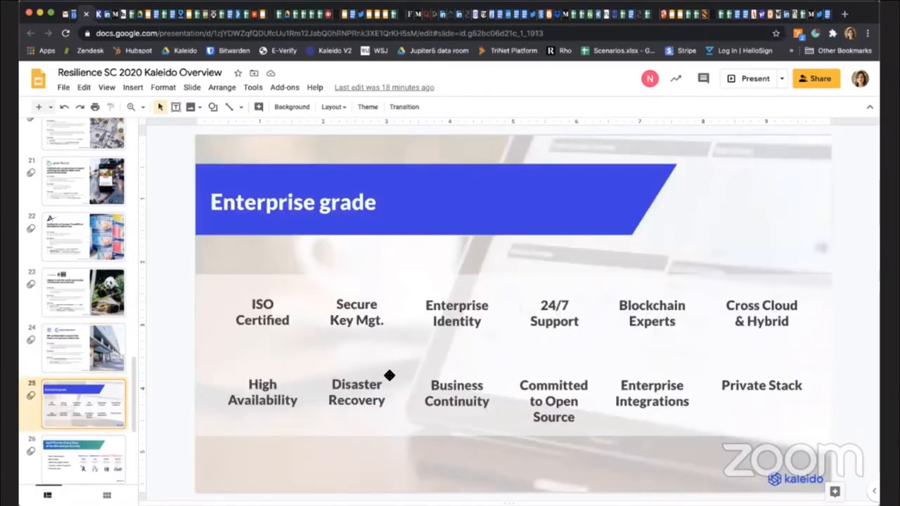
mouse_move(506, 338)
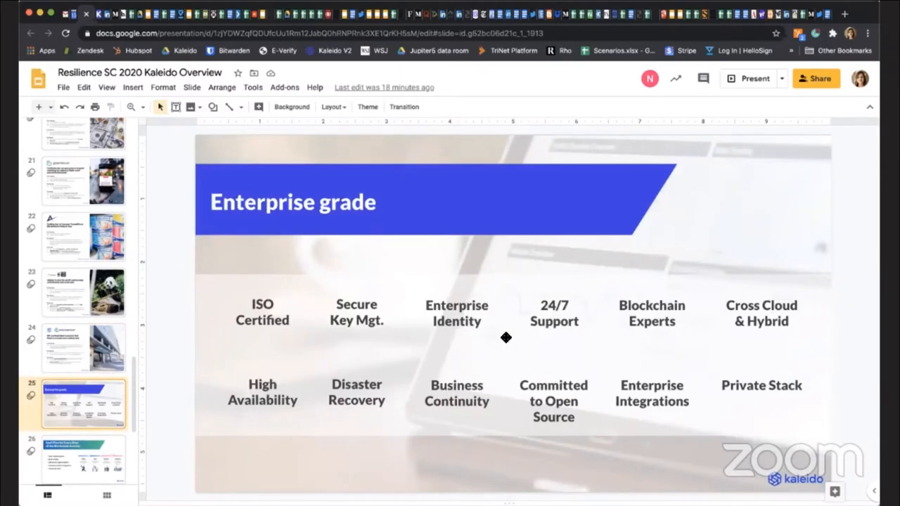
mouse_move(467, 424)
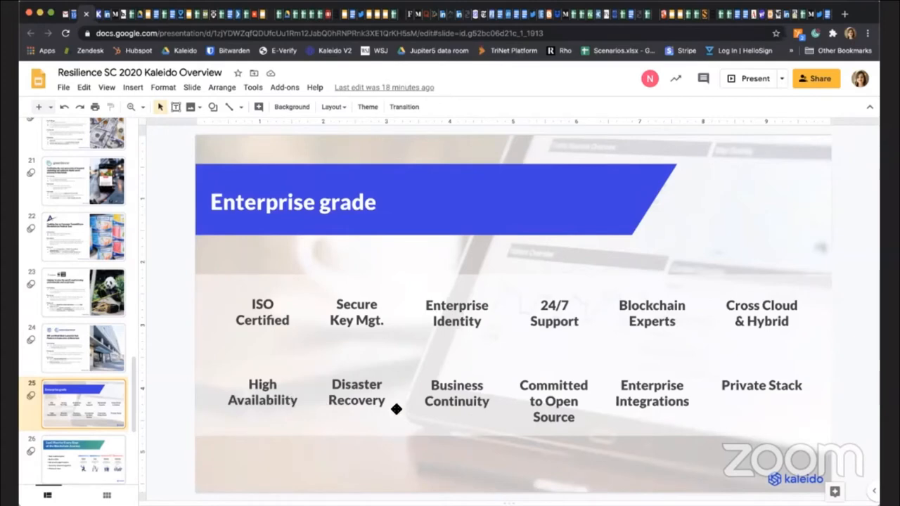
scroll(down, 3)
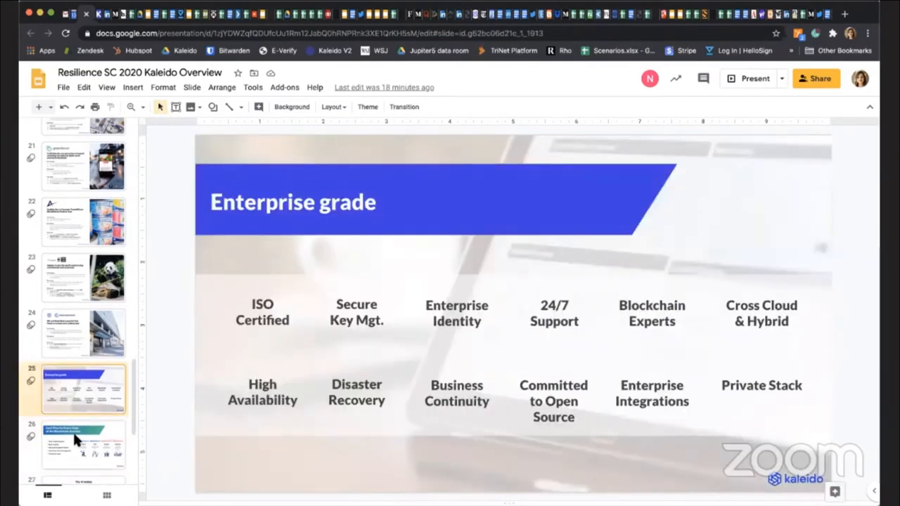
click(83, 444)
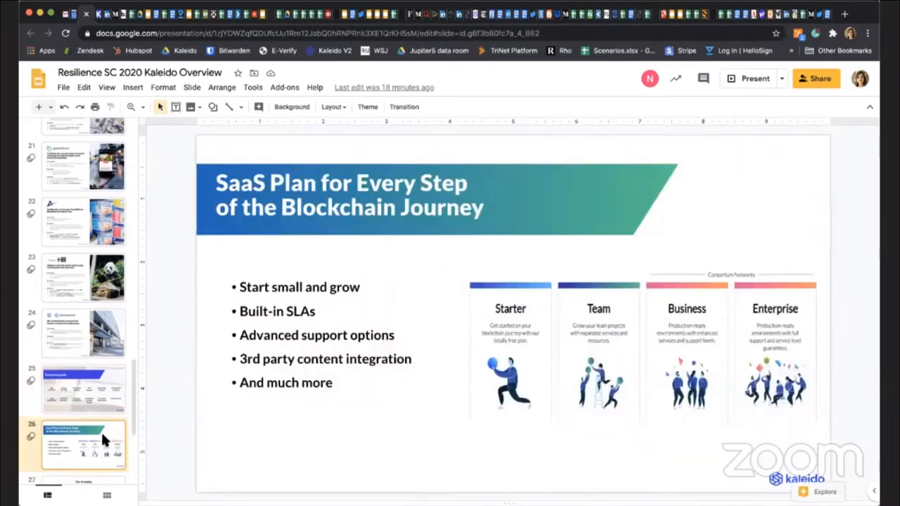
scroll(down, 3)
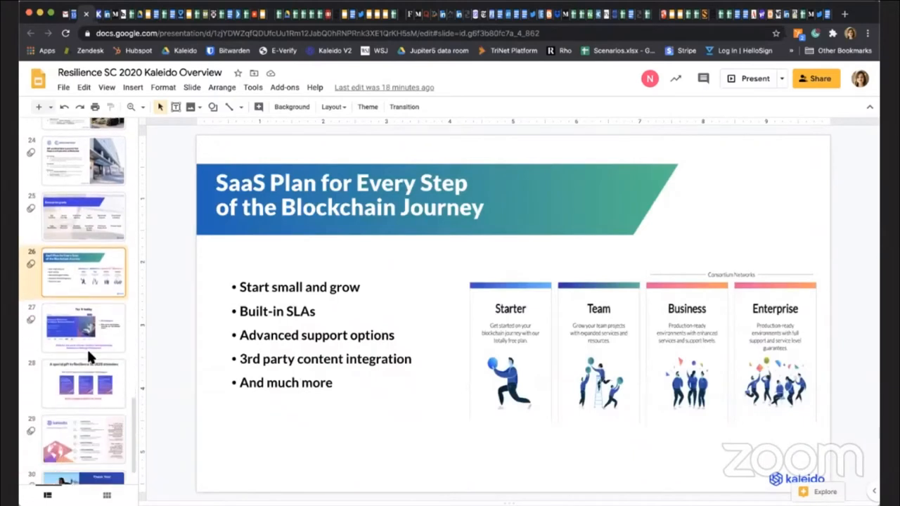
click(83, 327)
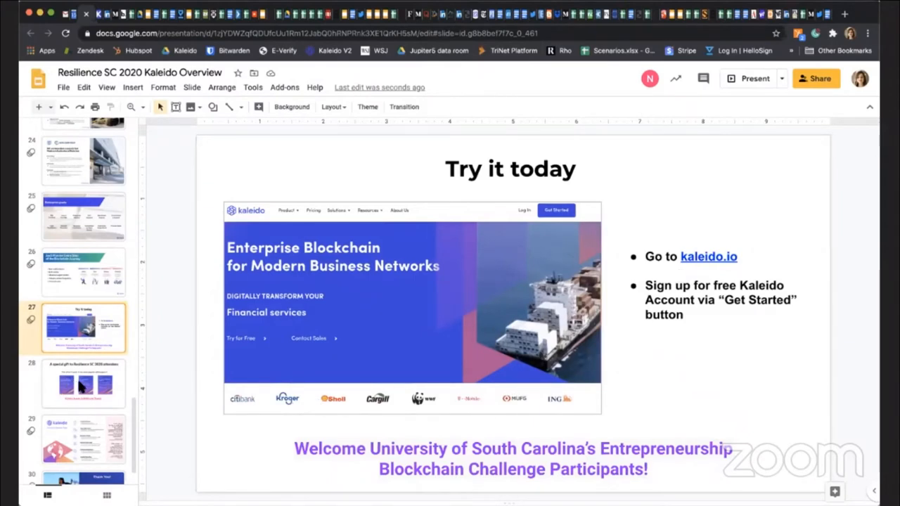
click(83, 382)
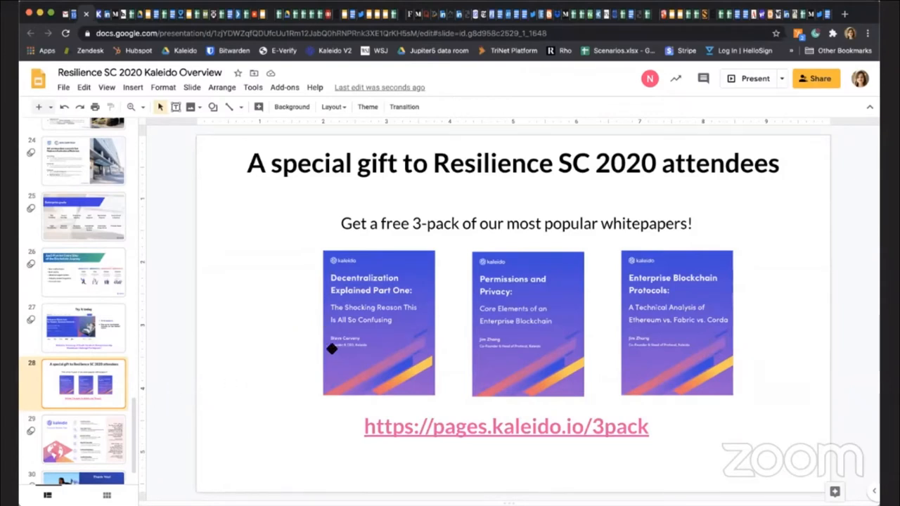
mouse_move(360, 357)
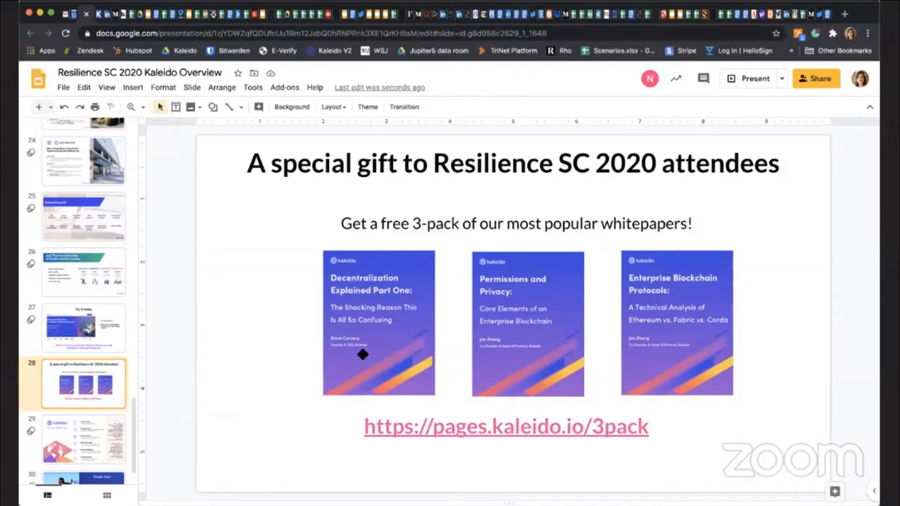
mouse_move(543, 333)
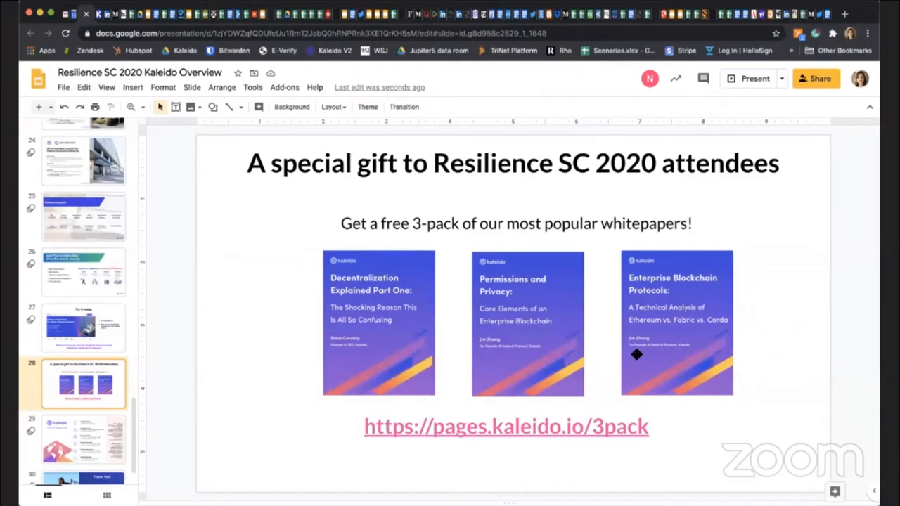
mouse_move(793, 382)
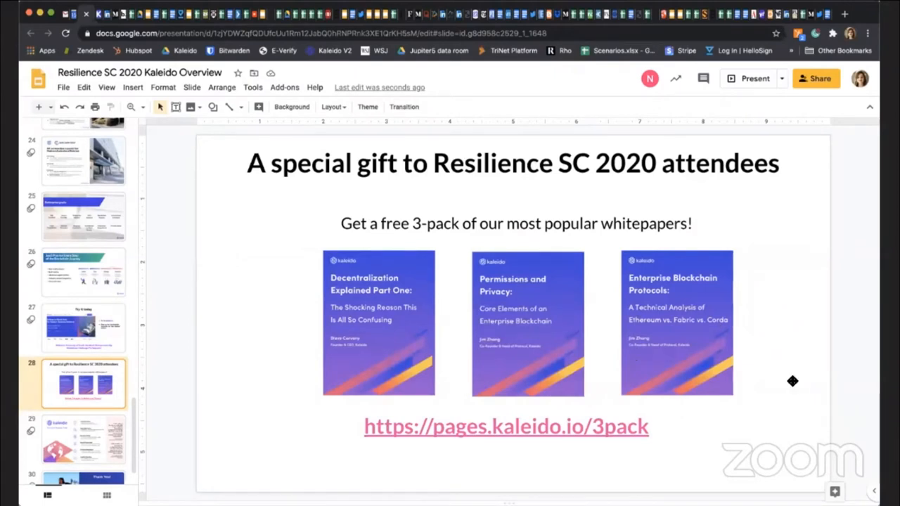
mouse_move(673, 367)
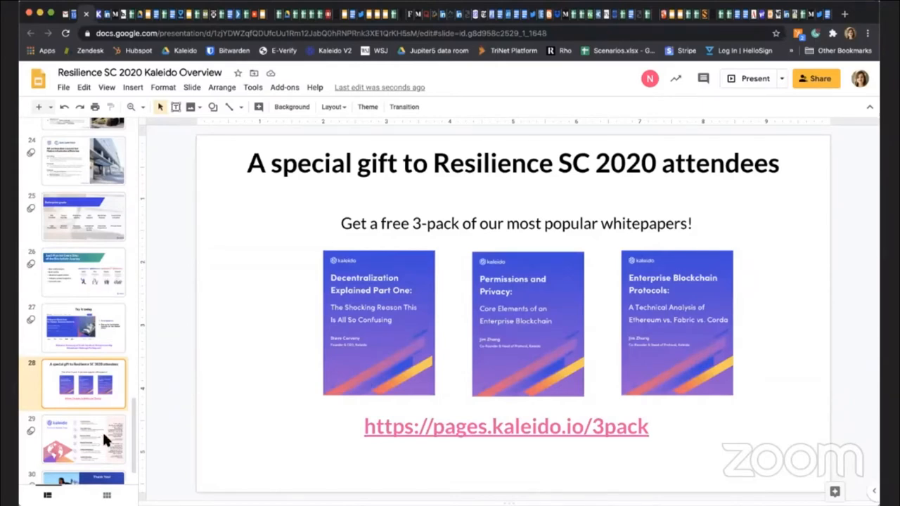
Show the closing 'Thank You!' slide listing Kaleido's platform strengths.
click(83, 453)
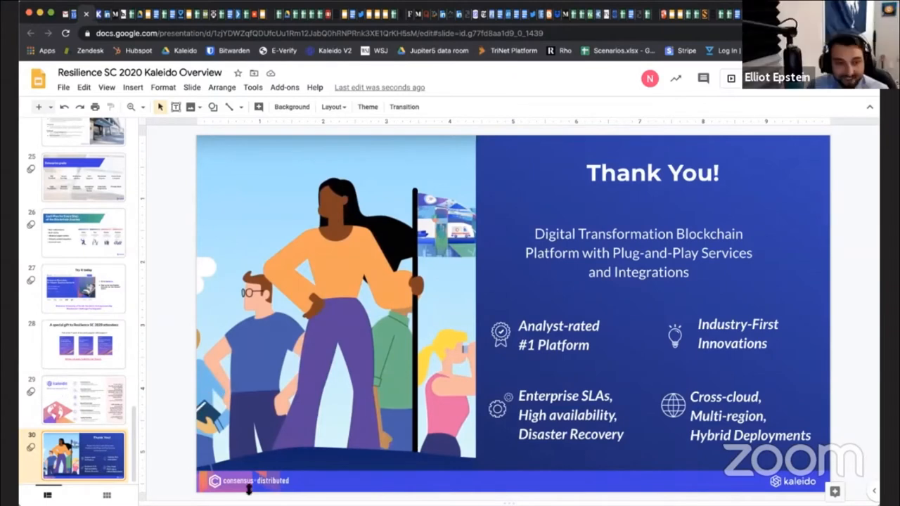
mouse_move(338, 462)
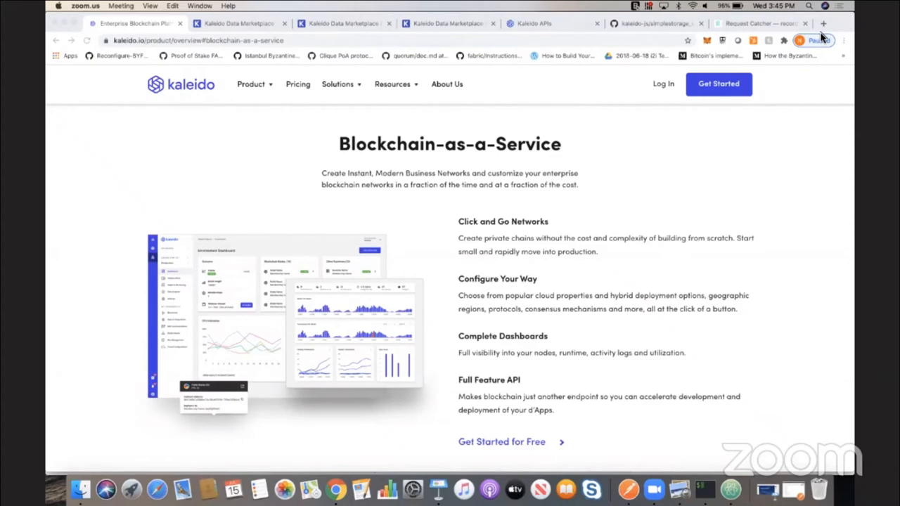
mouse_move(748, 82)
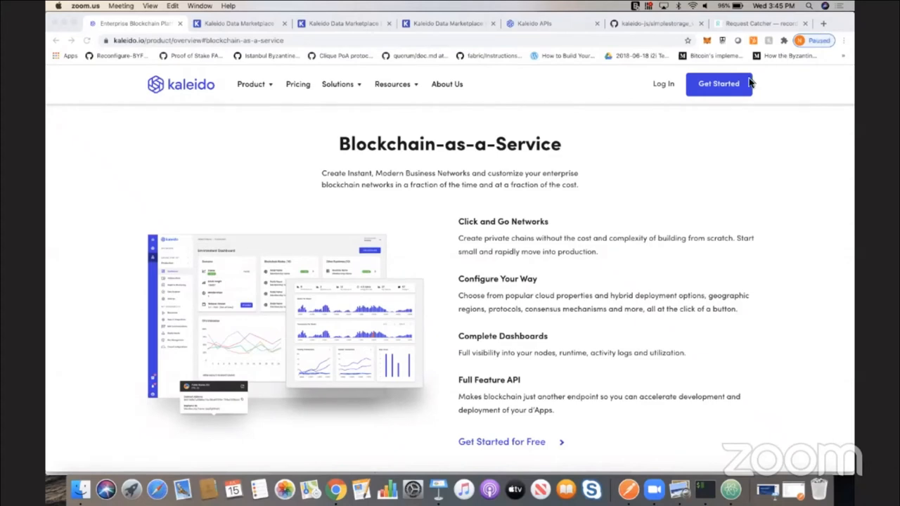
mouse_move(411, 210)
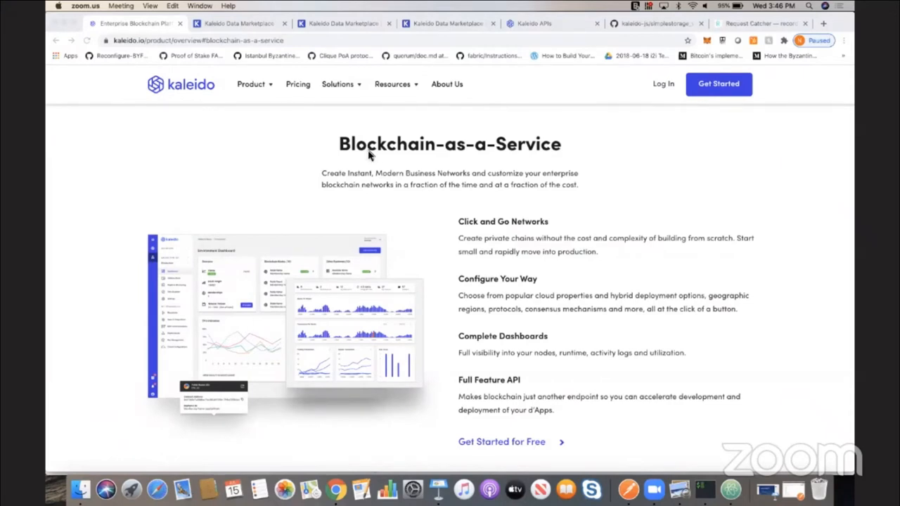
mouse_move(664, 85)
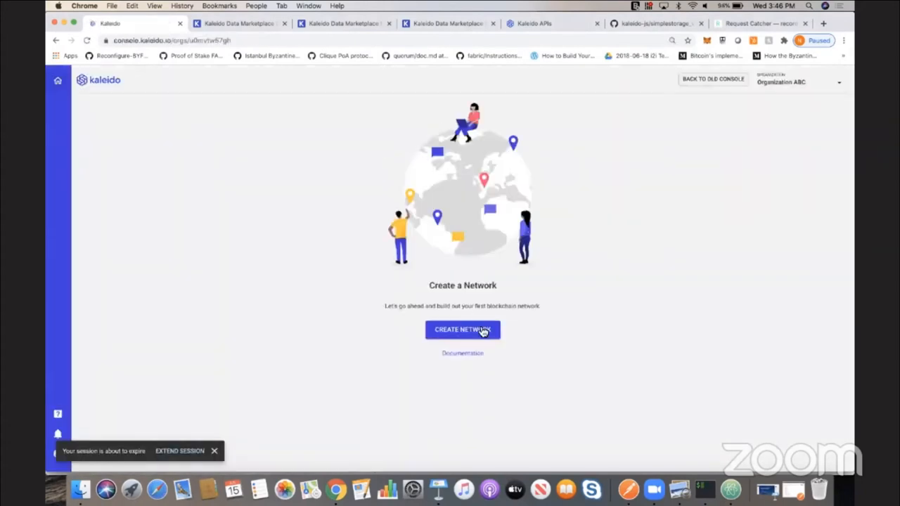
Start a new network named SC Business Network and continue to the home region.
click(461, 329)
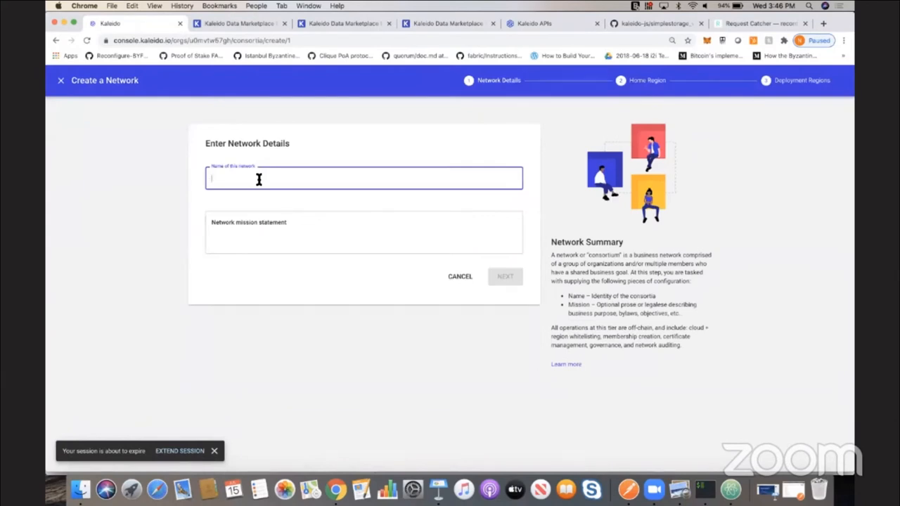
text(Se)
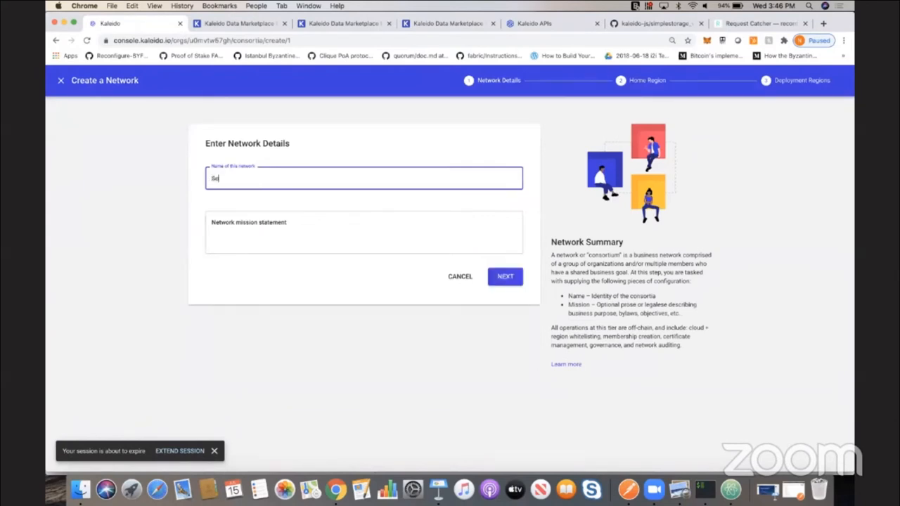
text(SC Business Network)
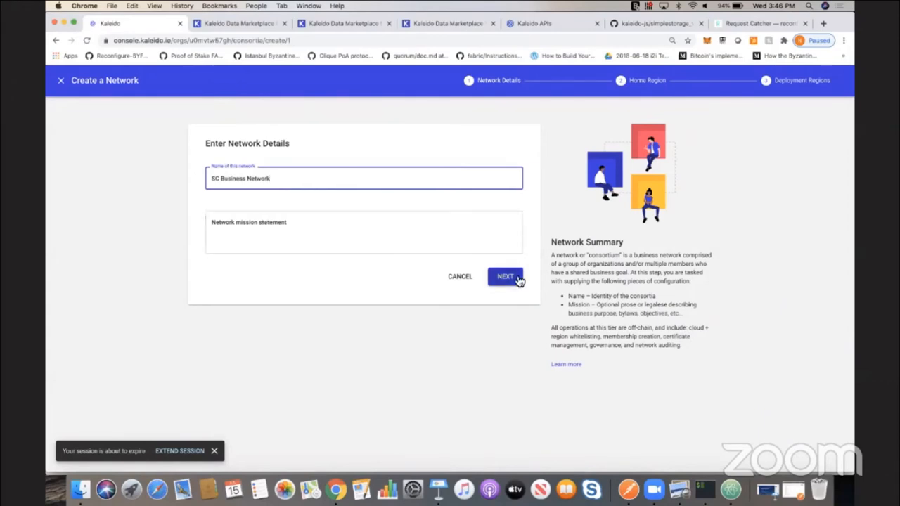
click(505, 275)
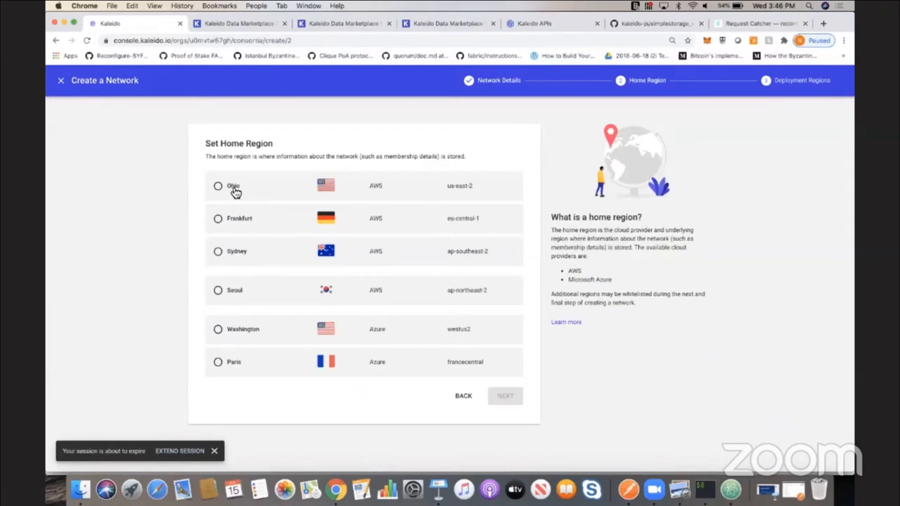
Choose Ohio as home region, add Frankfurt, Sydney and Paris deployment regions, and finish.
click(218, 186)
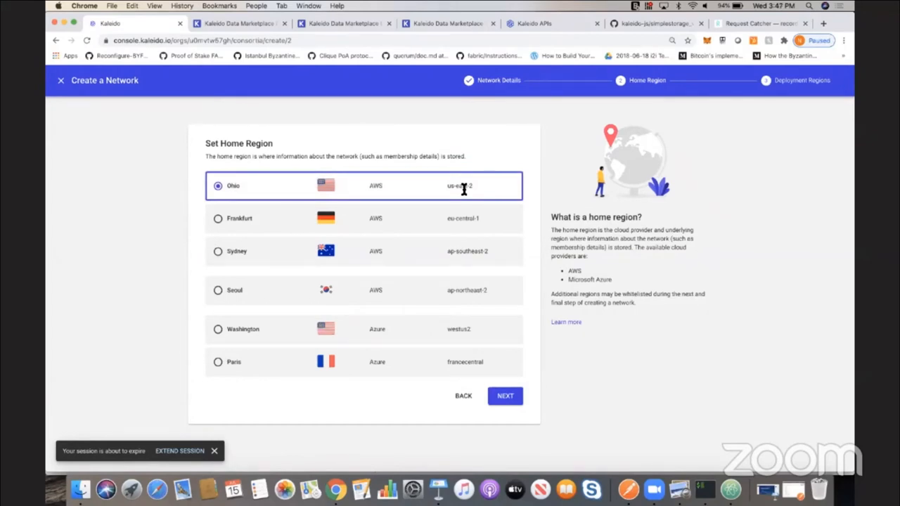
mouse_move(477, 308)
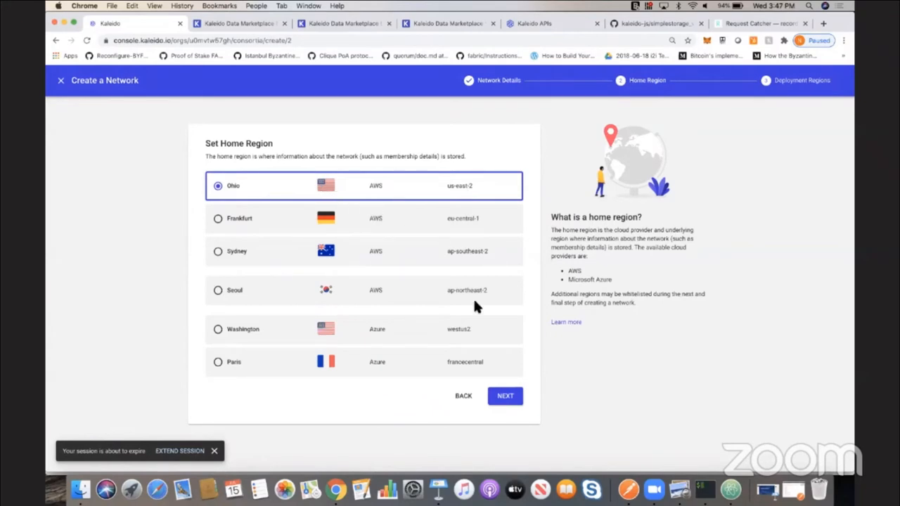
click(505, 397)
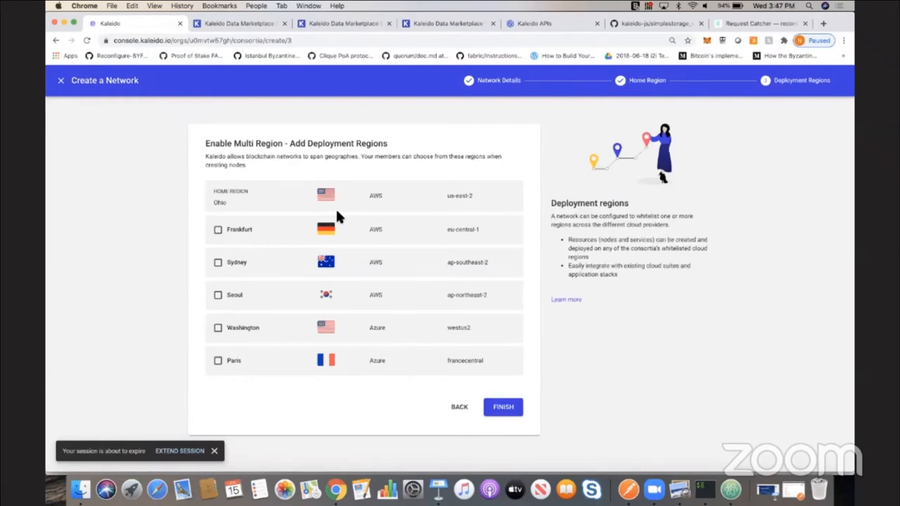
click(217, 229)
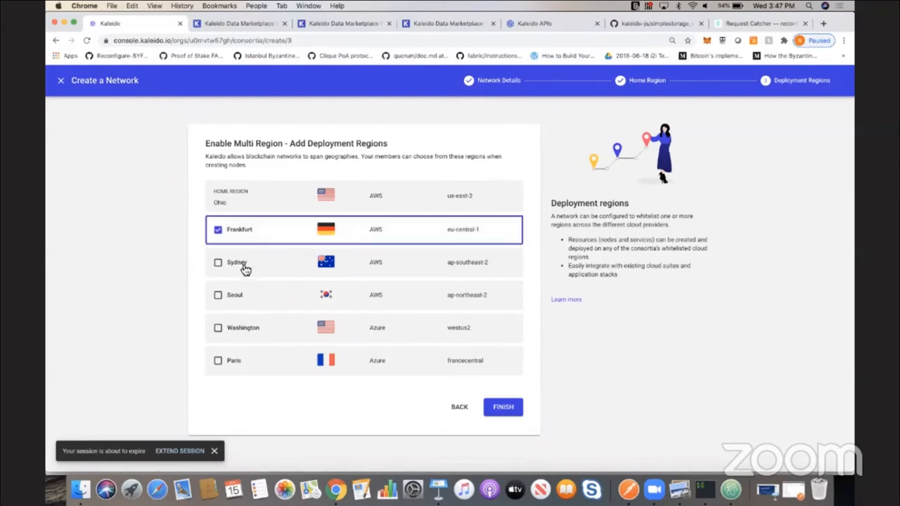
click(218, 263)
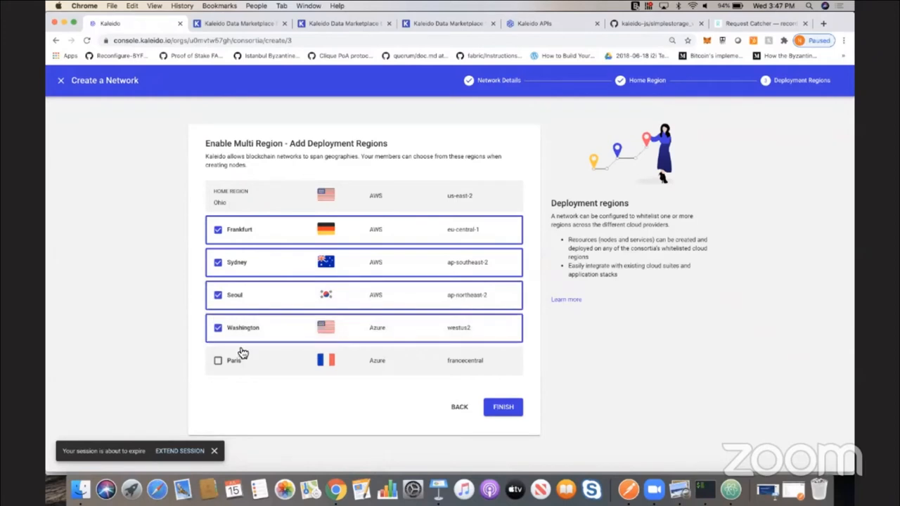
click(218, 360)
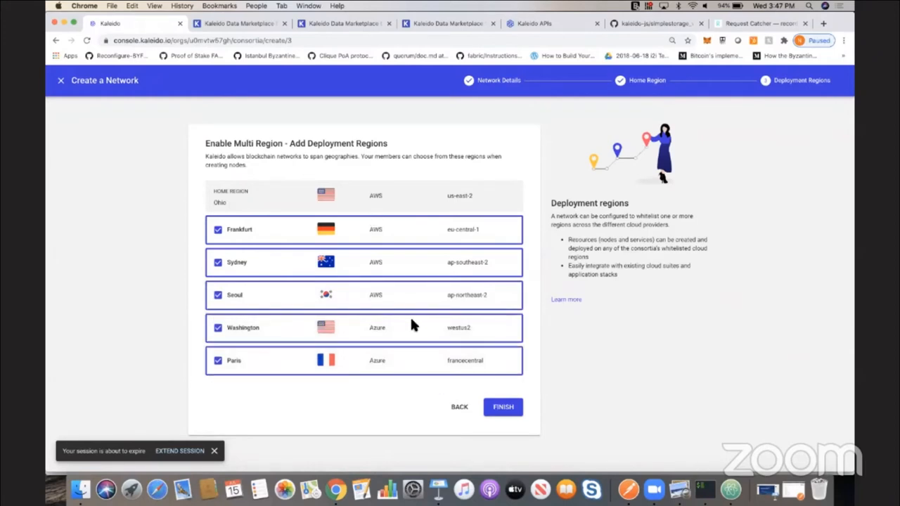
click(504, 406)
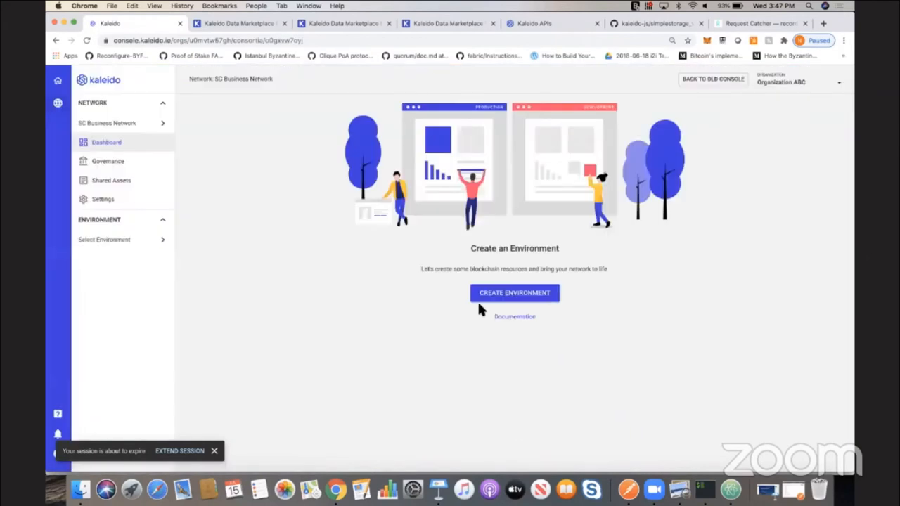
mouse_move(411, 294)
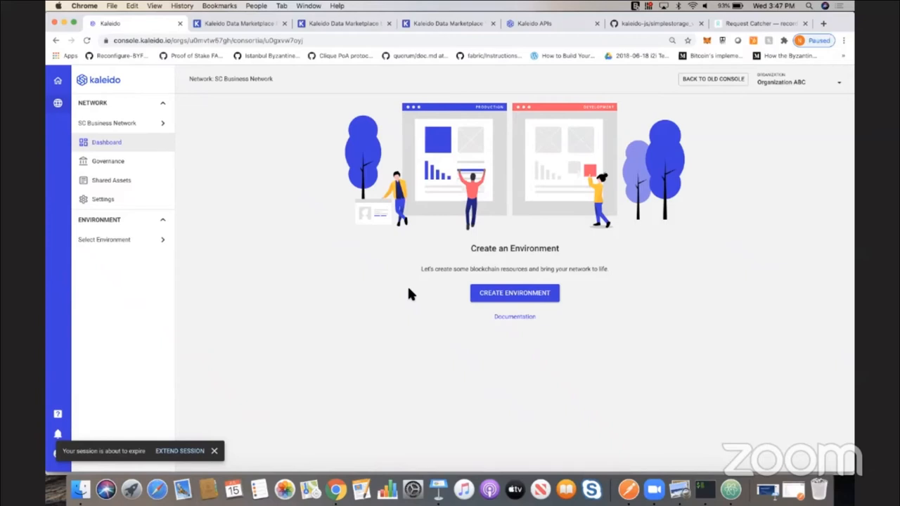
mouse_move(316, 252)
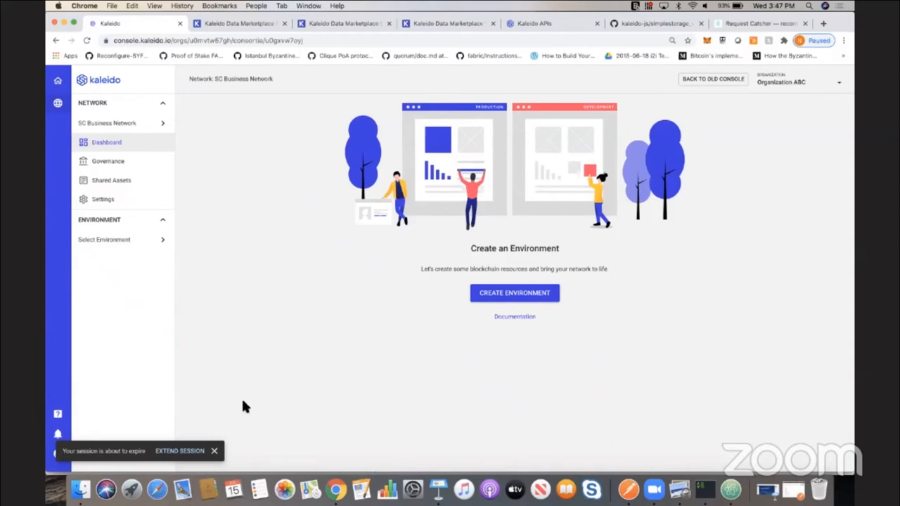
Dismiss the session notice and view the network's memberships under Governance.
click(180, 450)
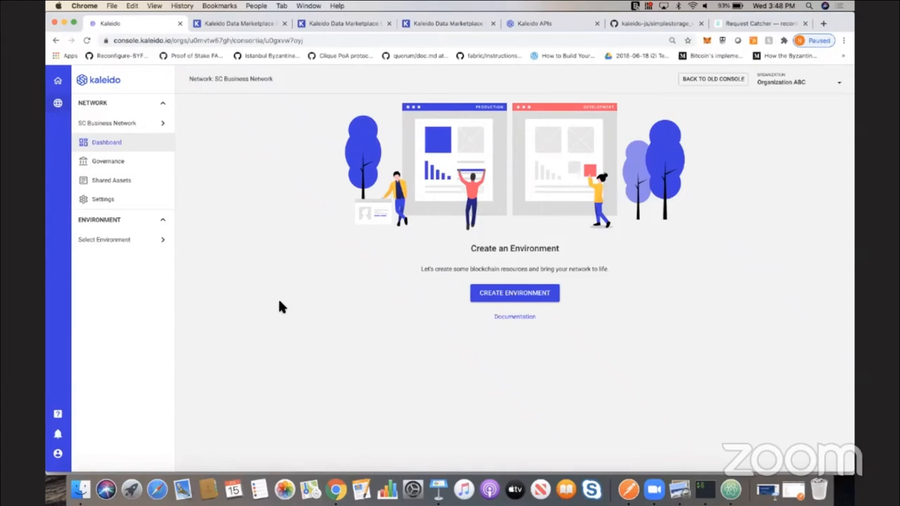
click(107, 160)
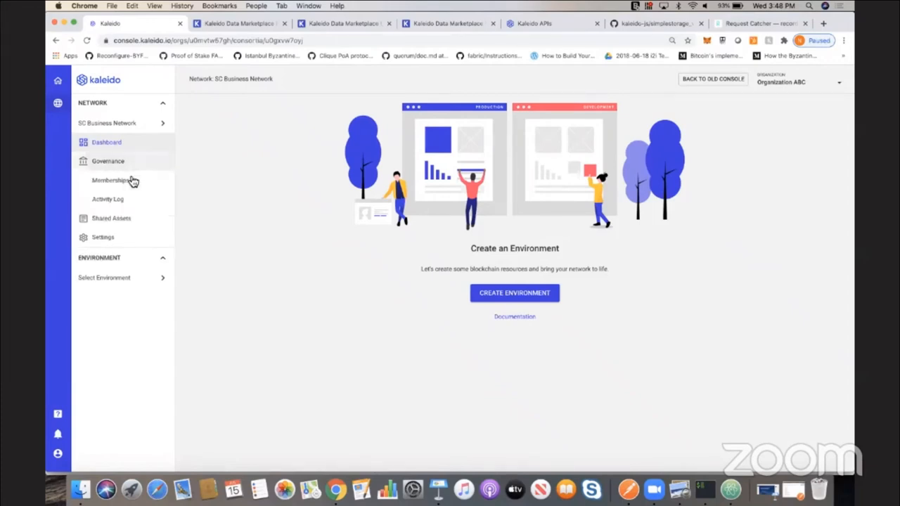
click(109, 180)
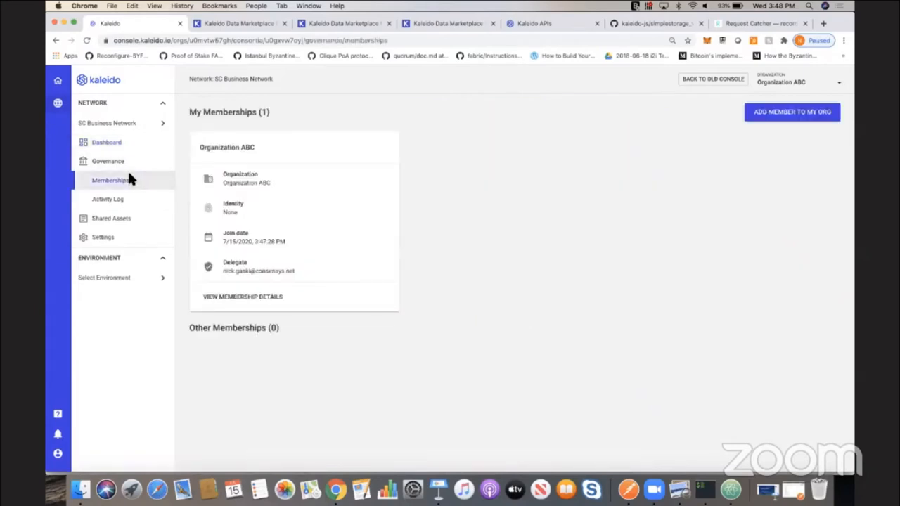
mouse_move(323, 184)
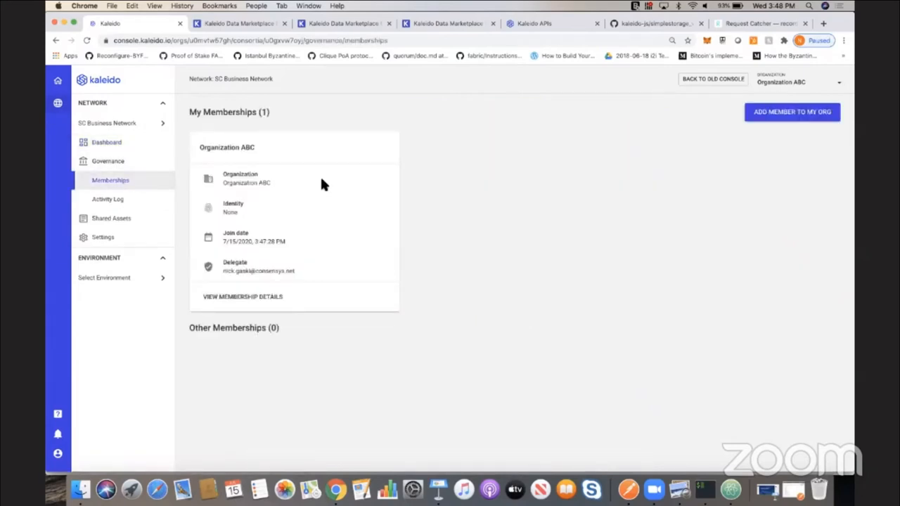
mouse_move(650, 134)
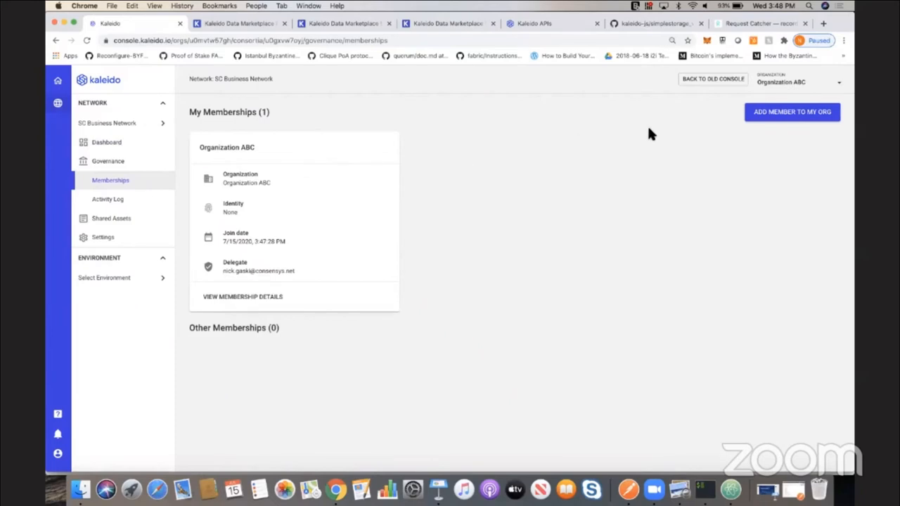
mouse_move(548, 226)
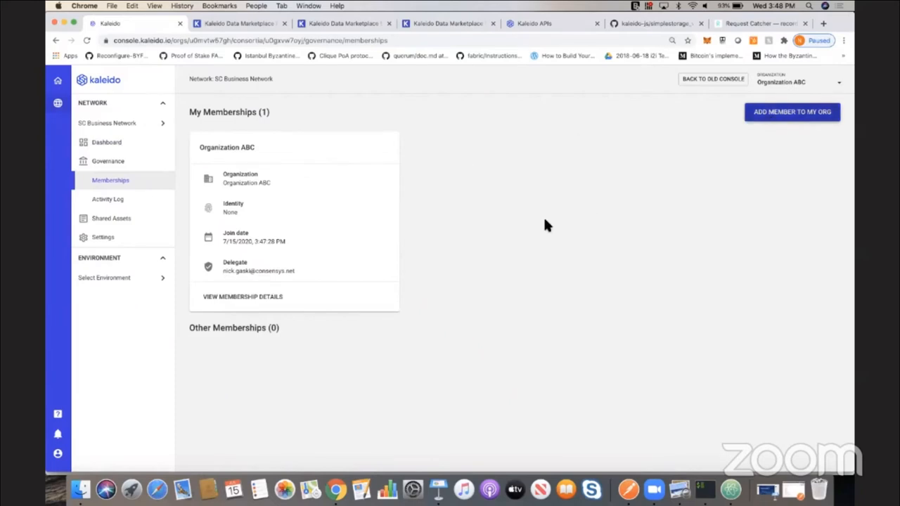
Add a second membership named Organization XYZ to the network.
click(792, 113)
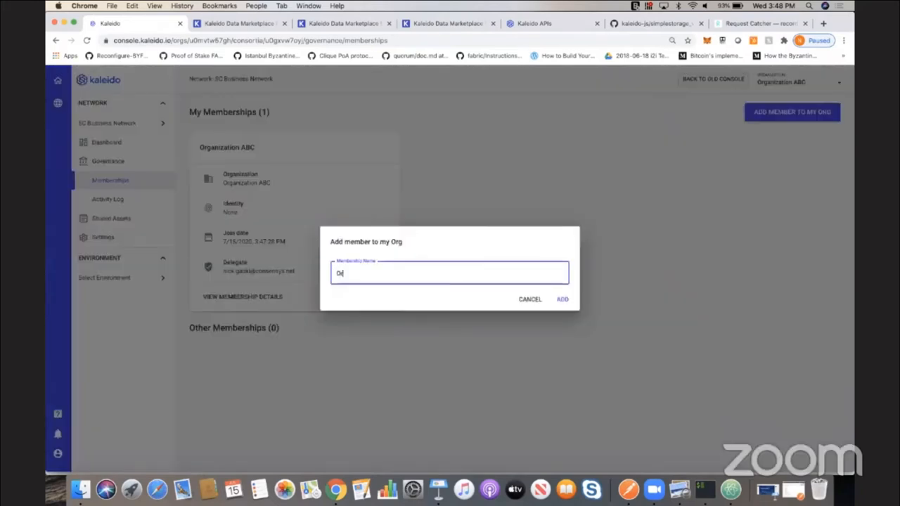
text(rganization XYZ)
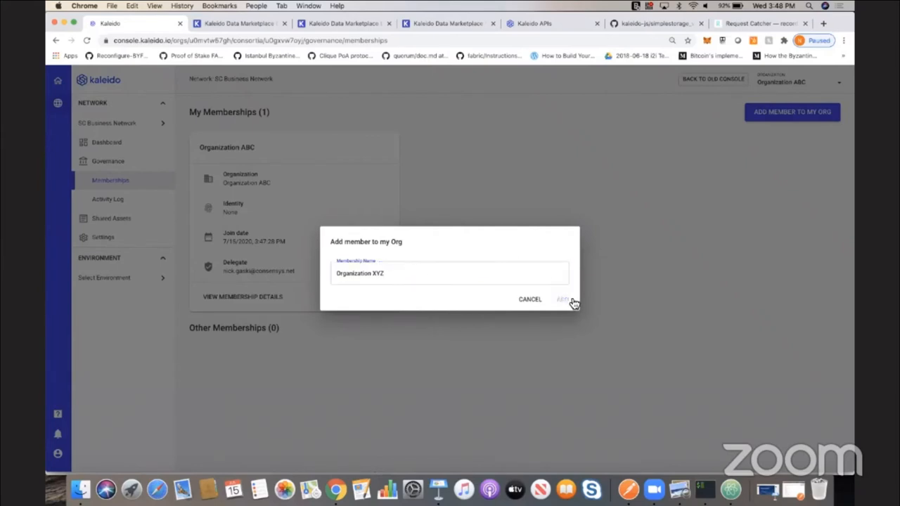
click(562, 299)
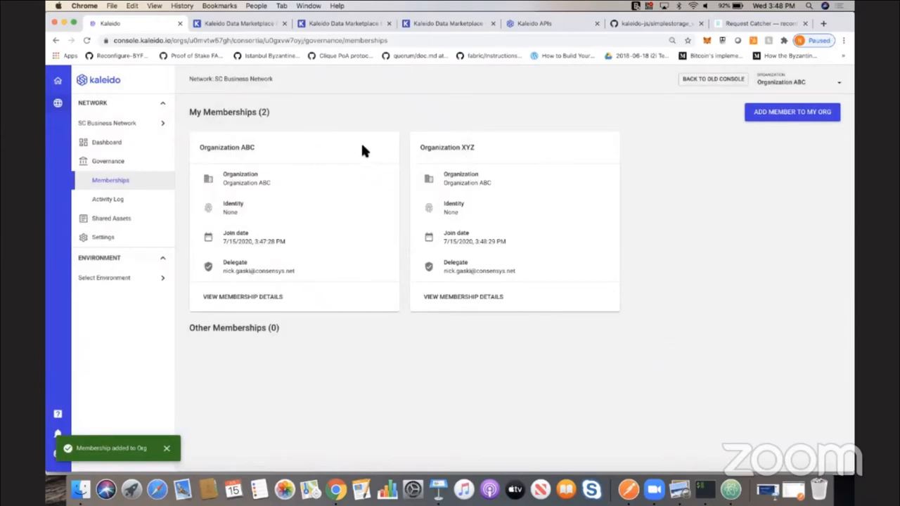
mouse_move(316, 162)
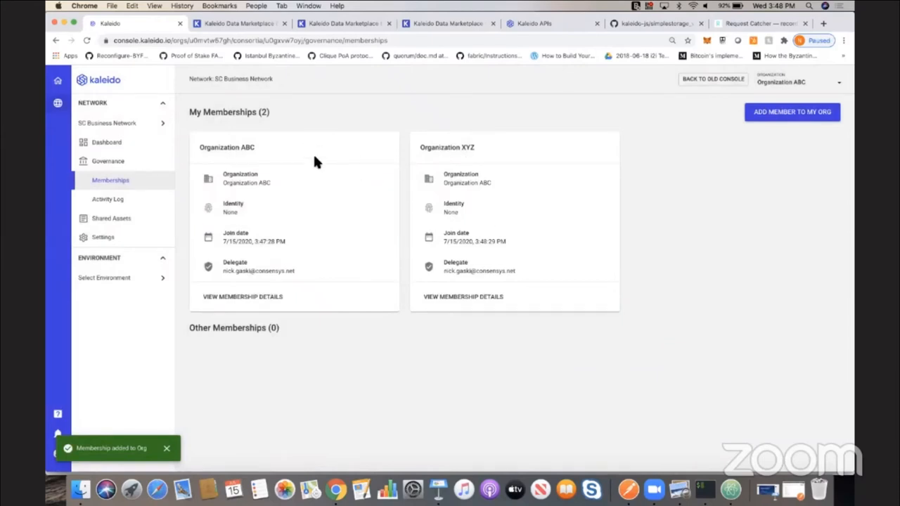
mouse_move(260, 154)
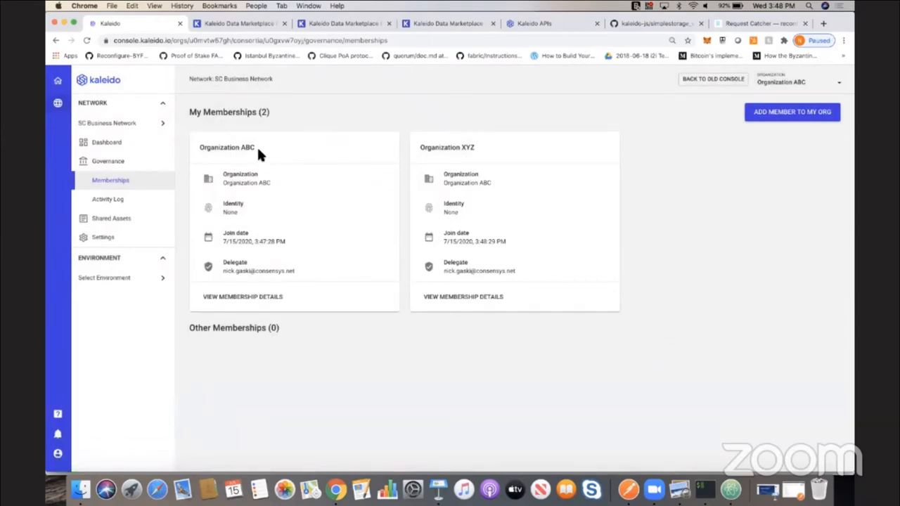
mouse_move(312, 166)
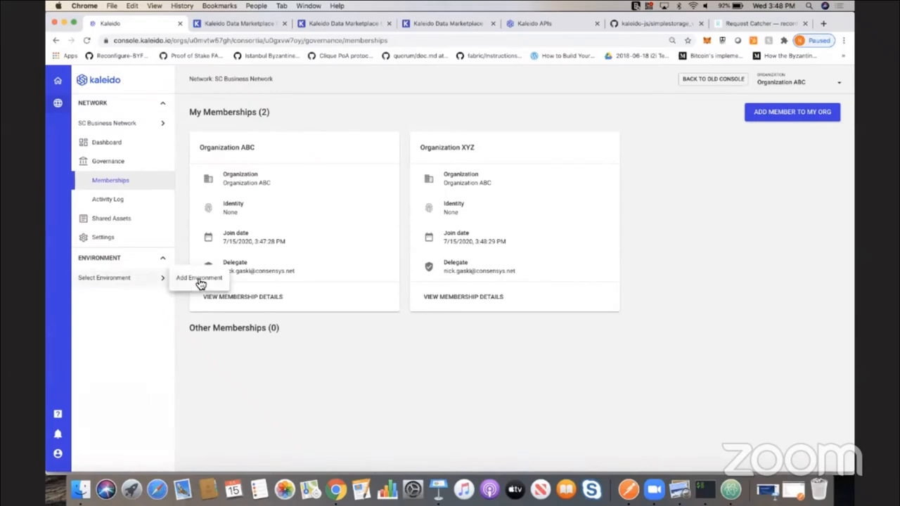
Begin adding an environment with Ethereum as the protocol.
click(199, 278)
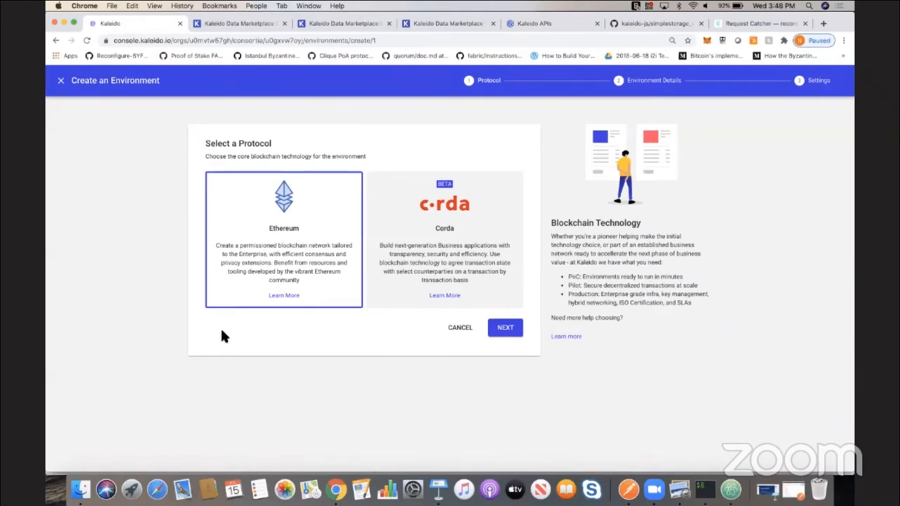
mouse_move(225, 325)
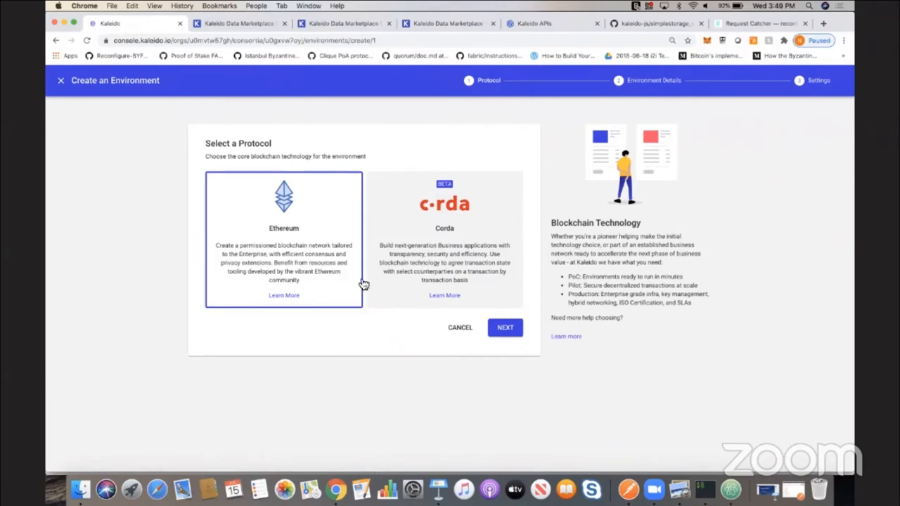
mouse_move(344, 321)
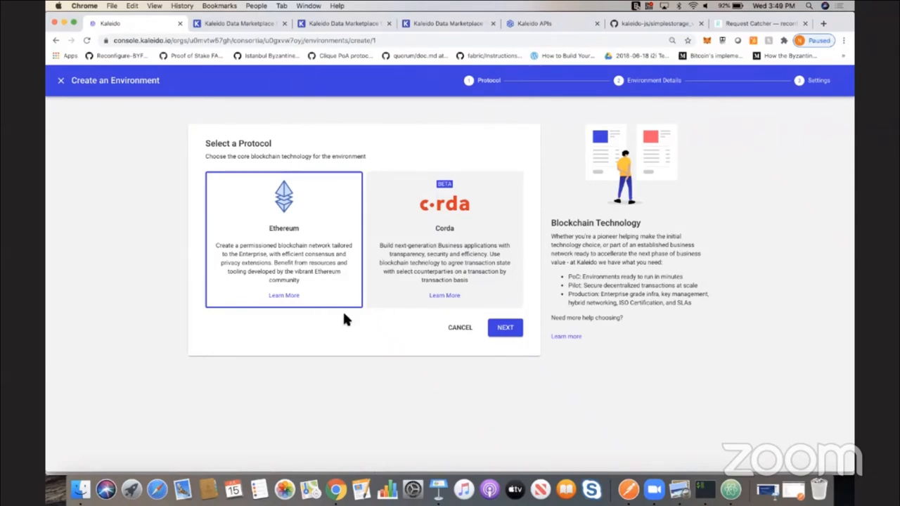
mouse_move(383, 256)
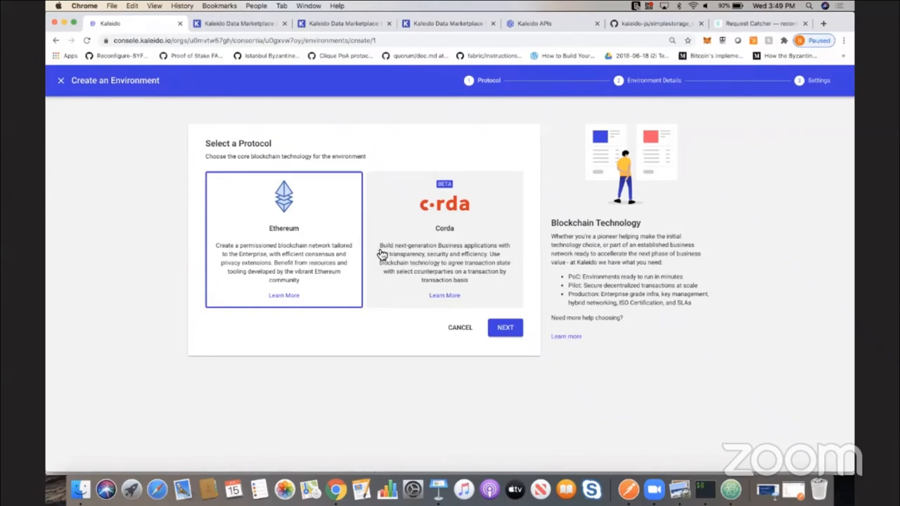
mouse_move(315, 263)
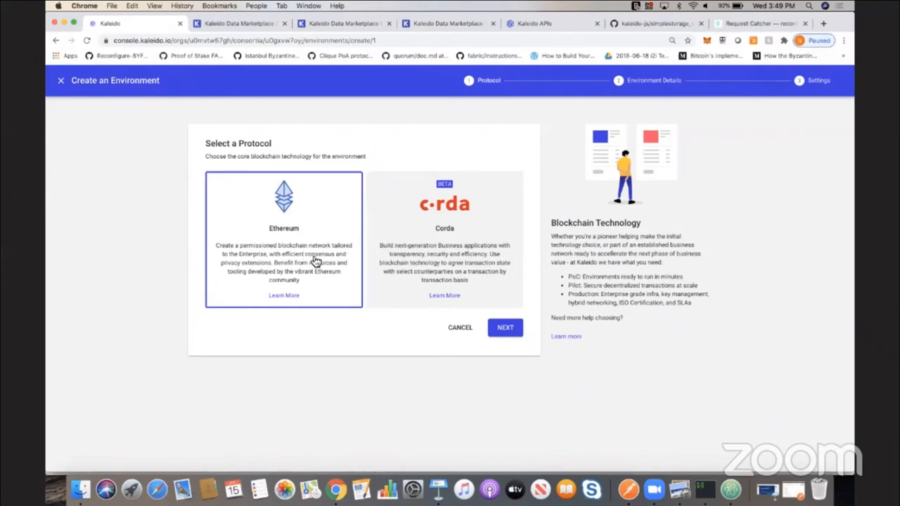
mouse_move(486, 314)
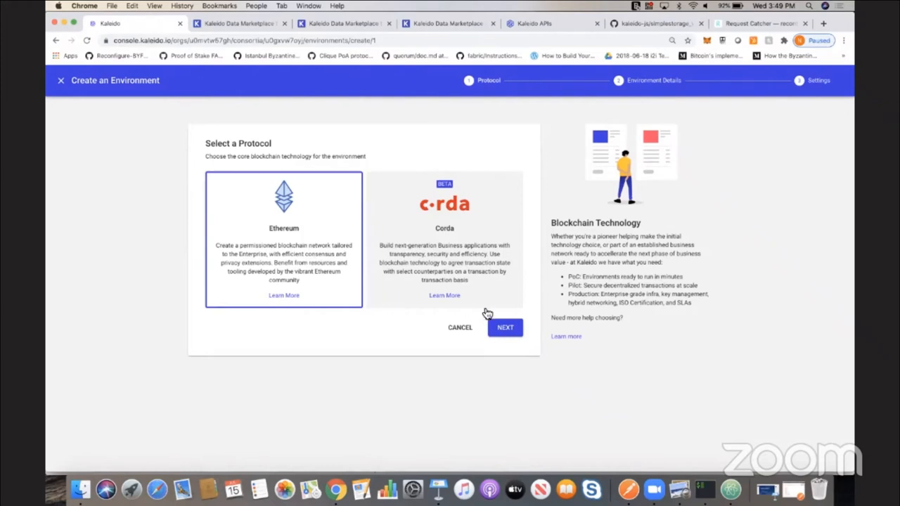
click(505, 326)
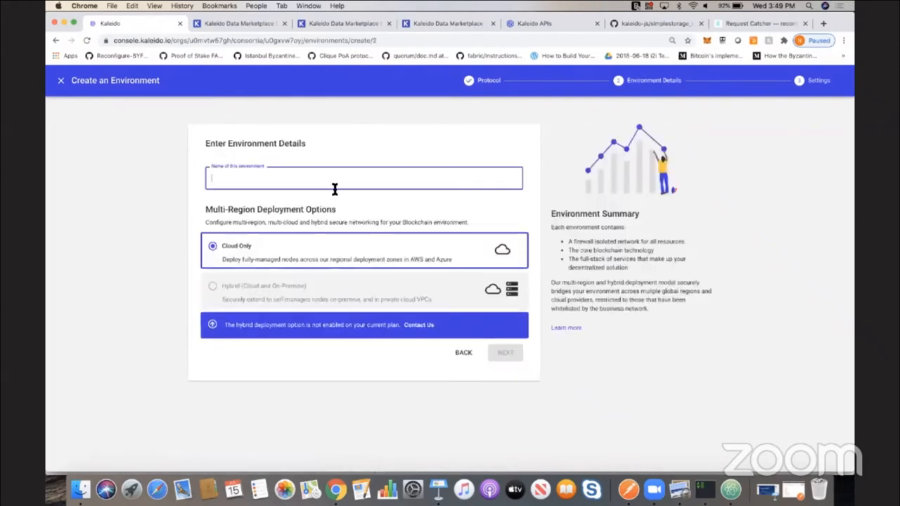
Name the environment Dev with Cloud Only deployment and continue.
text(Dev)
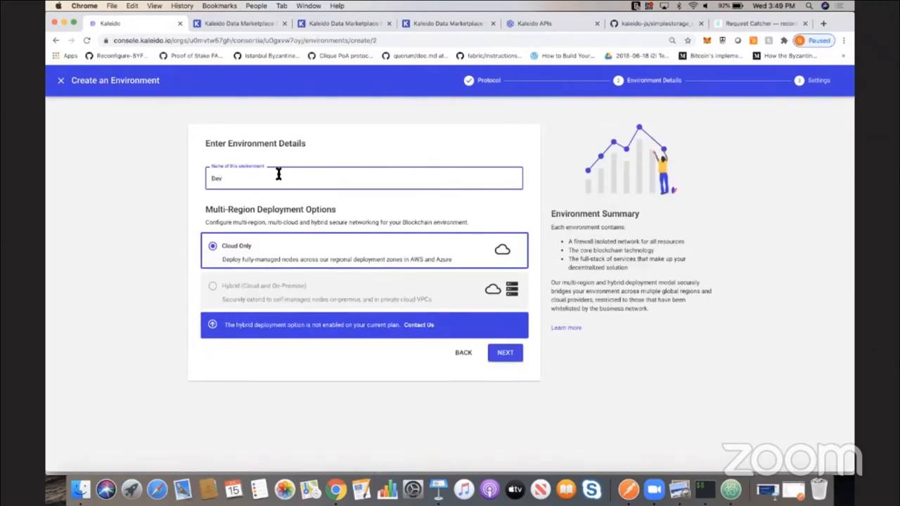
mouse_move(274, 224)
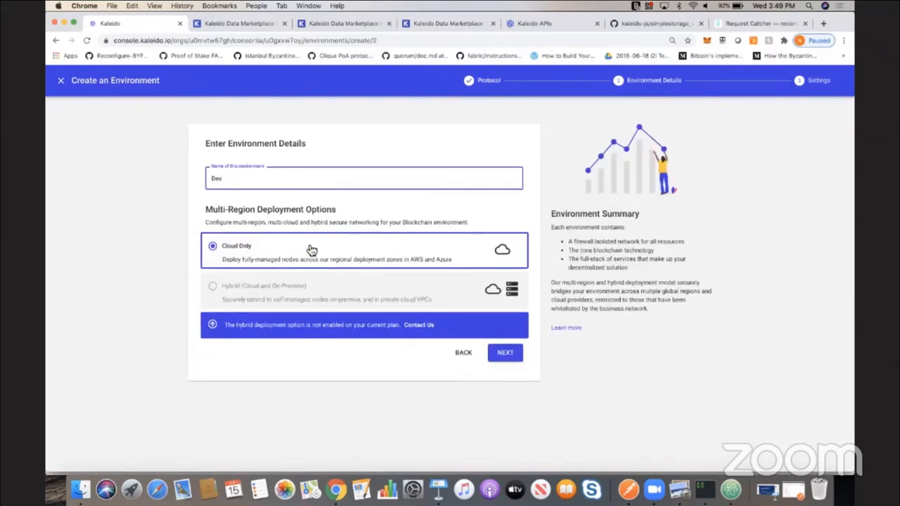
mouse_move(287, 252)
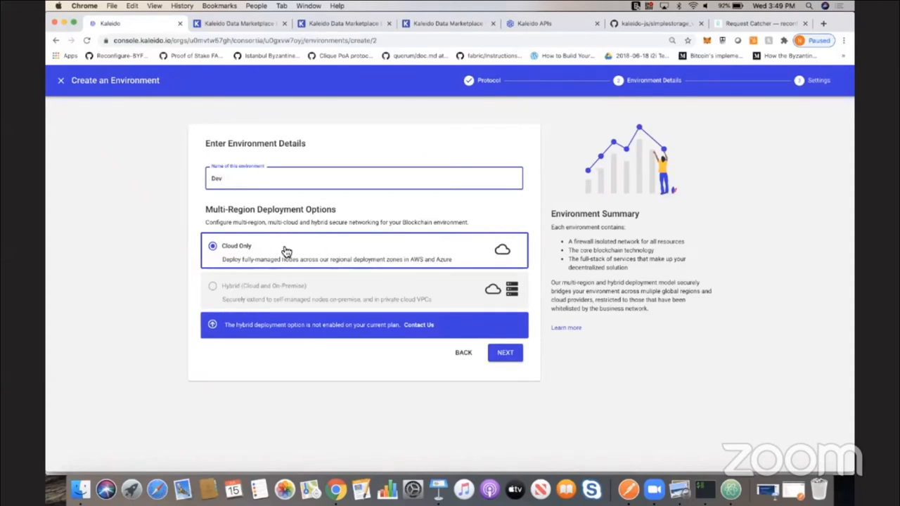
mouse_move(317, 288)
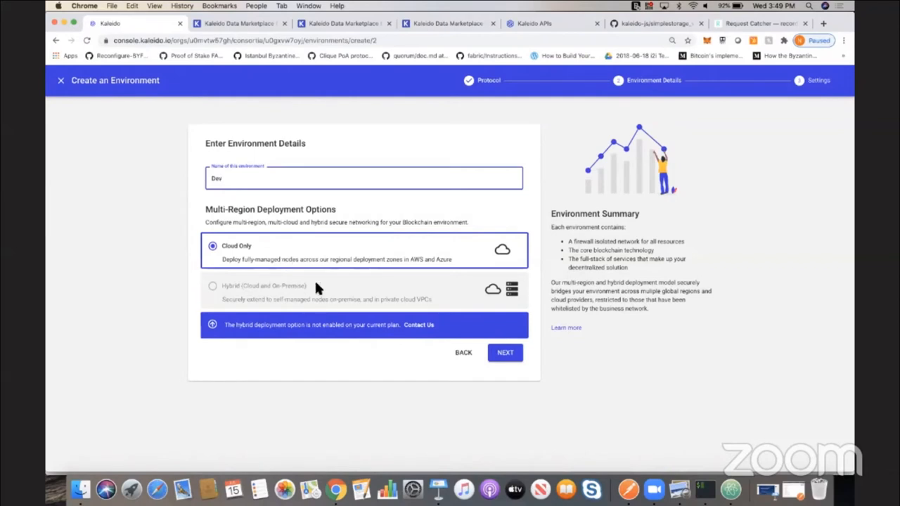
mouse_move(357, 294)
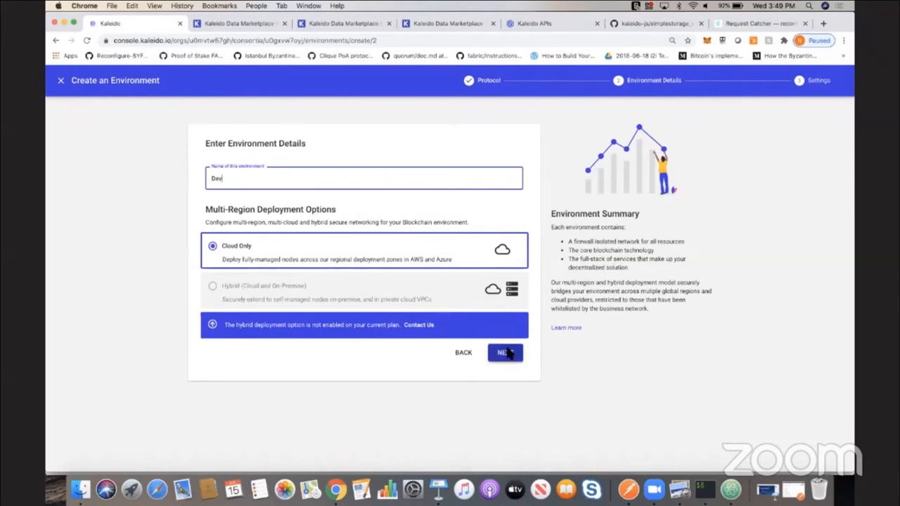
click(504, 352)
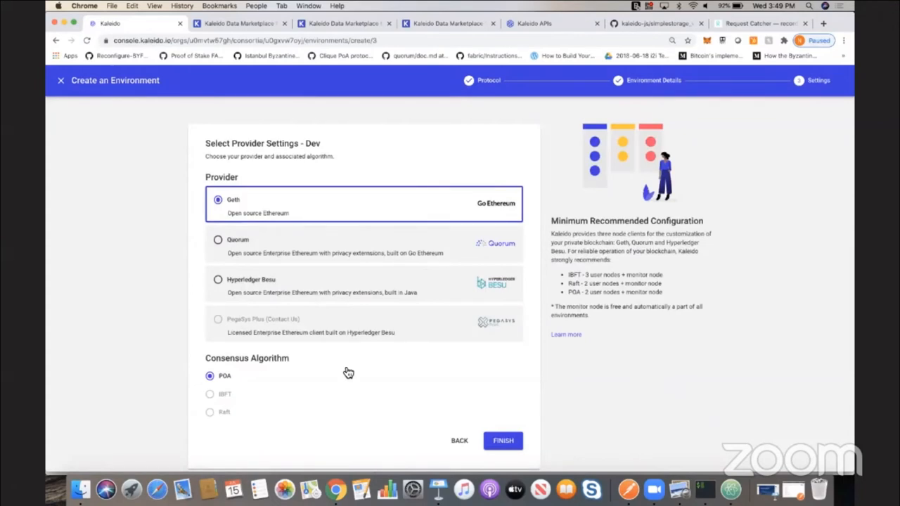
mouse_move(329, 357)
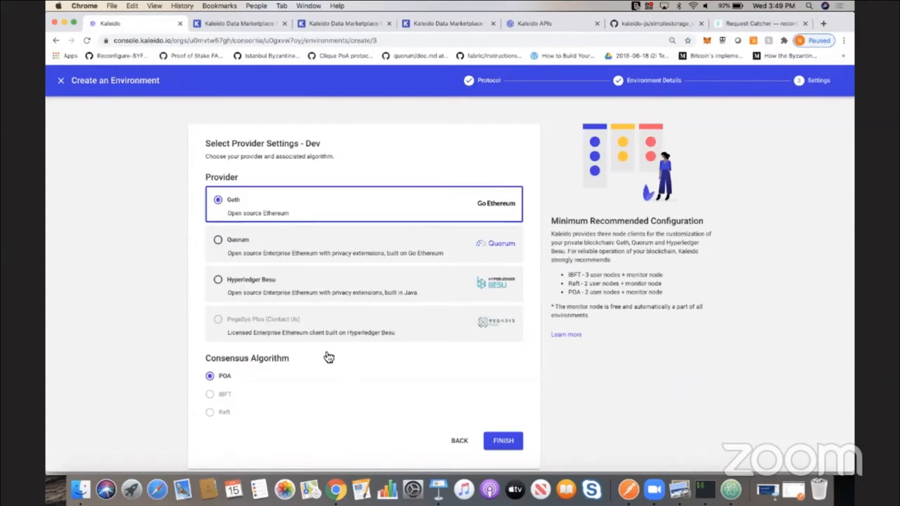
mouse_move(335, 306)
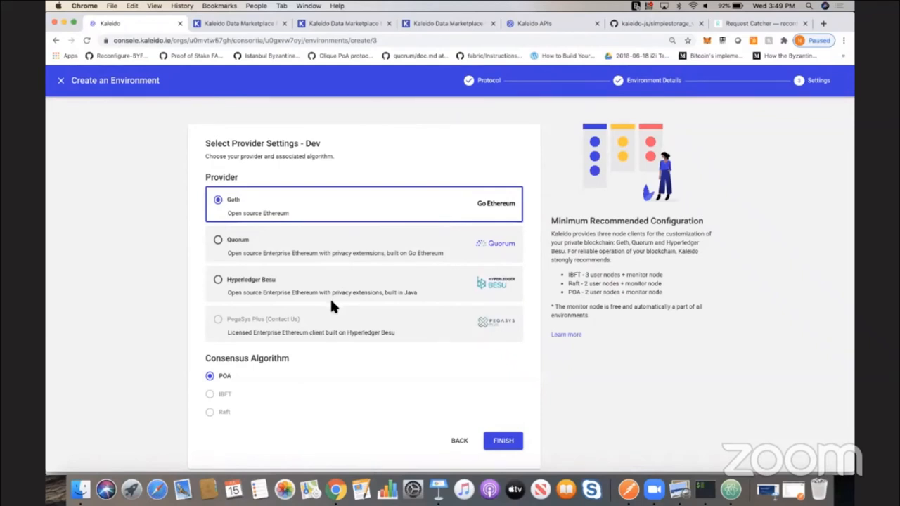
mouse_move(316, 372)
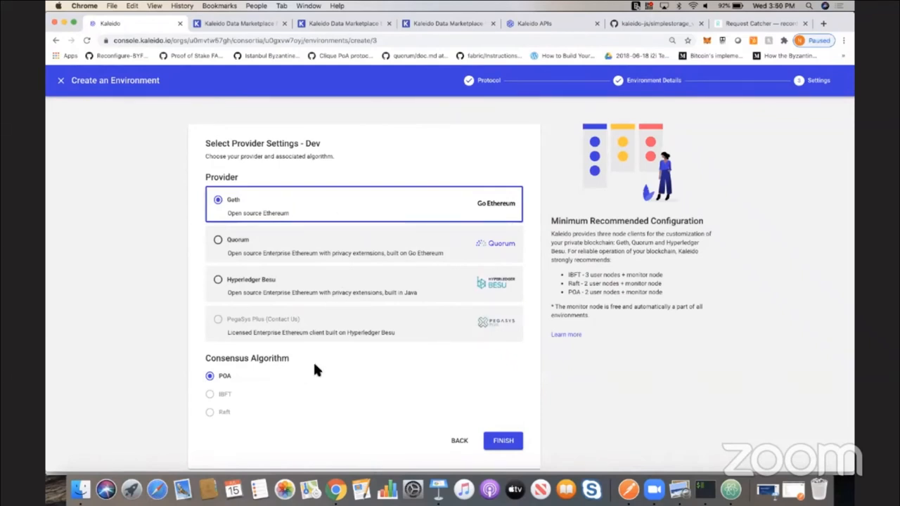
mouse_move(336, 331)
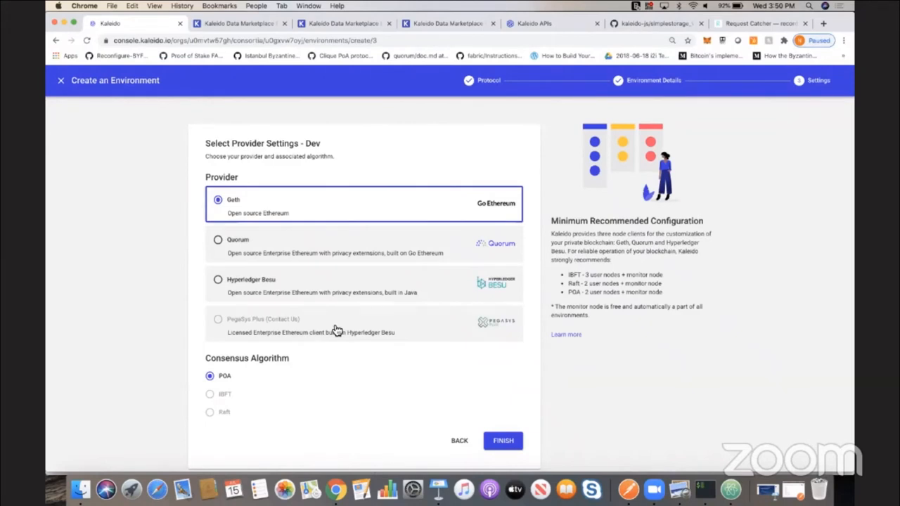
mouse_move(304, 385)
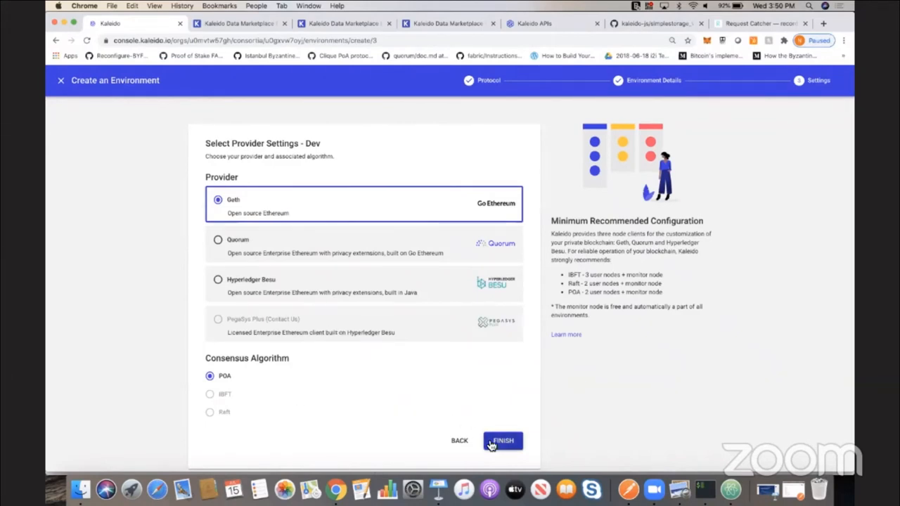
Create the Dev environment with Geth provider and PoA consensus.
click(504, 442)
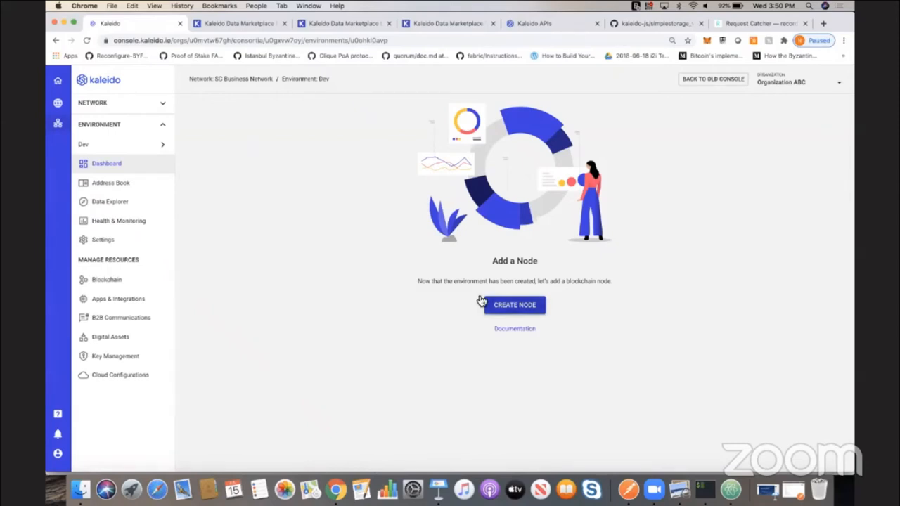
Define node 1 for Organization ABC in AWS us-east-2 and continue.
click(515, 304)
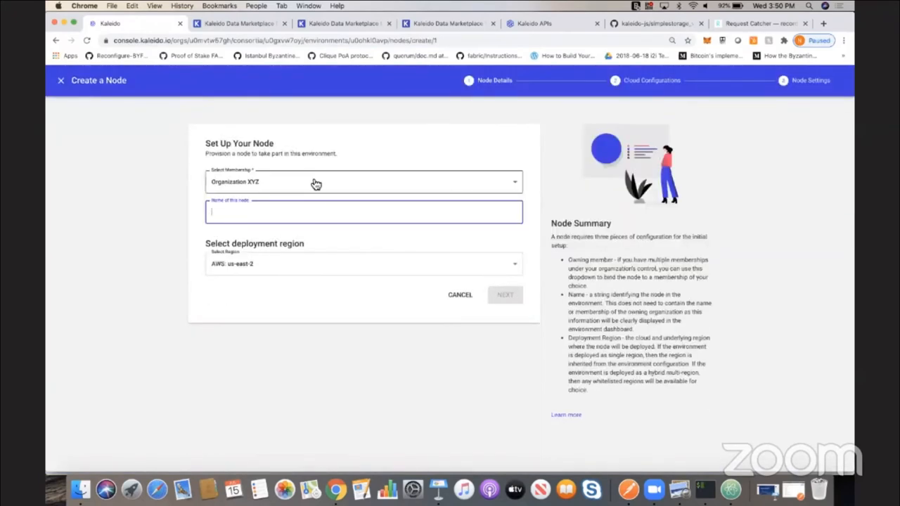
click(362, 181)
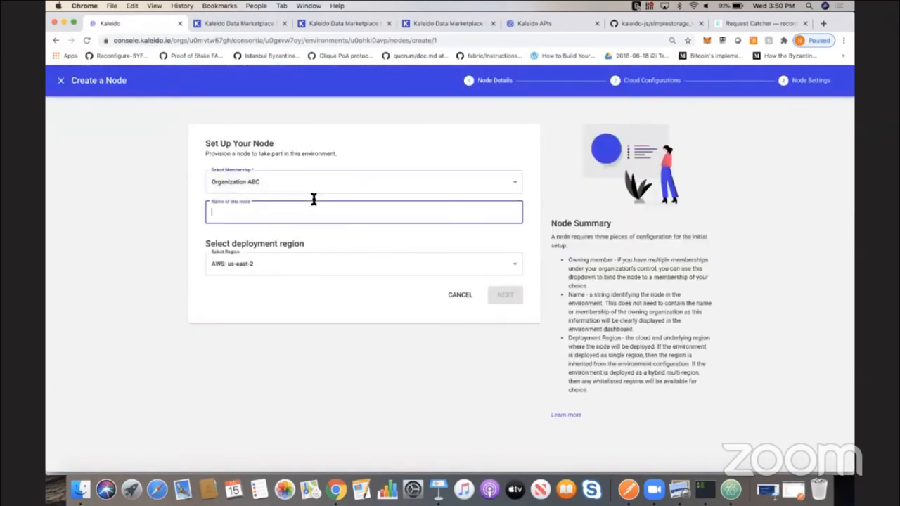
text(node 1)
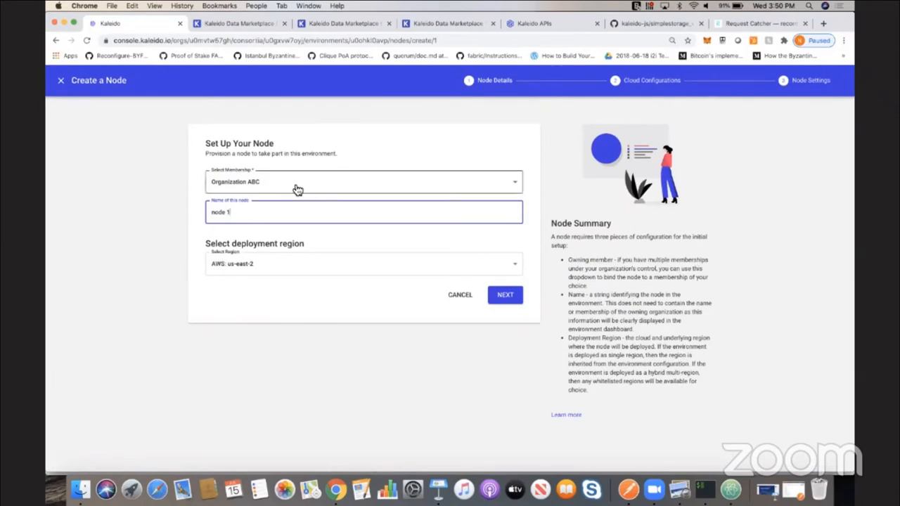
click(363, 264)
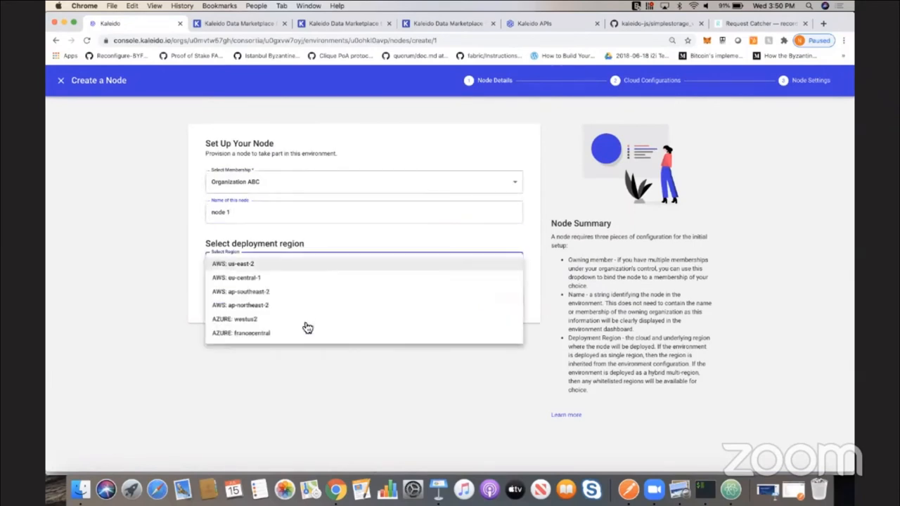
mouse_move(292, 271)
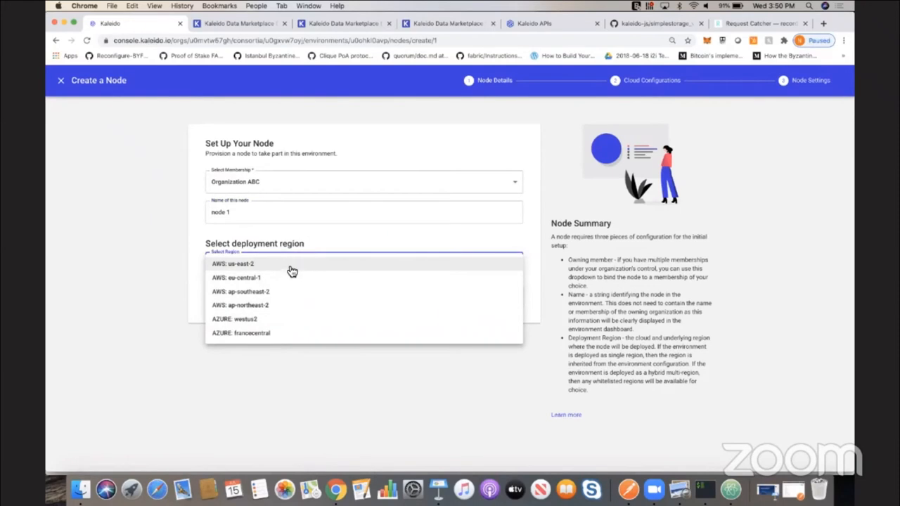
click(233, 265)
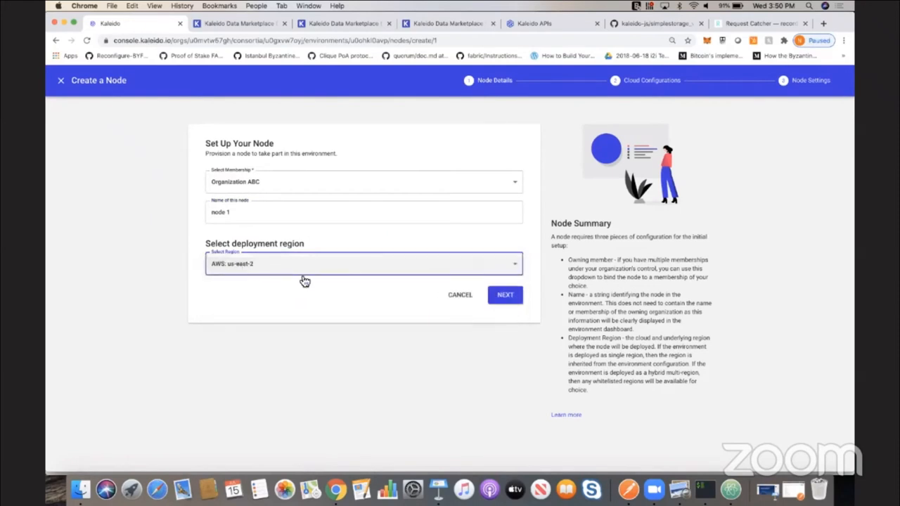
click(505, 296)
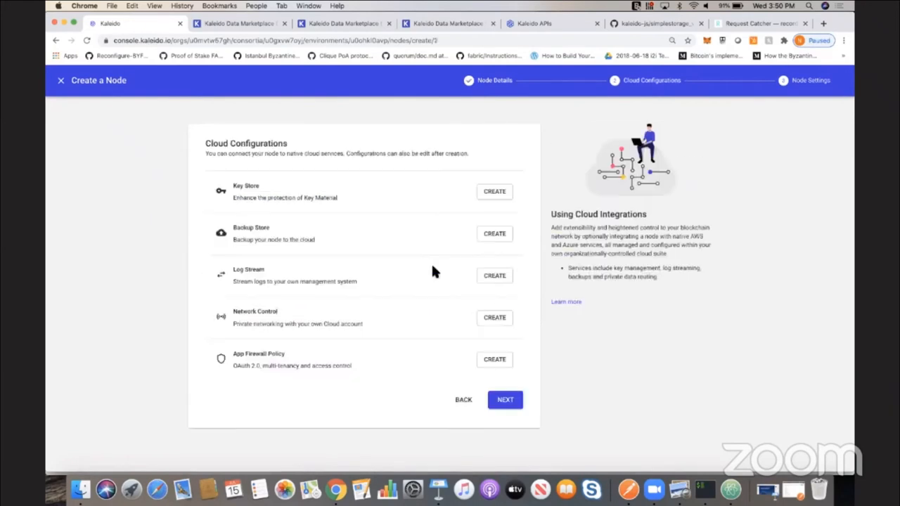
mouse_move(383, 385)
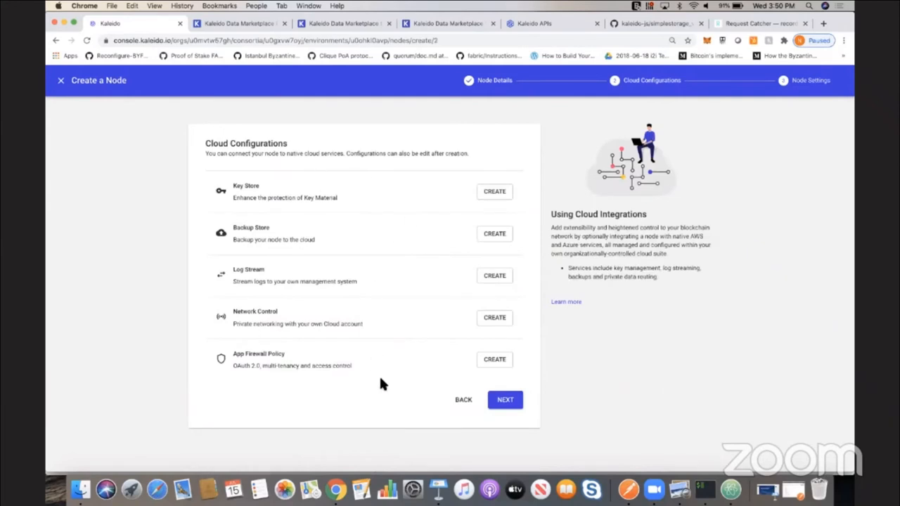
mouse_move(373, 208)
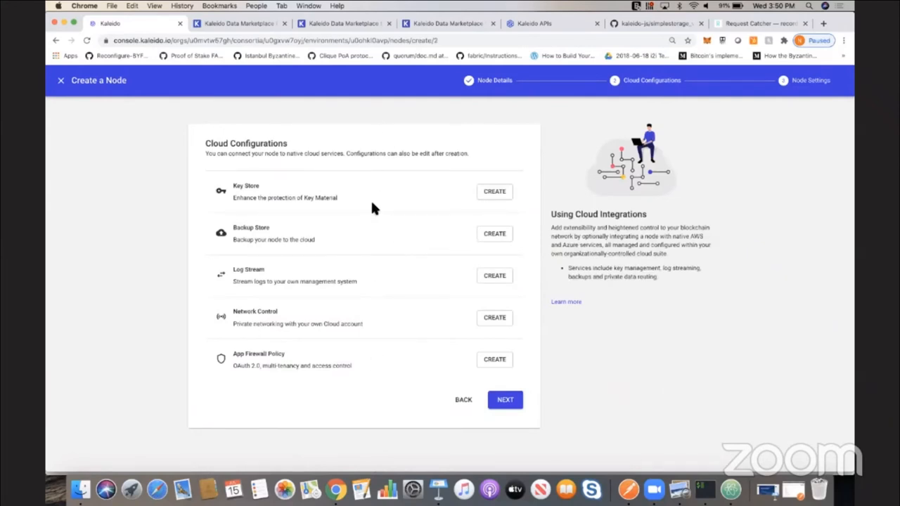
mouse_move(366, 318)
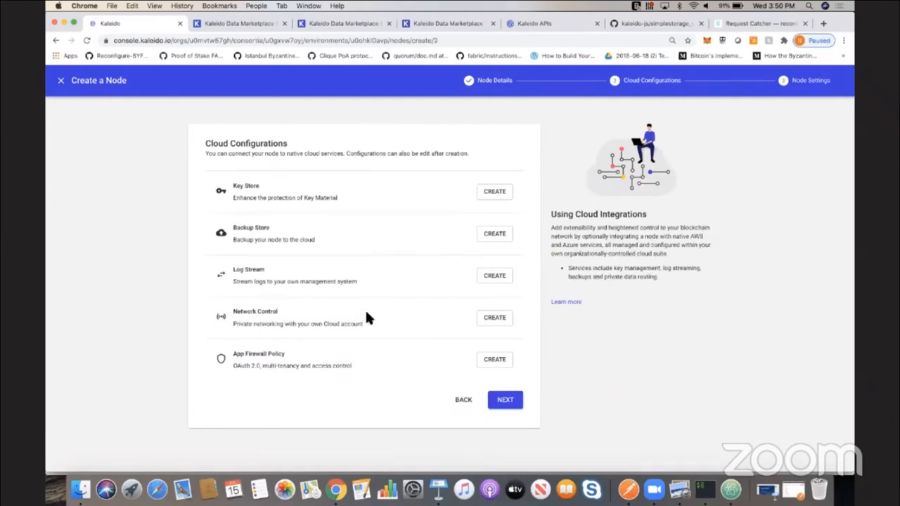
mouse_move(382, 375)
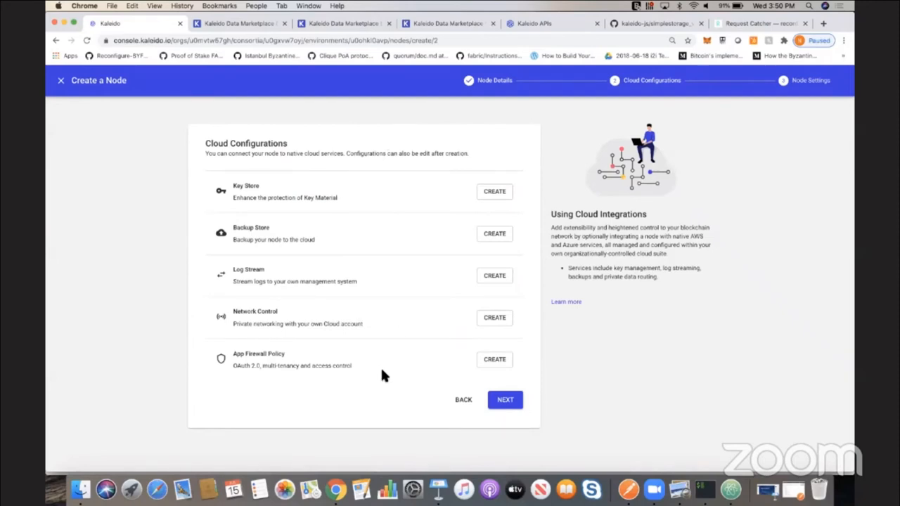
mouse_move(501, 384)
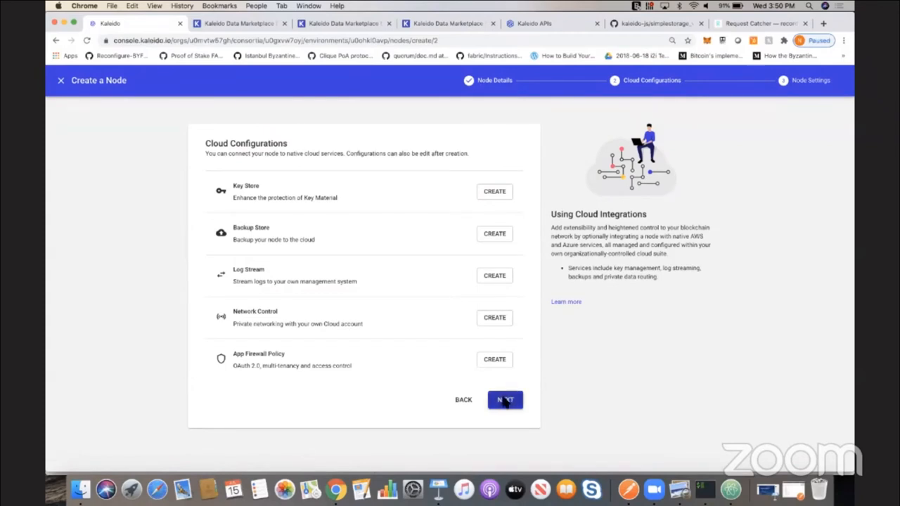
Skip all cloud integrations and continue to node settings.
click(505, 400)
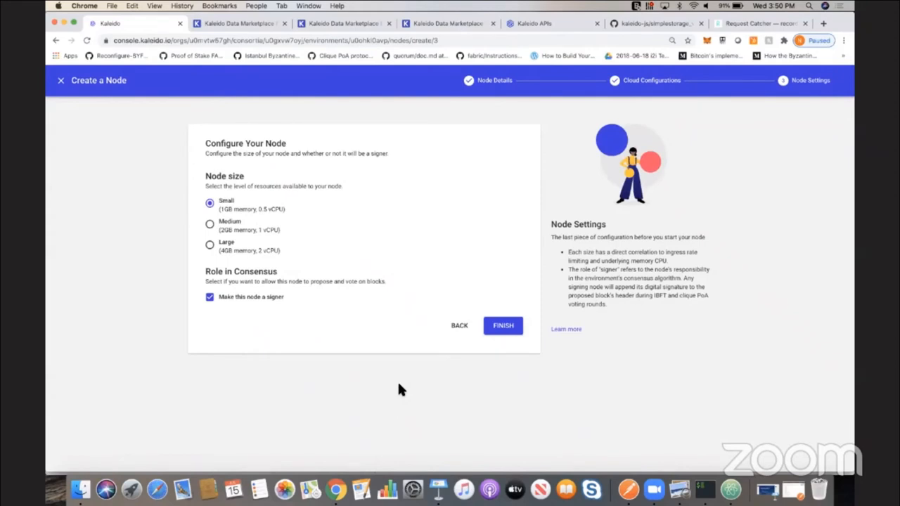
mouse_move(330, 148)
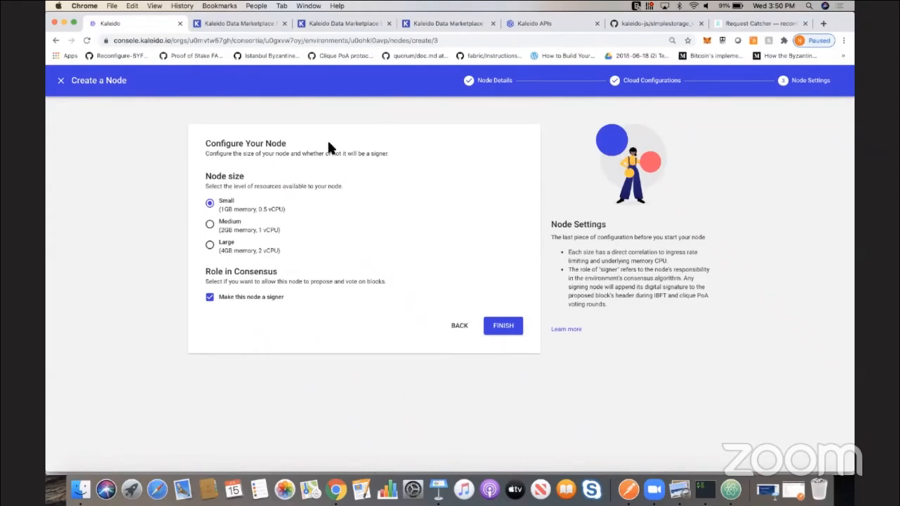
mouse_move(377, 242)
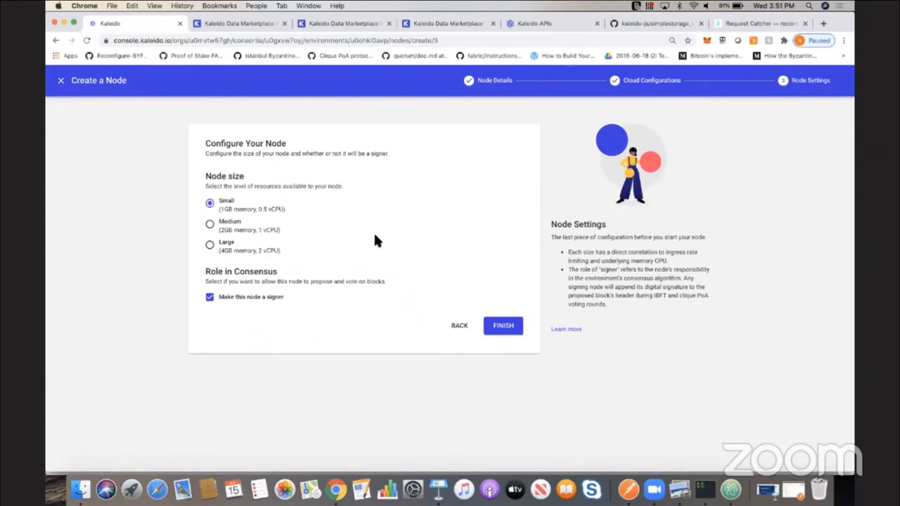
mouse_move(359, 217)
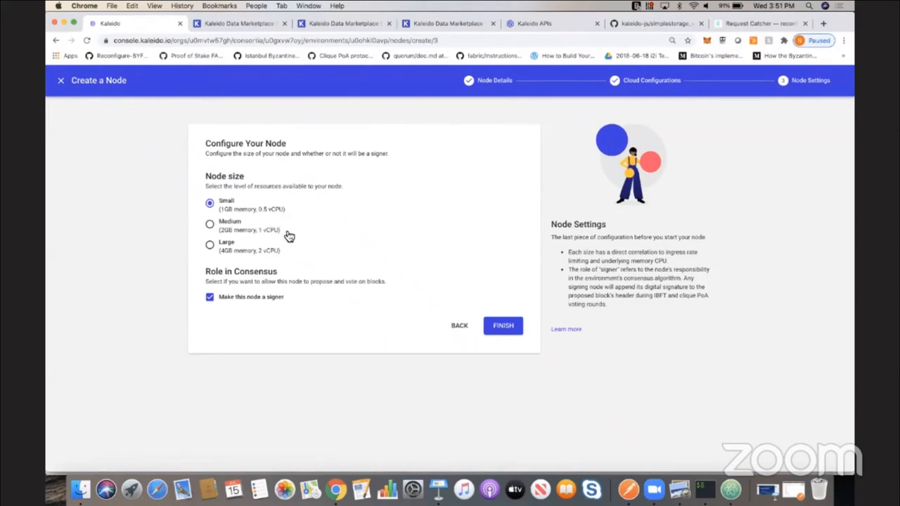
mouse_move(315, 256)
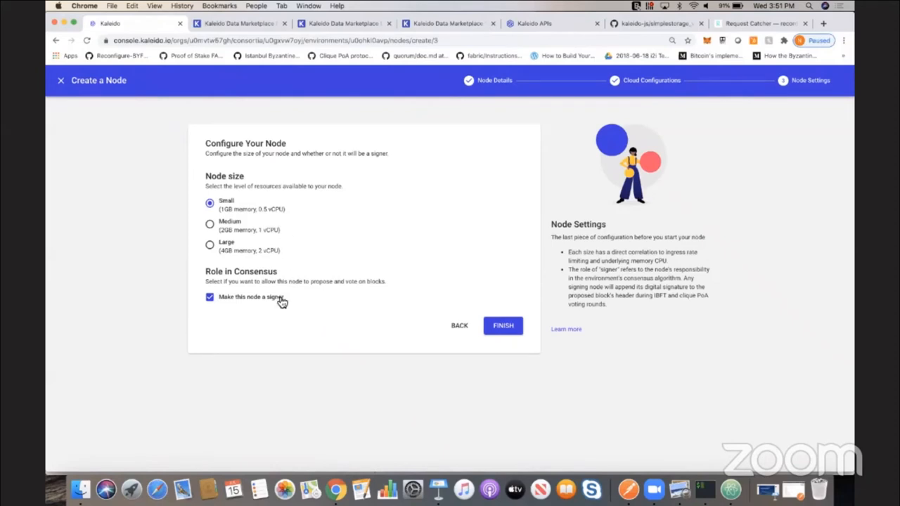
mouse_move(327, 315)
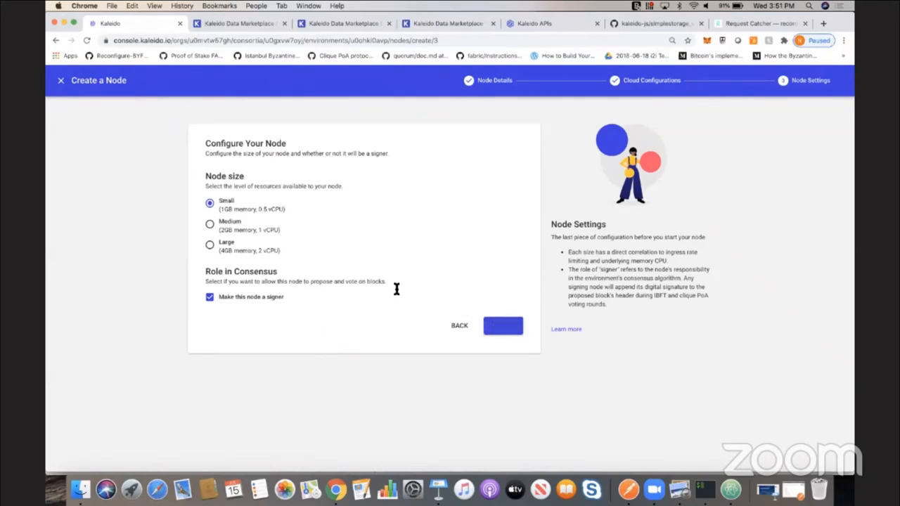
Create node 1 as a small signer node.
click(502, 326)
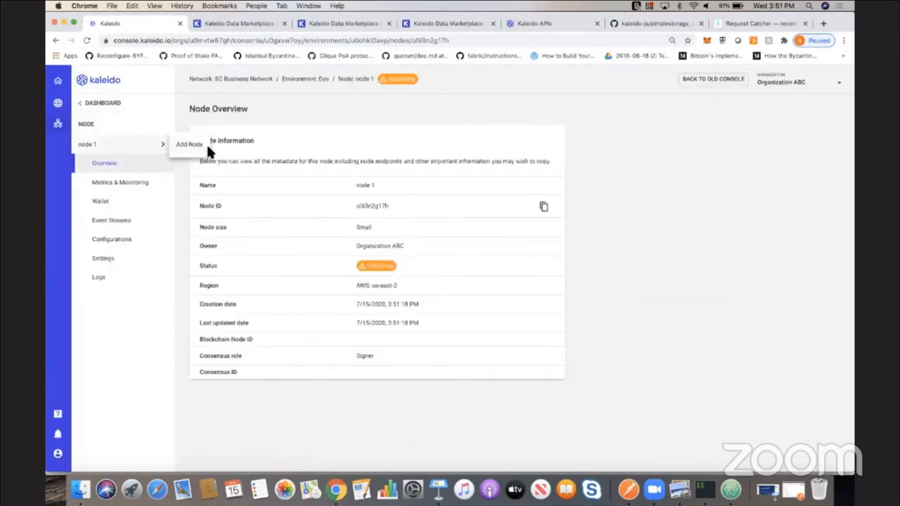
Create node 2 for Organization XYZ with default cloud and signer settings.
click(189, 143)
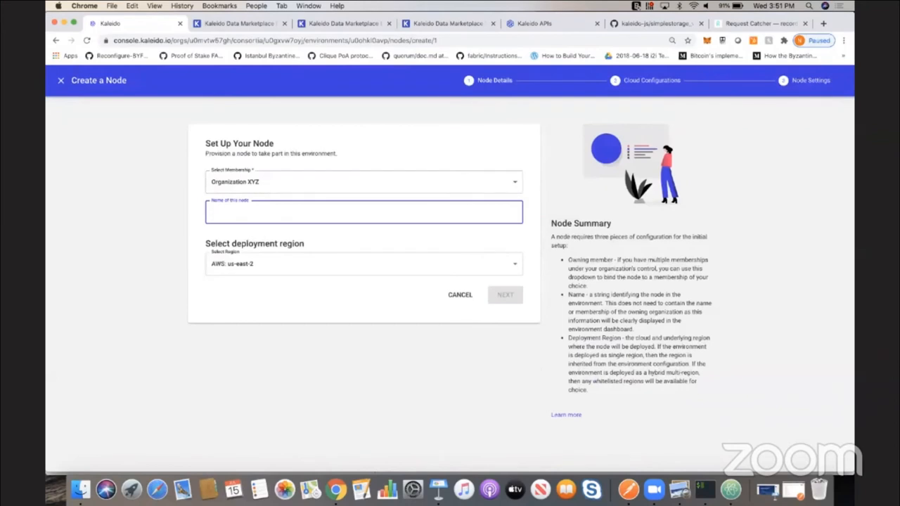
text(node 2)
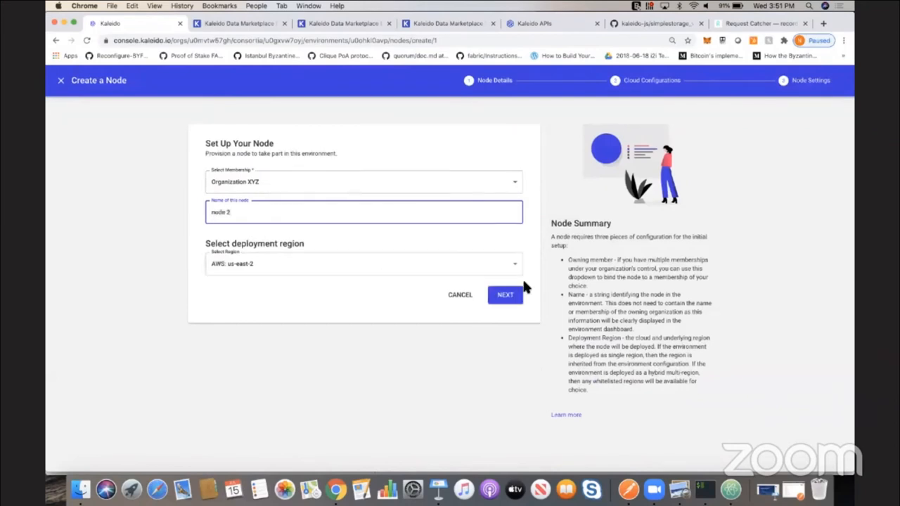
click(505, 296)
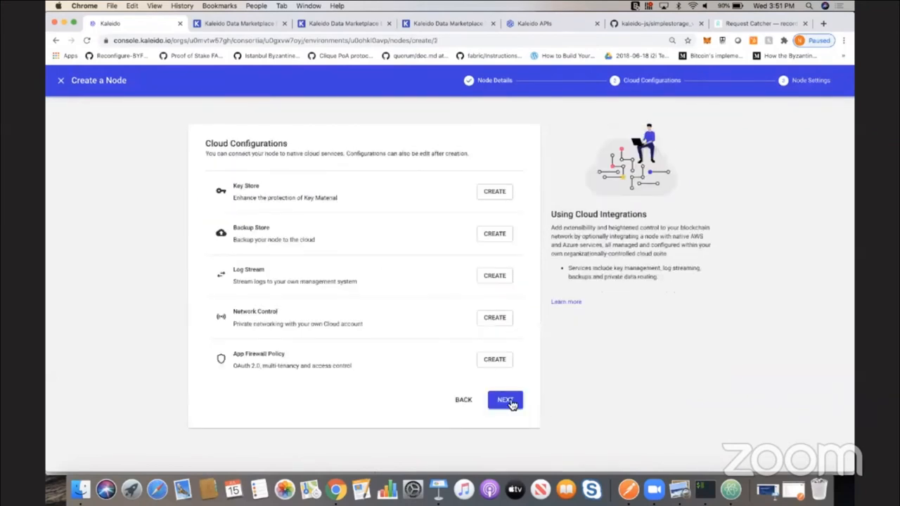
click(505, 399)
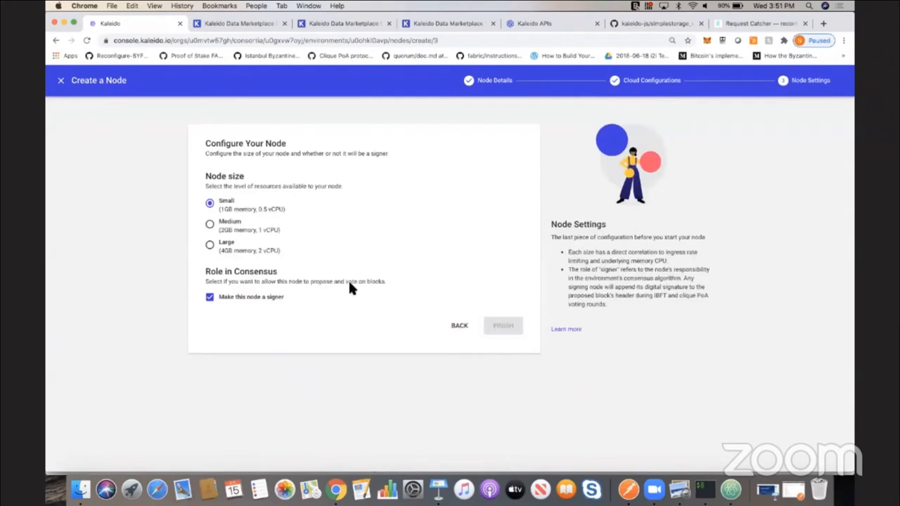
click(503, 325)
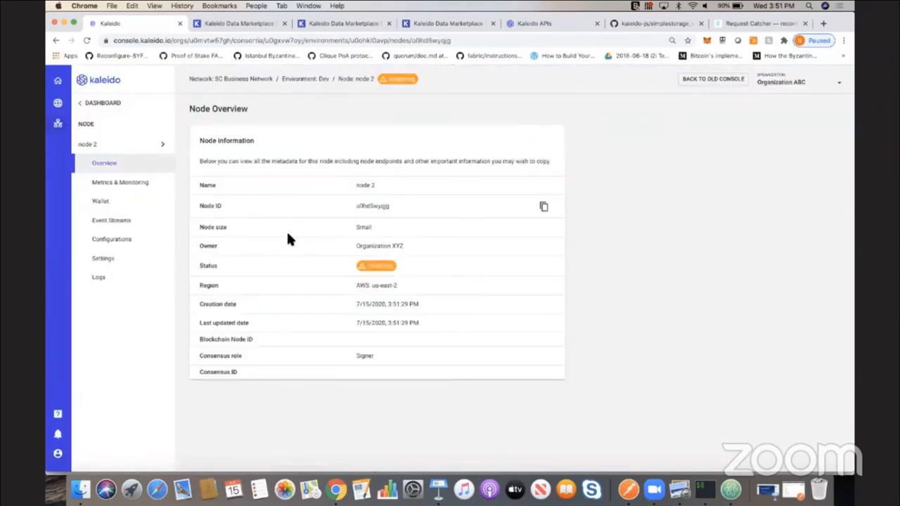
mouse_move(161, 149)
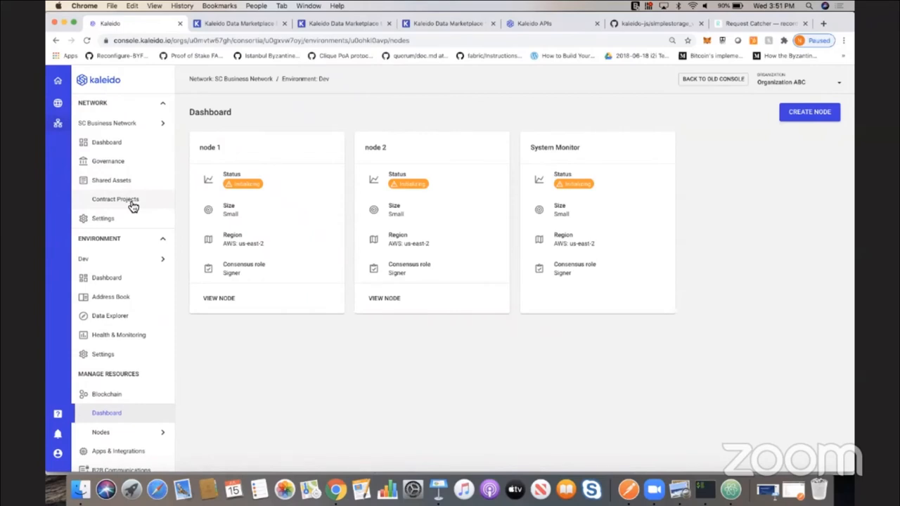
Start a new Ethereum contract project with Organization ABC as its membership.
click(116, 200)
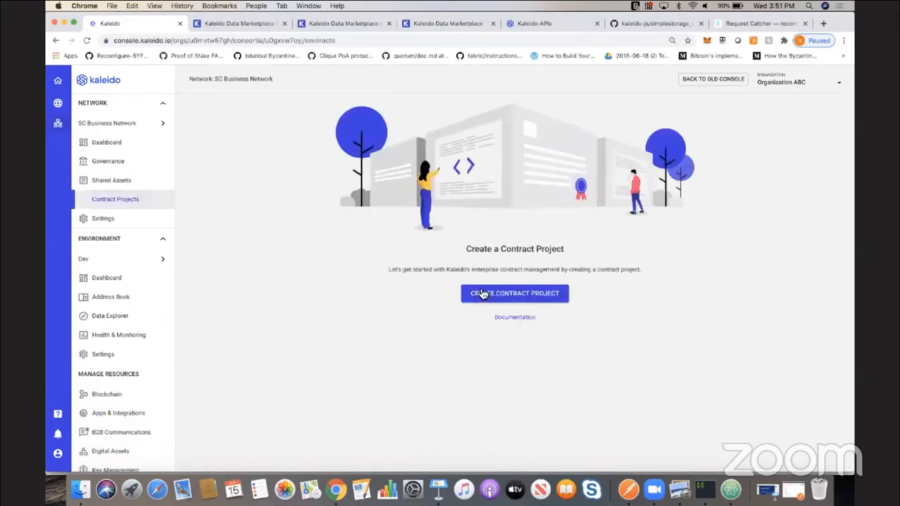
click(515, 294)
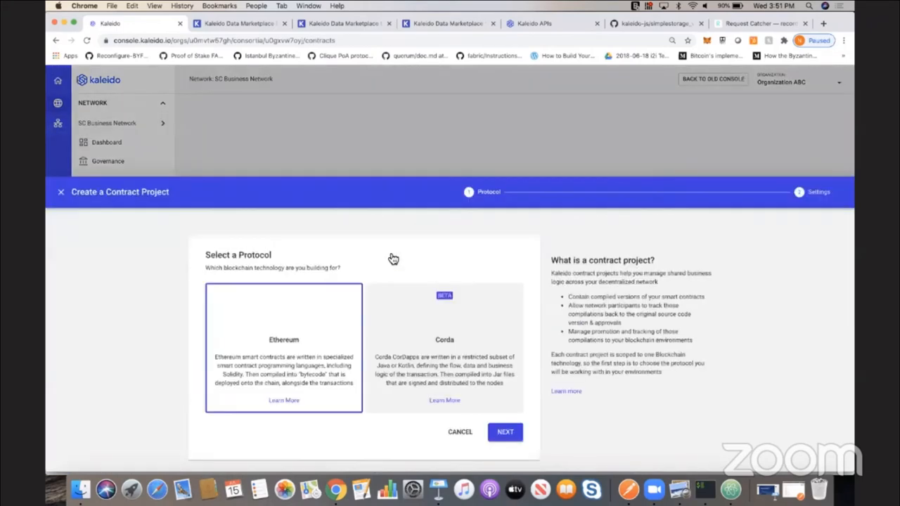
click(505, 432)
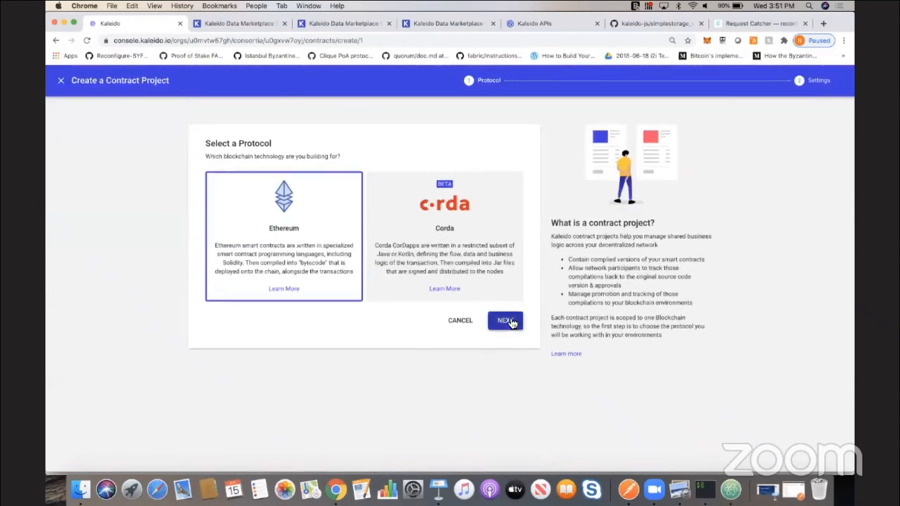
click(506, 321)
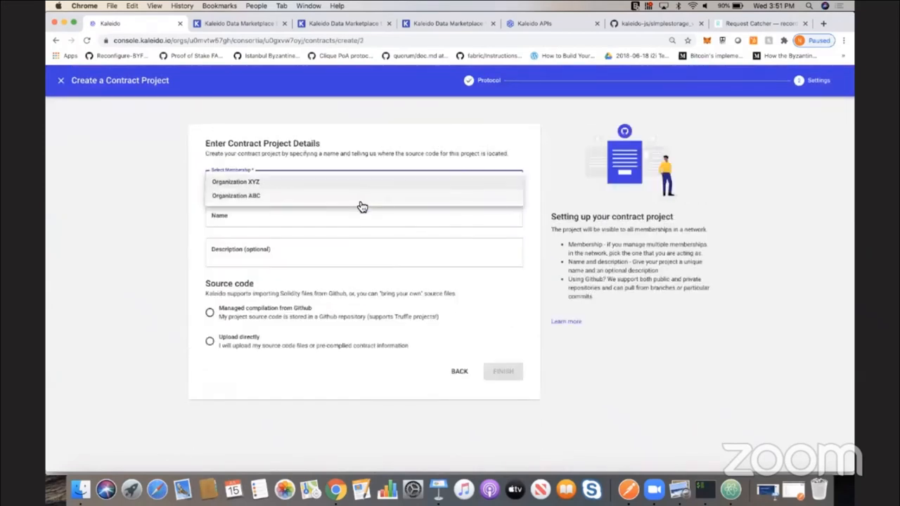
click(237, 196)
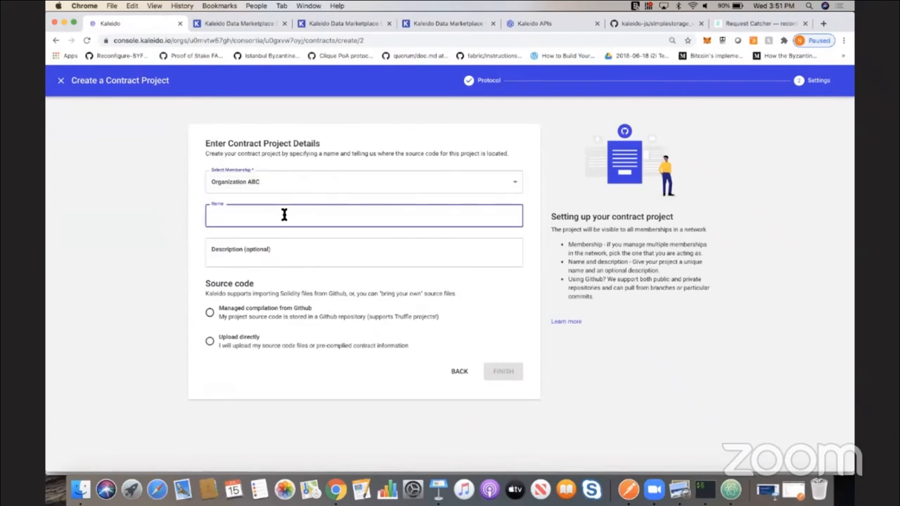
Name the project Simple Storage and choose managed compilation from GitHub.
text(Simple Stor)
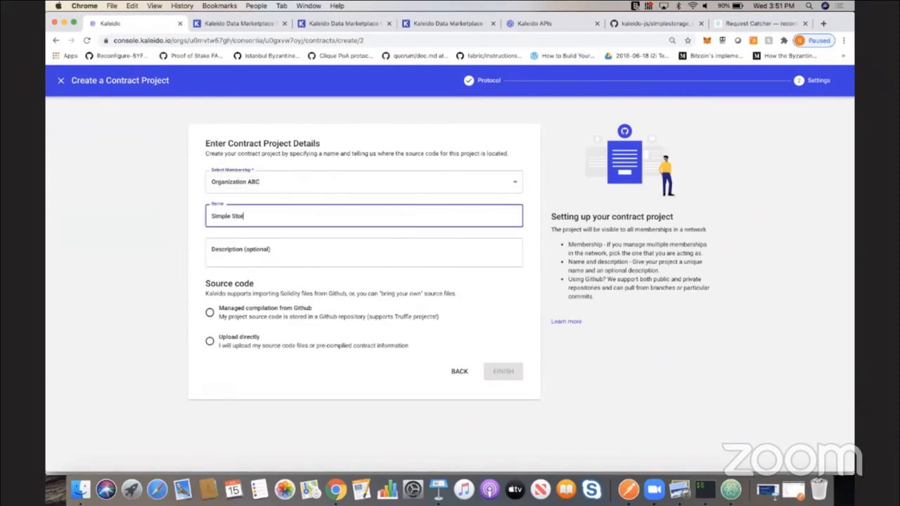
text(age)
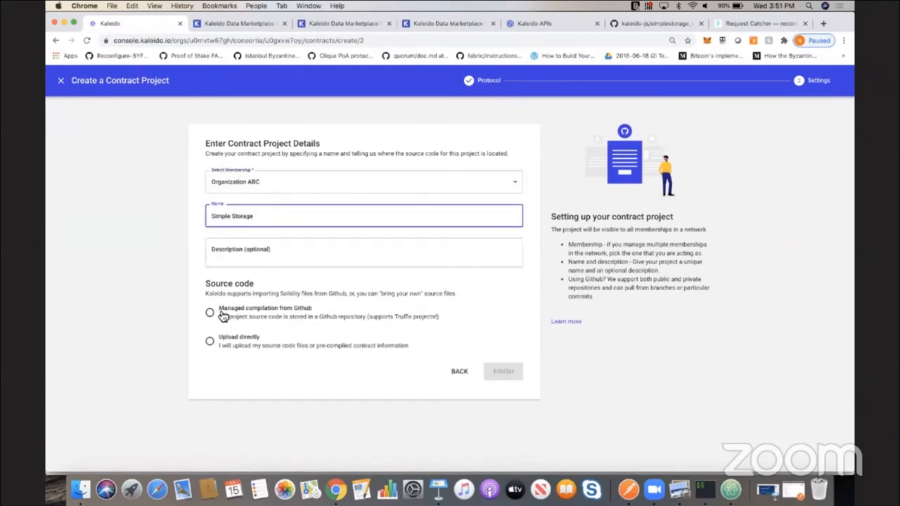
click(210, 312)
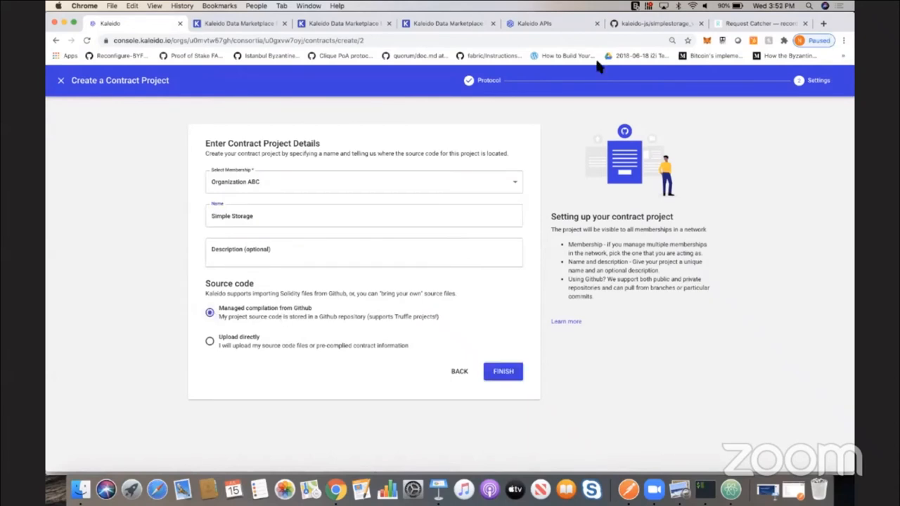
click(654, 23)
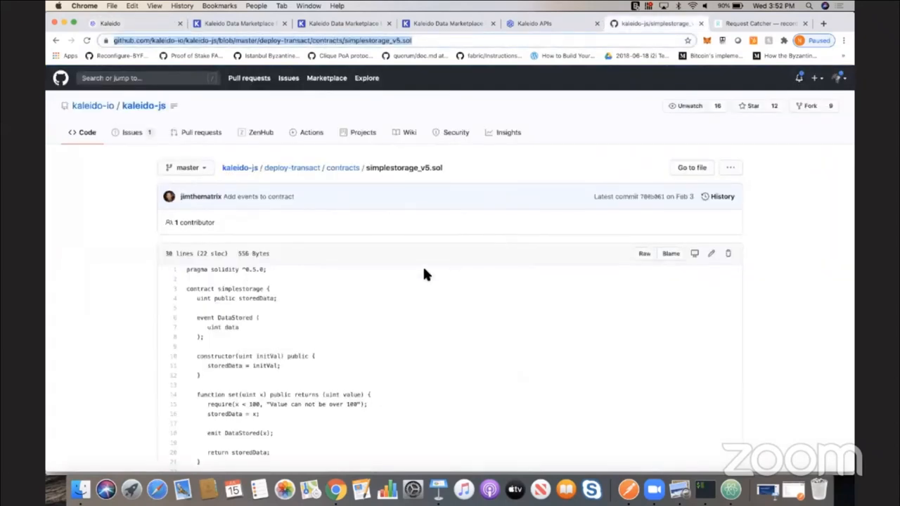
Review simplestorage_v5.sol on GitHub, highlighting the storedData variable and set function.
scroll(down, 3)
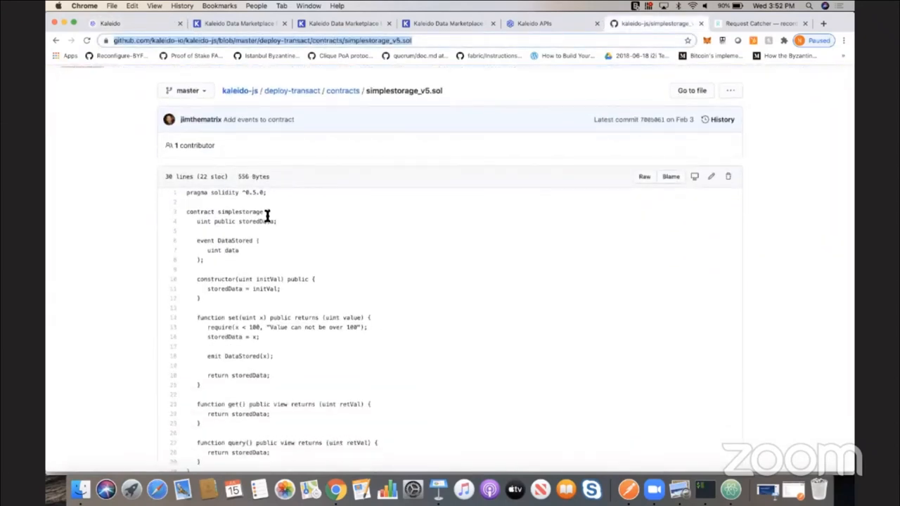
mouse_move(253, 224)
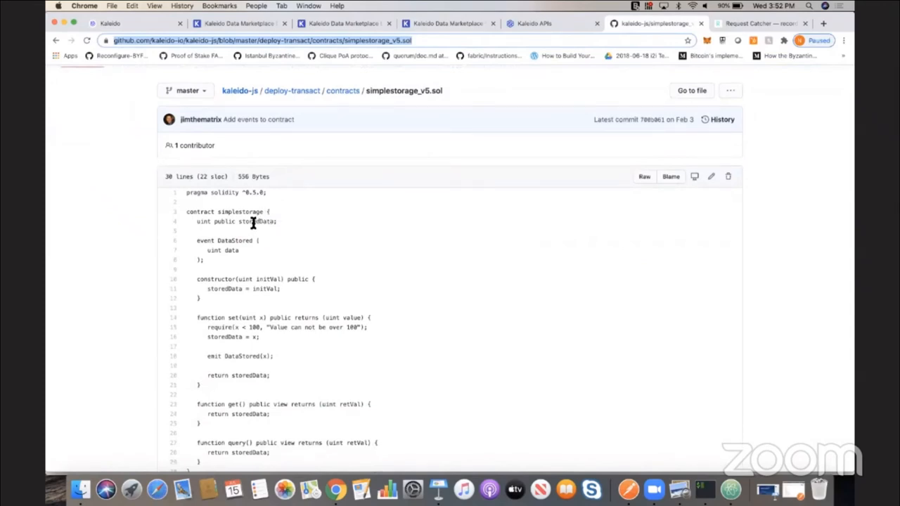
double_click(254, 222)
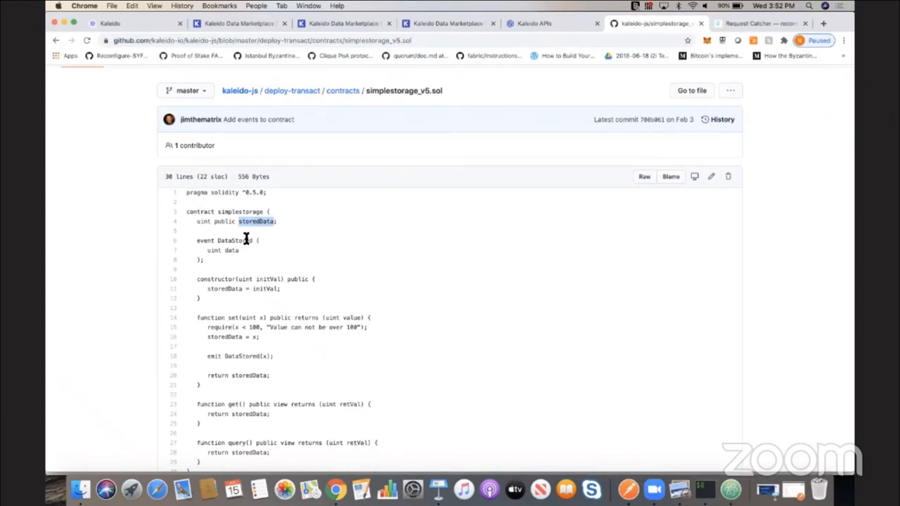
scroll(down, 3)
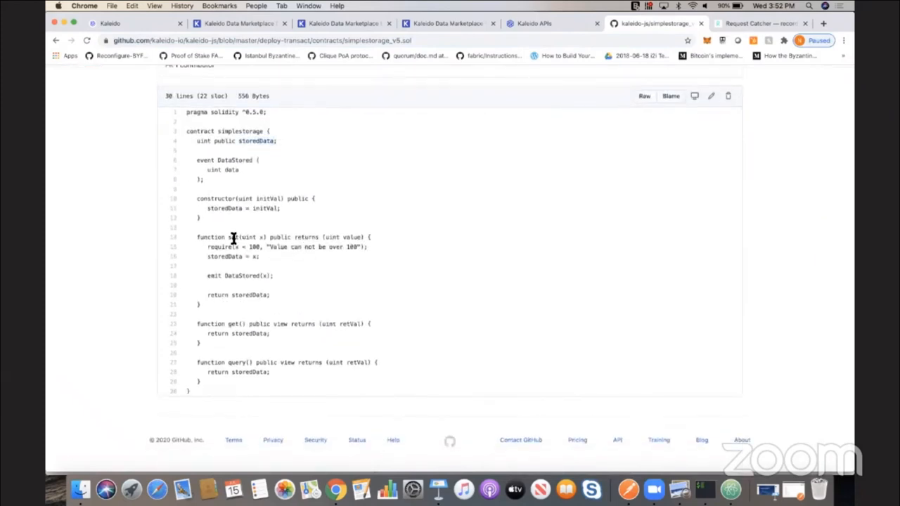
mouse_move(232, 324)
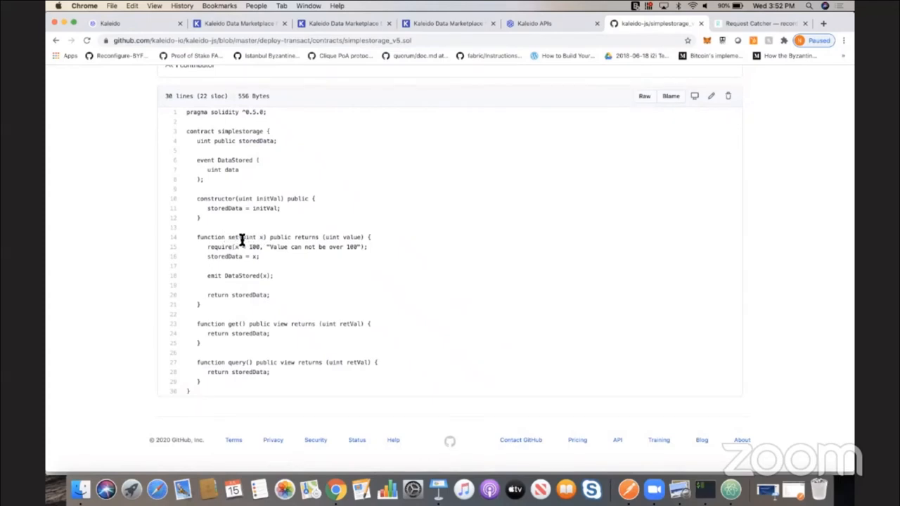
mouse_move(279, 203)
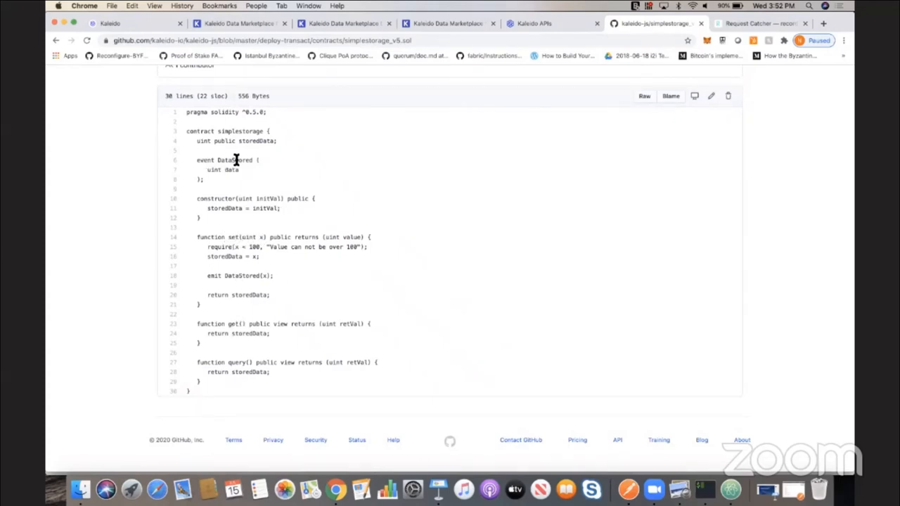
double_click(234, 160)
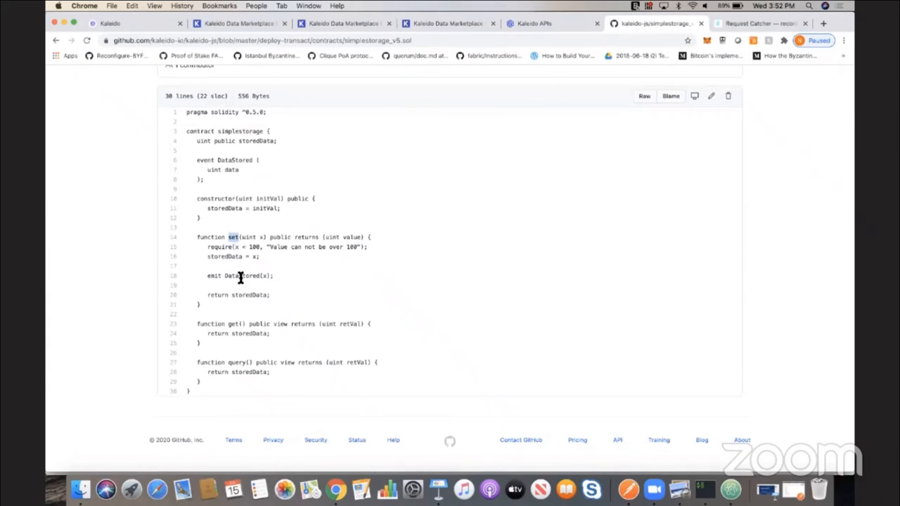
mouse_move(295, 97)
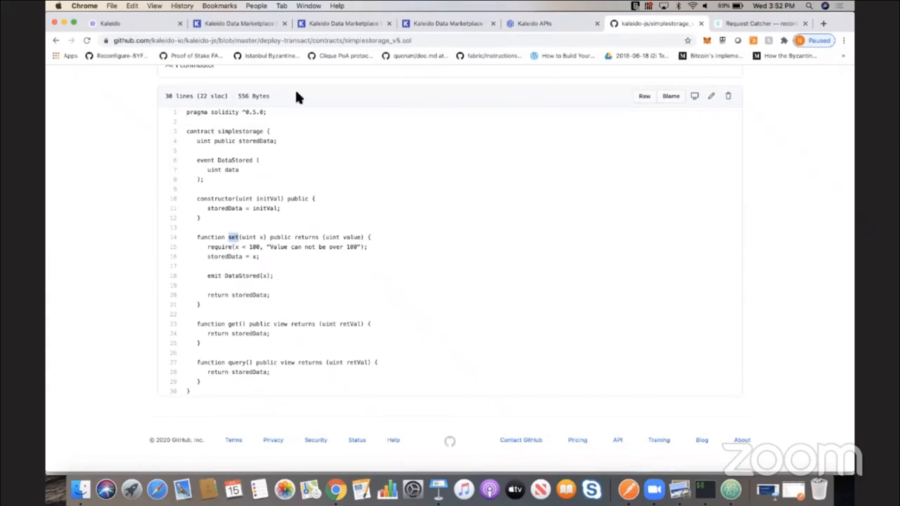
mouse_move(313, 42)
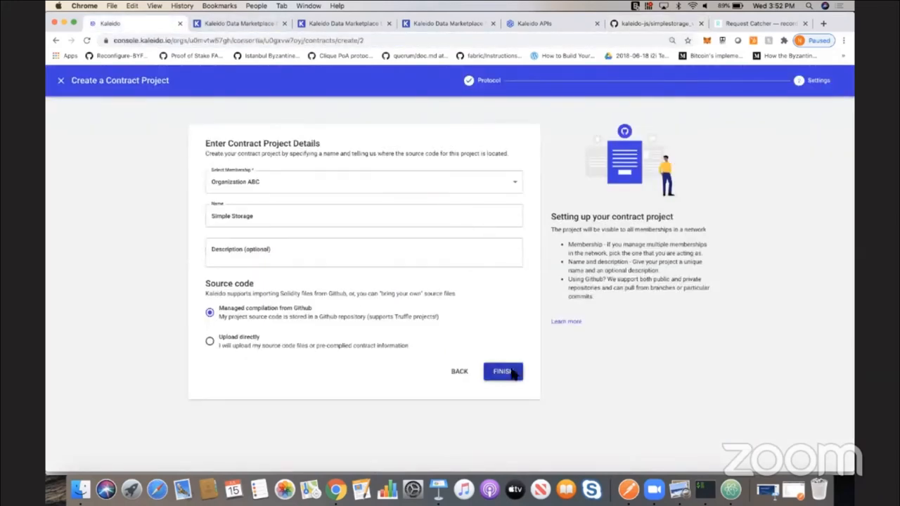
Finish the Simple Storage project and compile v1 from the GitHub simplestorage_v5.sol URL.
click(502, 371)
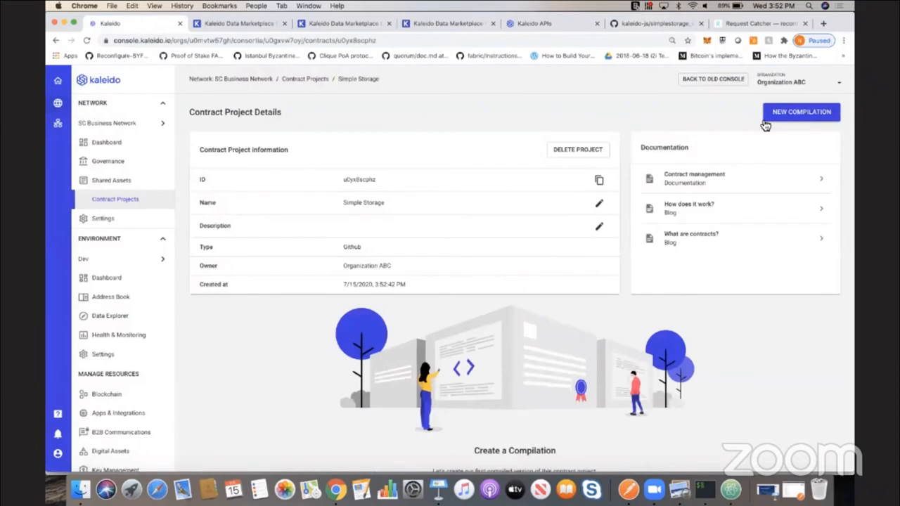
click(802, 113)
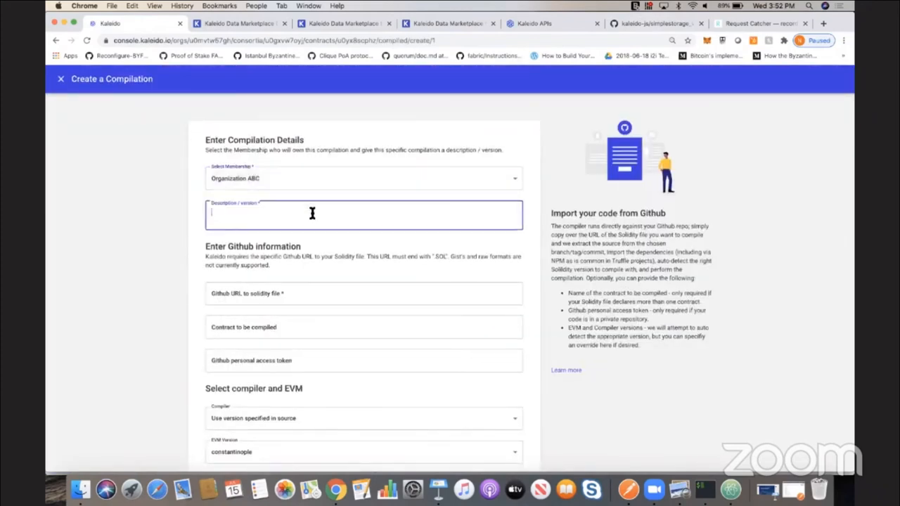
text(v1)
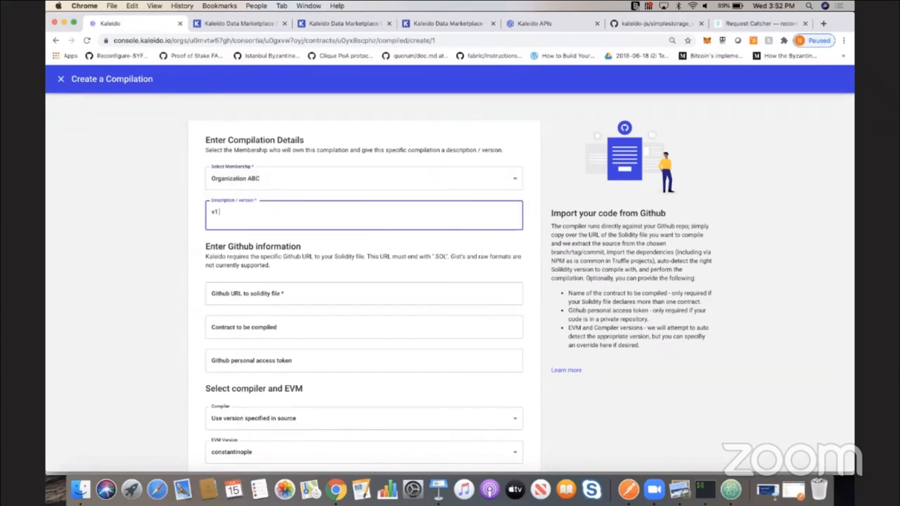
click(363, 294)
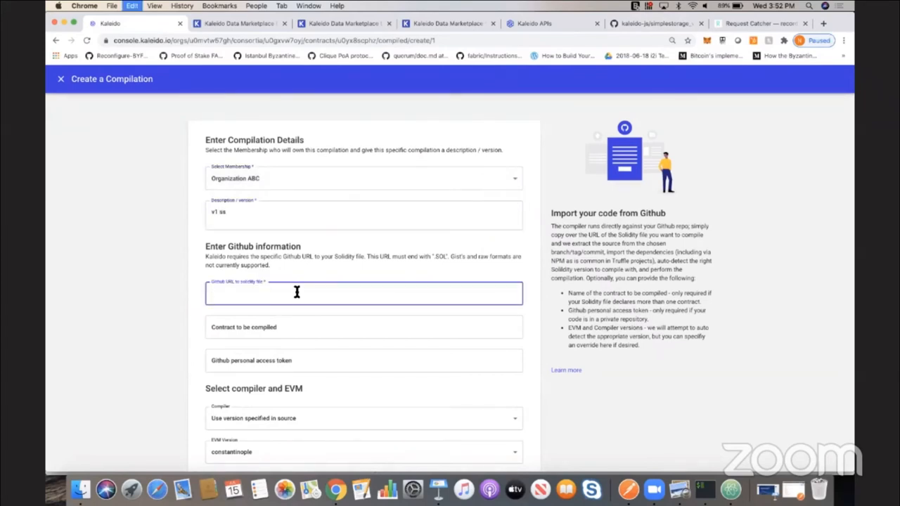
text(https://github.com/kaleido-io/kaleido-js/blob/master/deploy-transact/contracts/simplestorage_v5.sol)
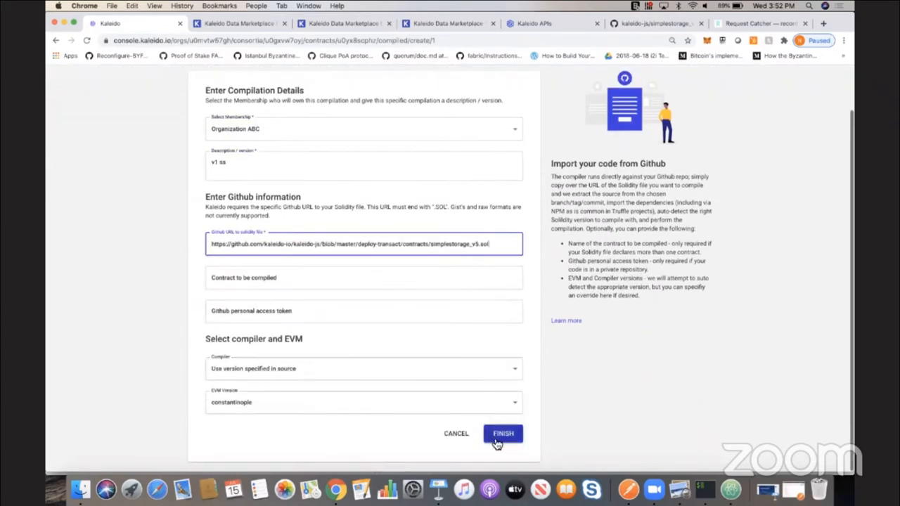
click(504, 434)
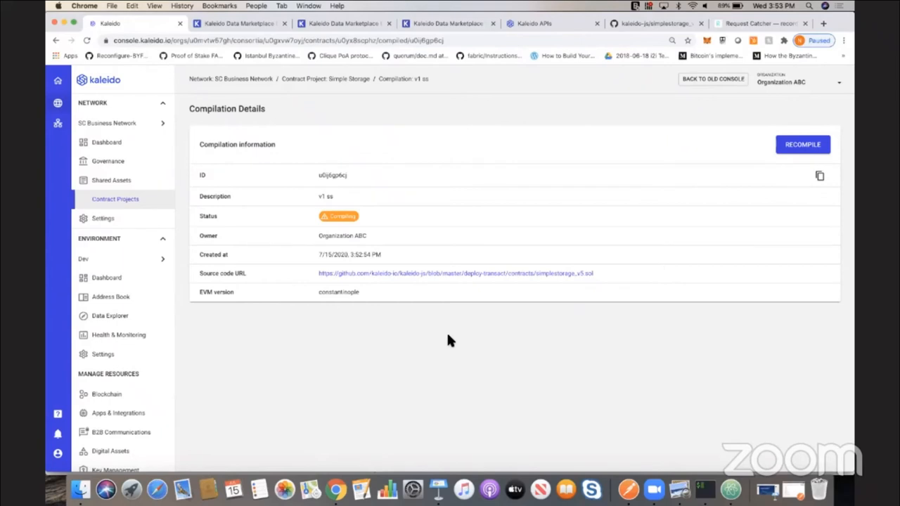
mouse_move(483, 301)
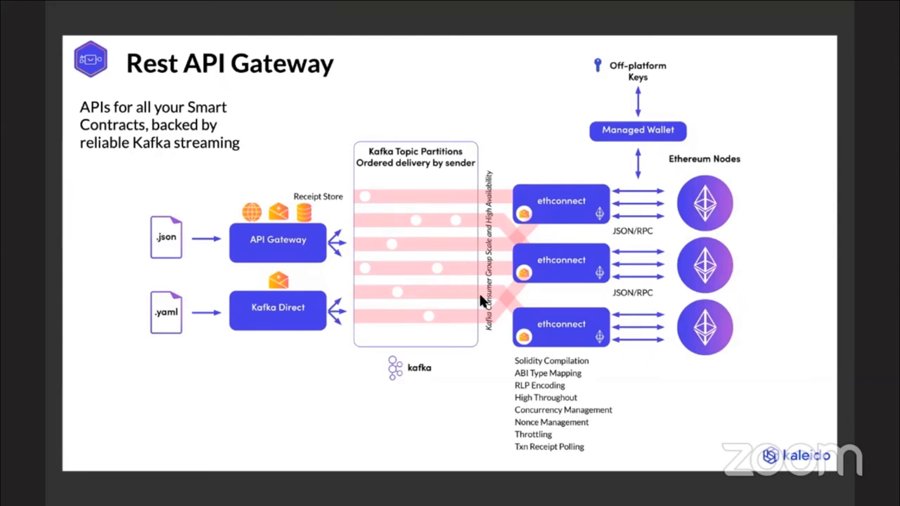
mouse_move(344, 303)
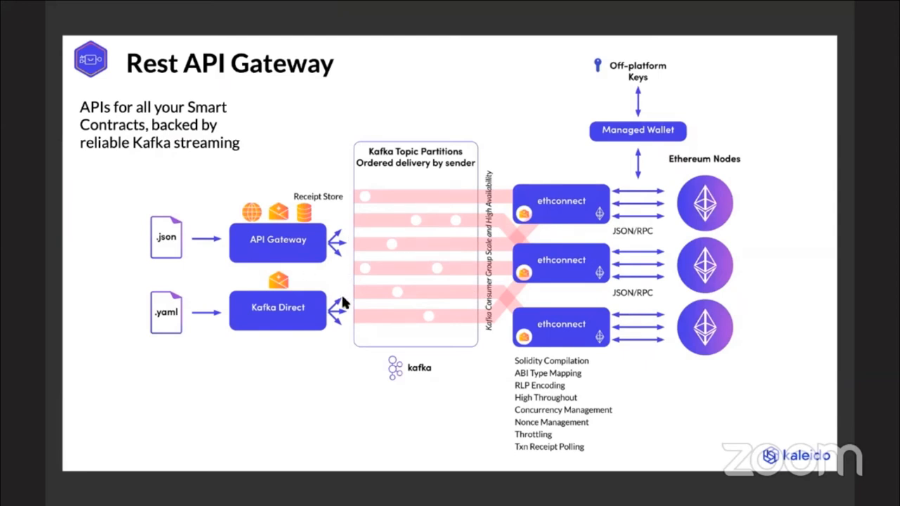
mouse_move(411, 172)
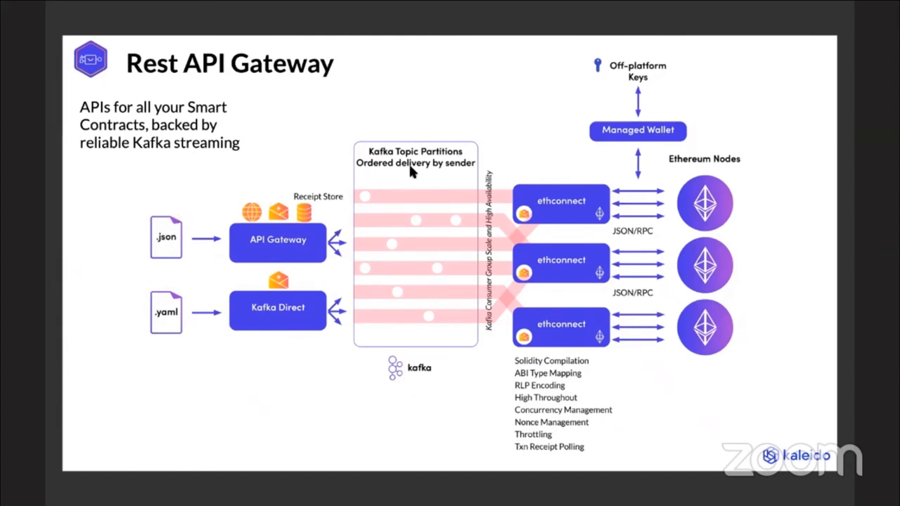
mouse_move(568, 414)
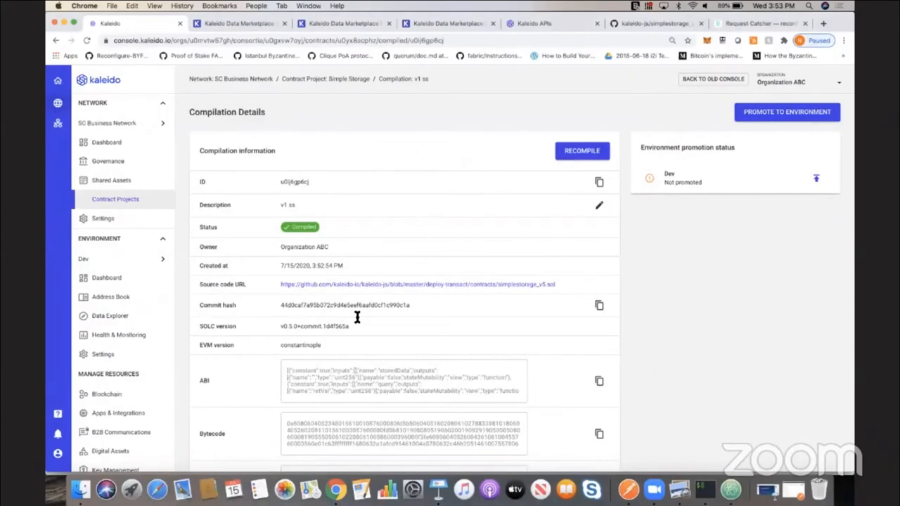
mouse_move(827, 183)
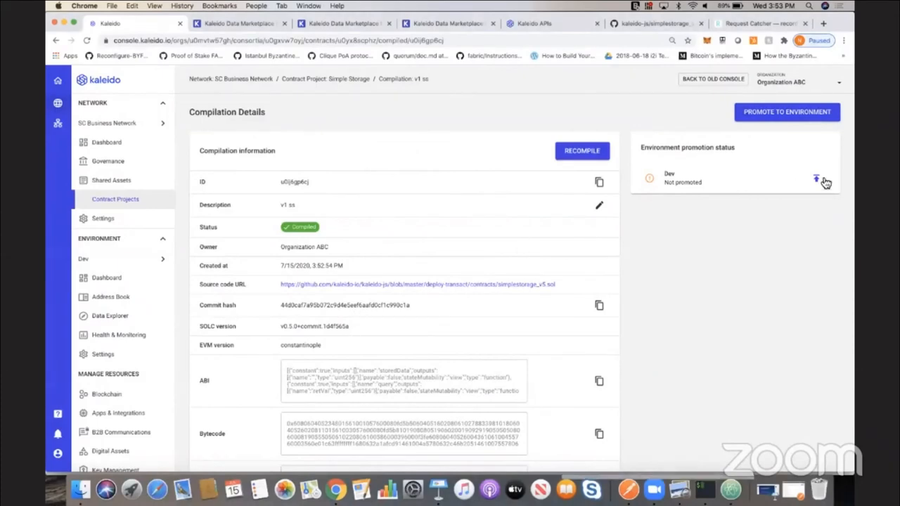
Promote the compilation to Dev as gateway API endpoint ss and open its REST gateway.
click(786, 112)
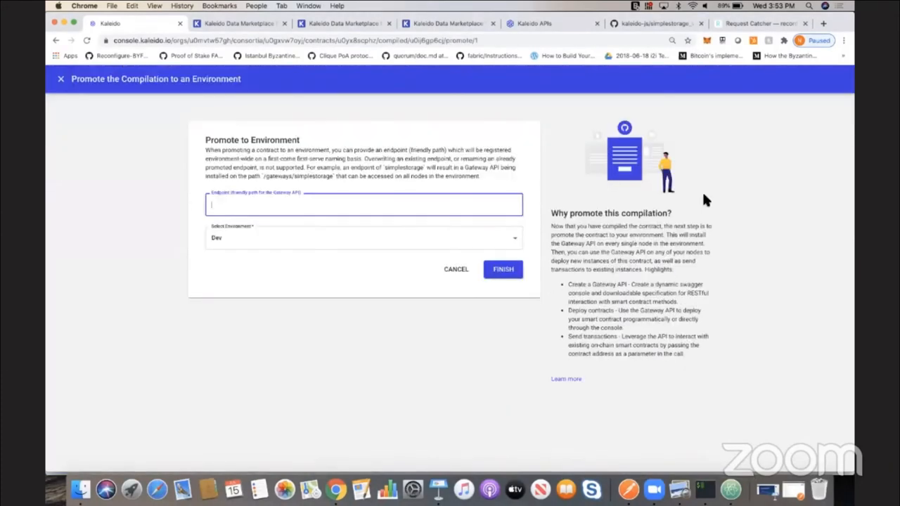
text(ss)
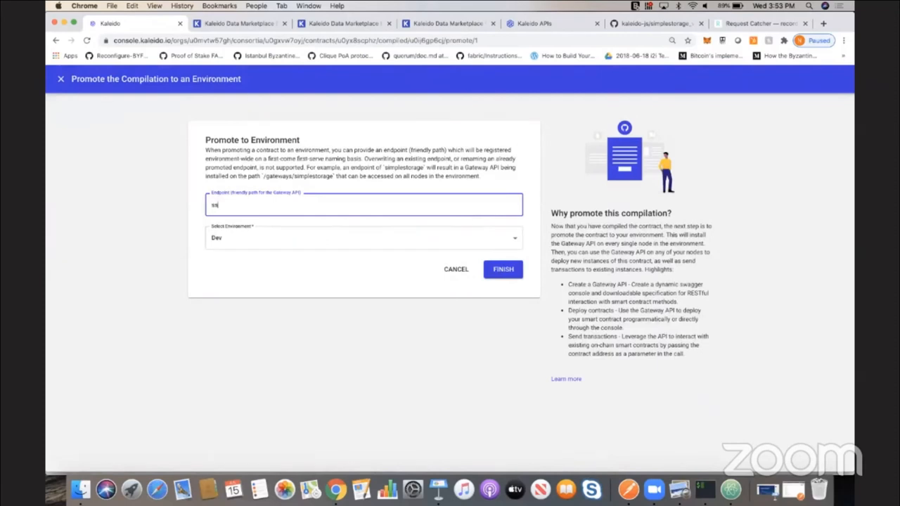
click(504, 270)
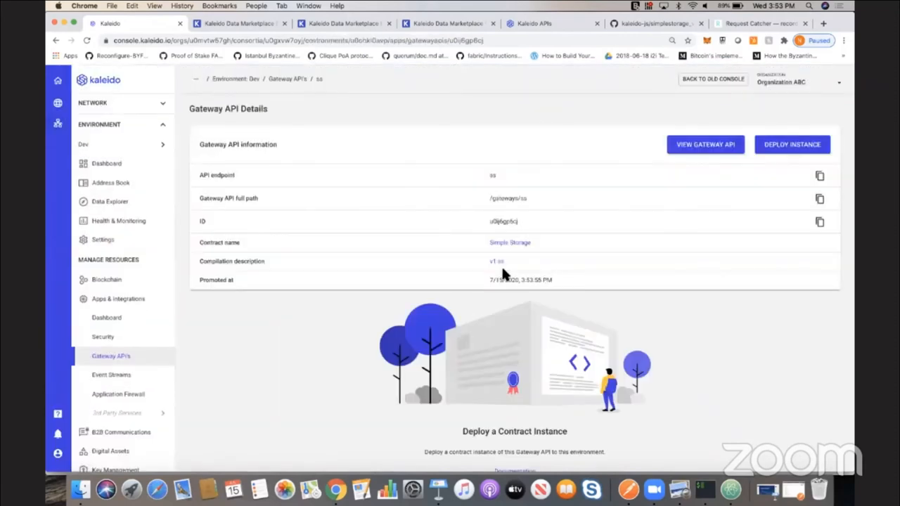
mouse_move(630, 188)
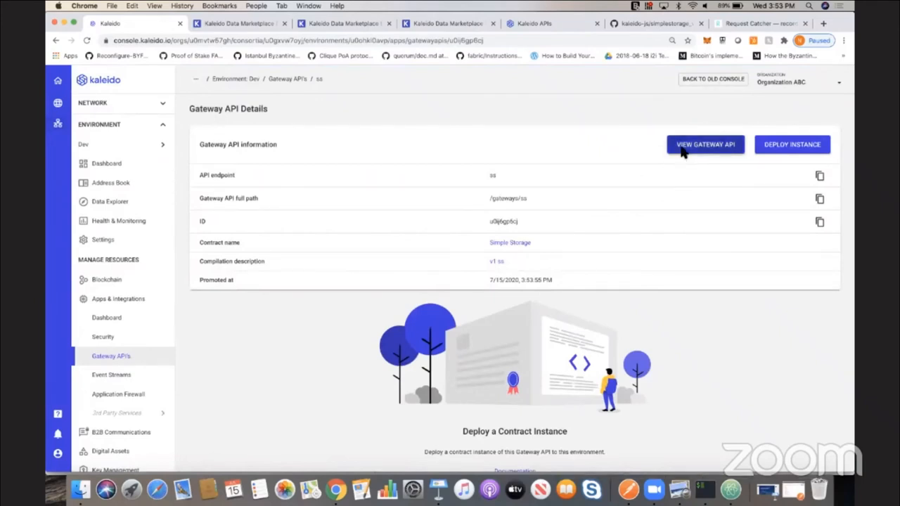
click(706, 143)
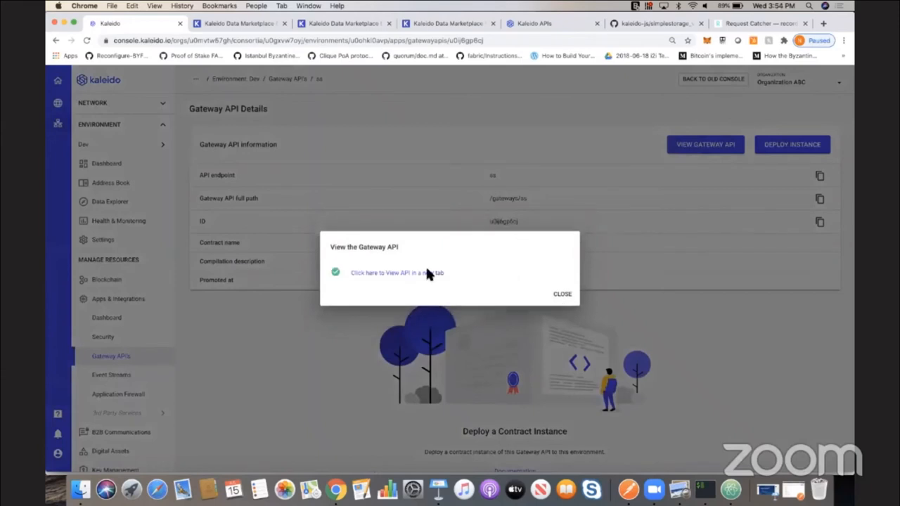
click(397, 273)
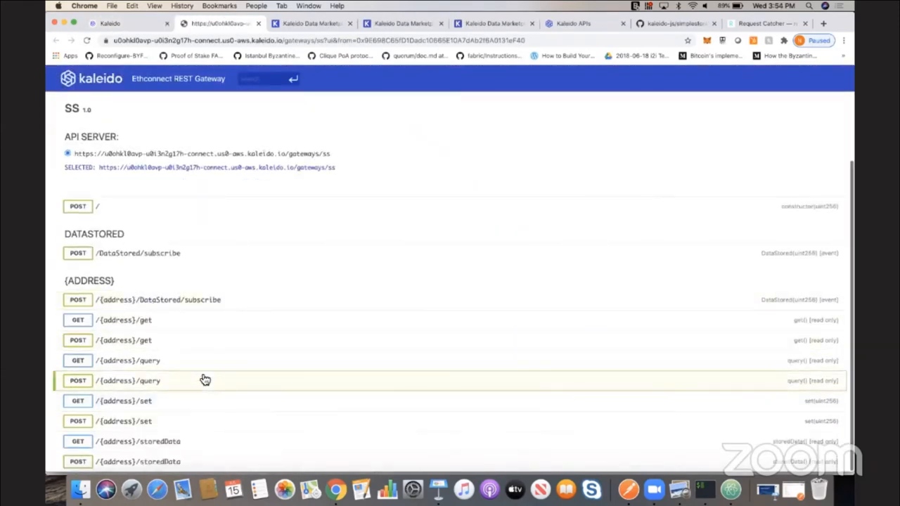
Fill the deployment request with kld-register ss and body initVal 123.
click(99, 205)
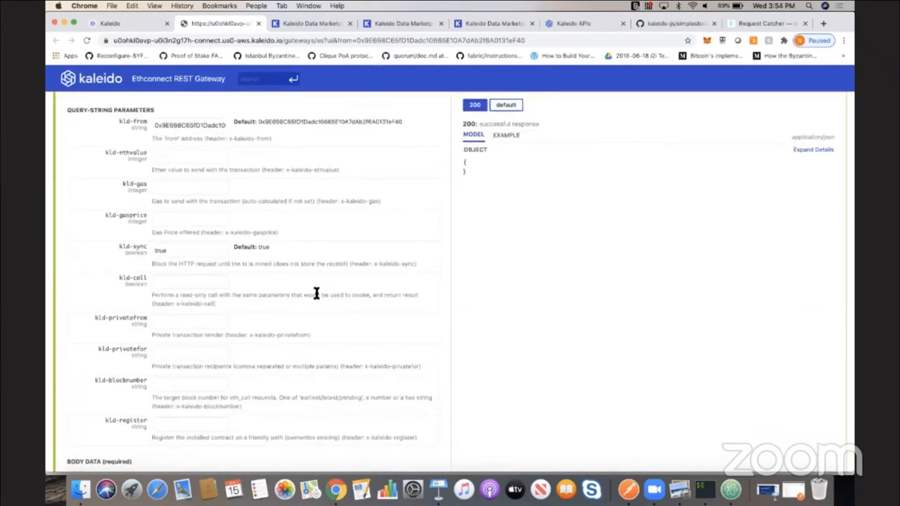
scroll(down, 3)
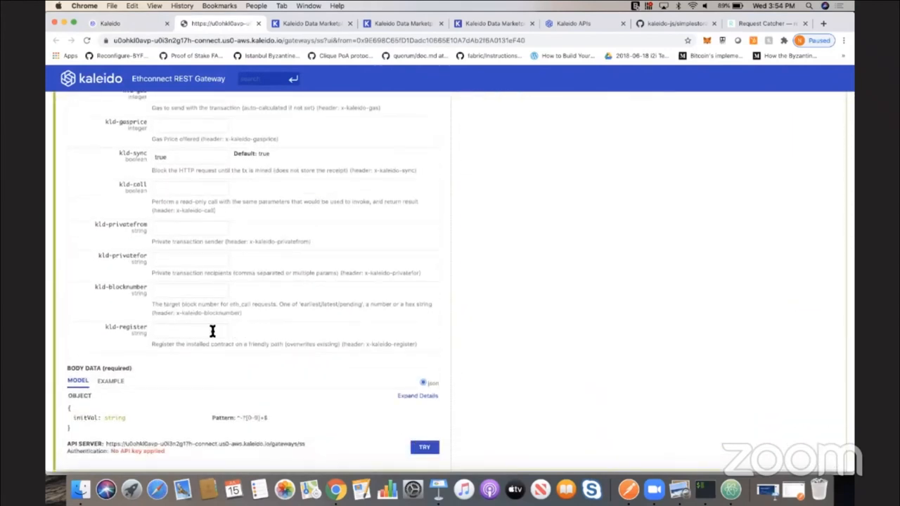
text(ss123)
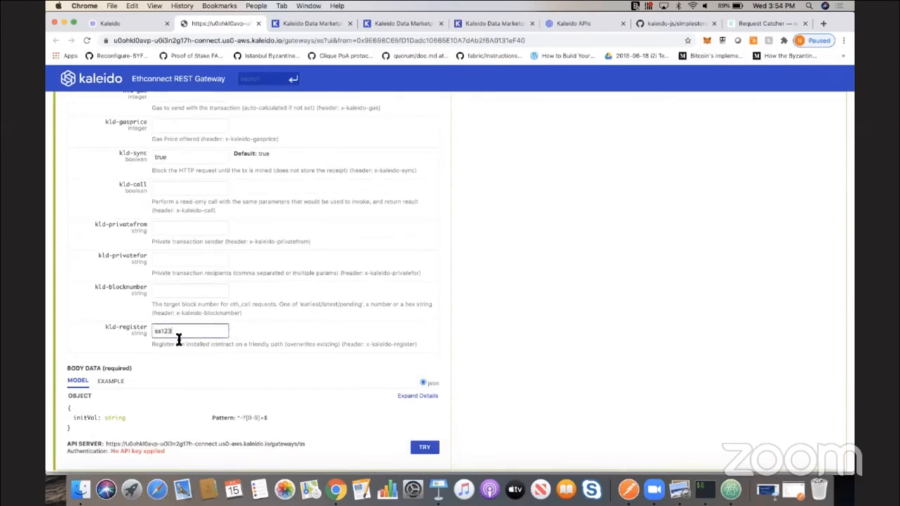
click(110, 380)
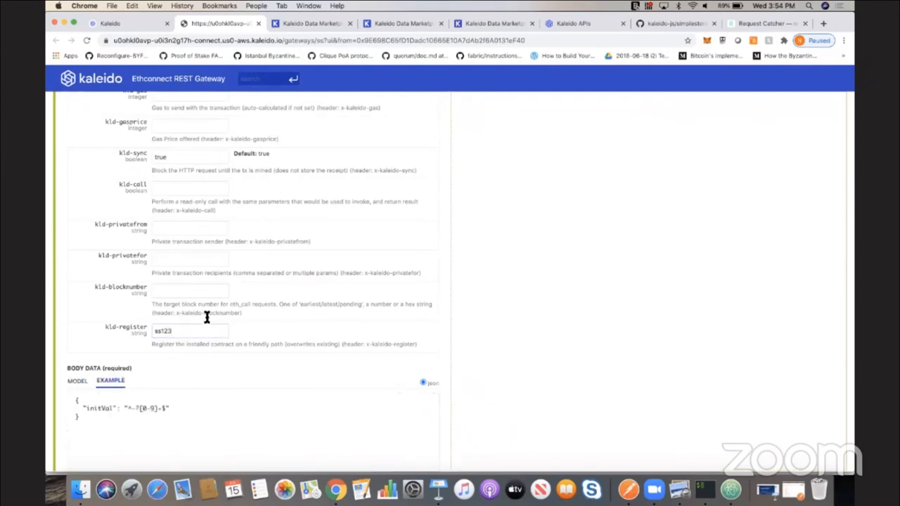
click(138, 408)
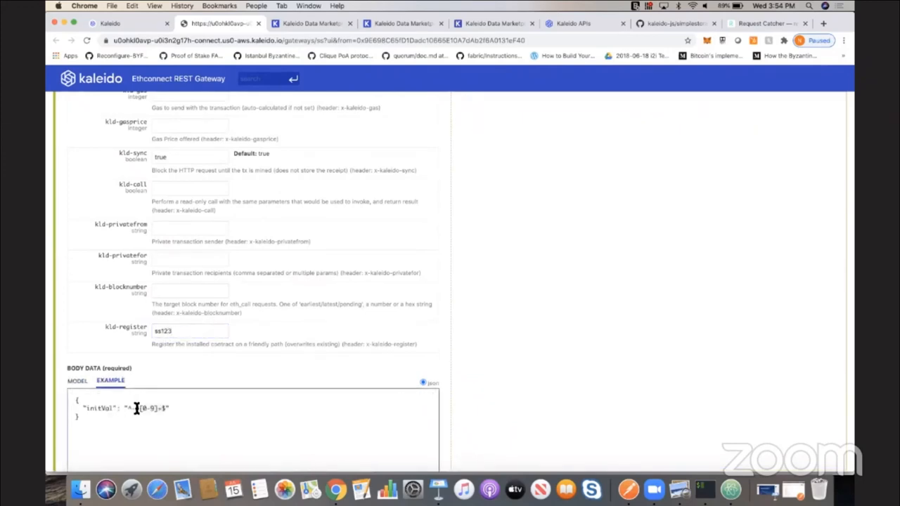
text(123)
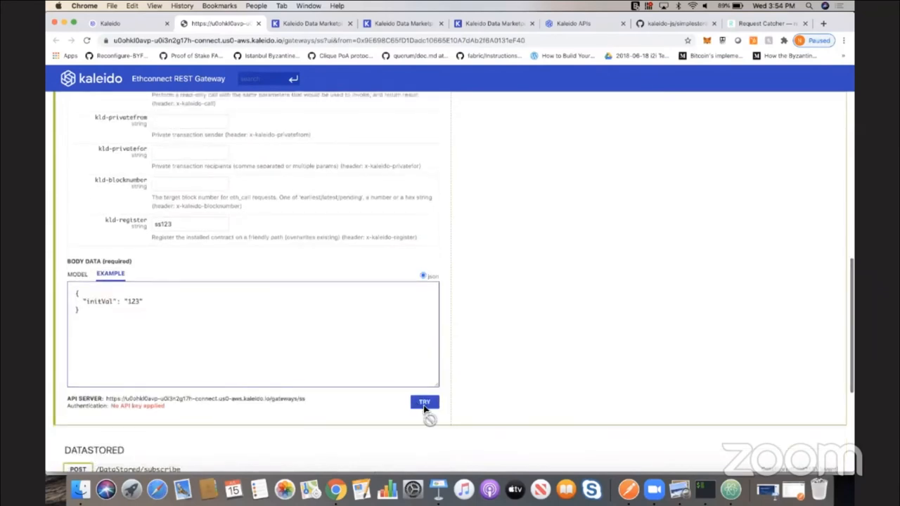
Send the deployment request and view the TransactionSuccess response.
click(425, 402)
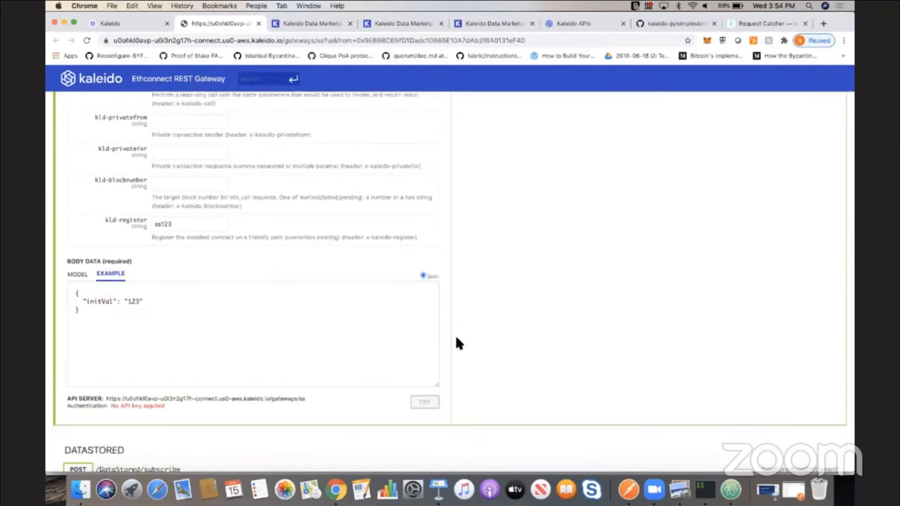
click(425, 402)
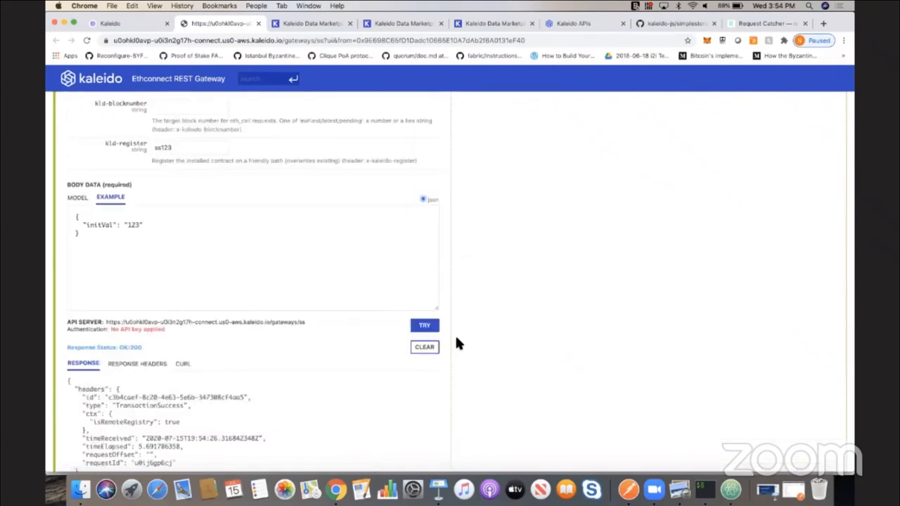
scroll(up, 3)
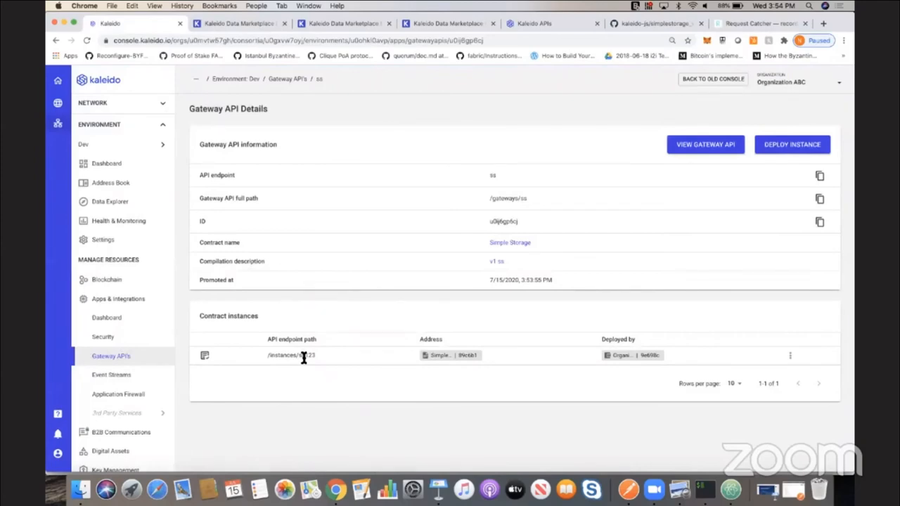
mouse_move(433, 285)
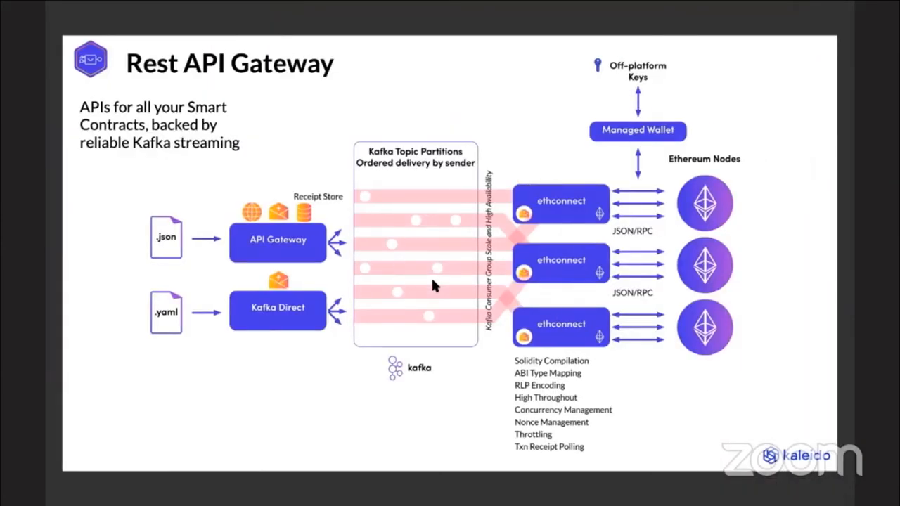
Check the gateway API page for the new contract instance /instances/ss123.
key(right)
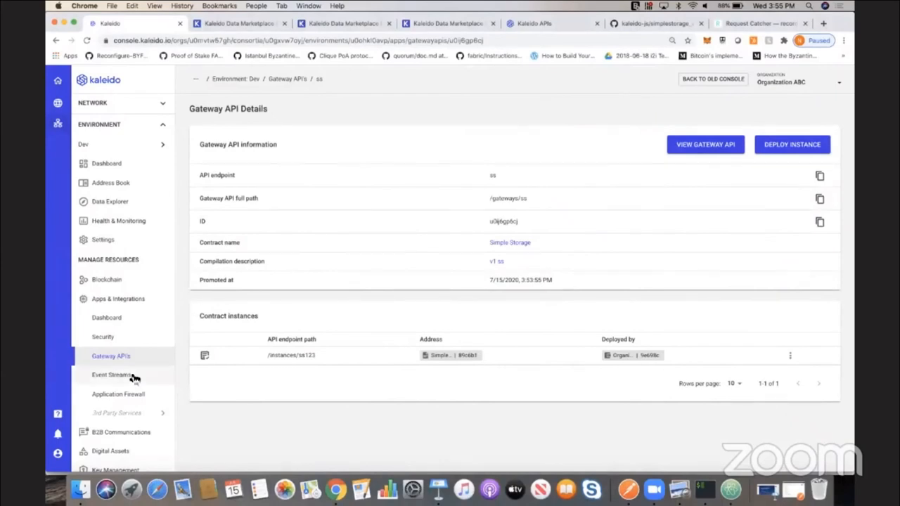
Create an event stream named RequestCatcher on node 1 and continue to webhook details.
click(111, 374)
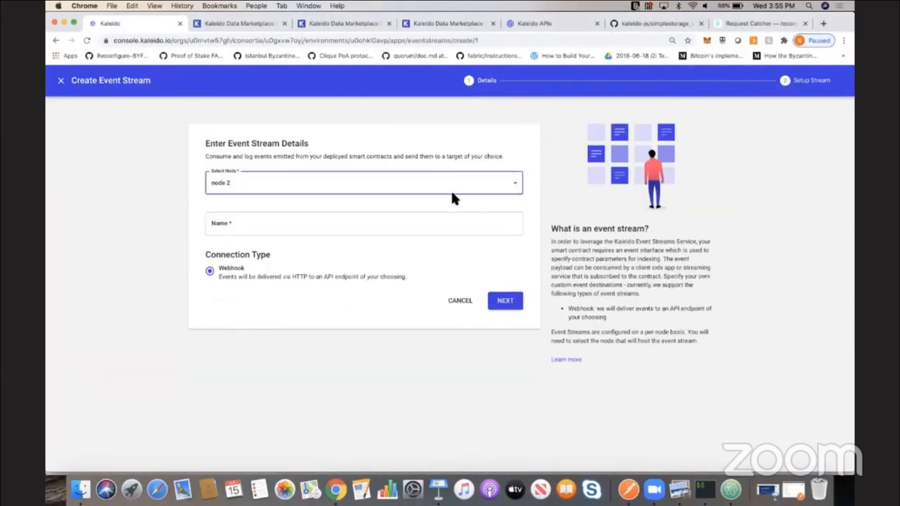
click(363, 183)
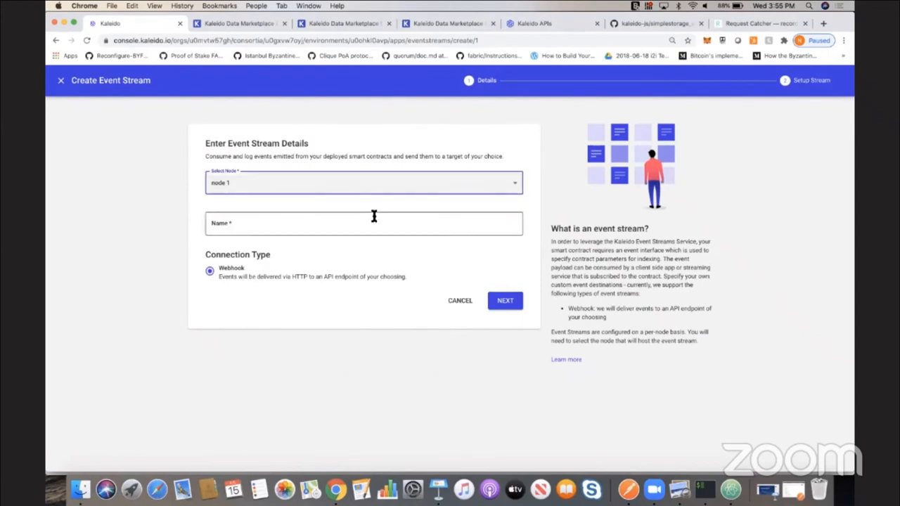
text(RequestCatcher)
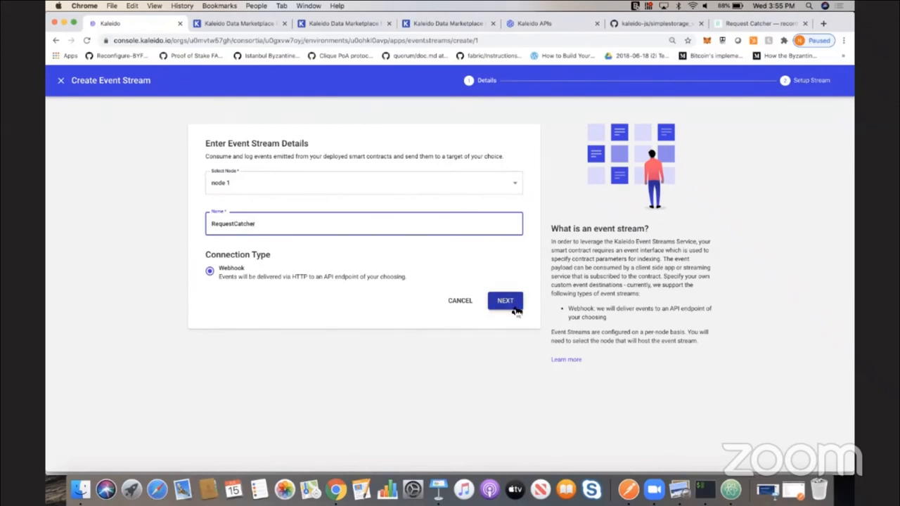
click(505, 301)
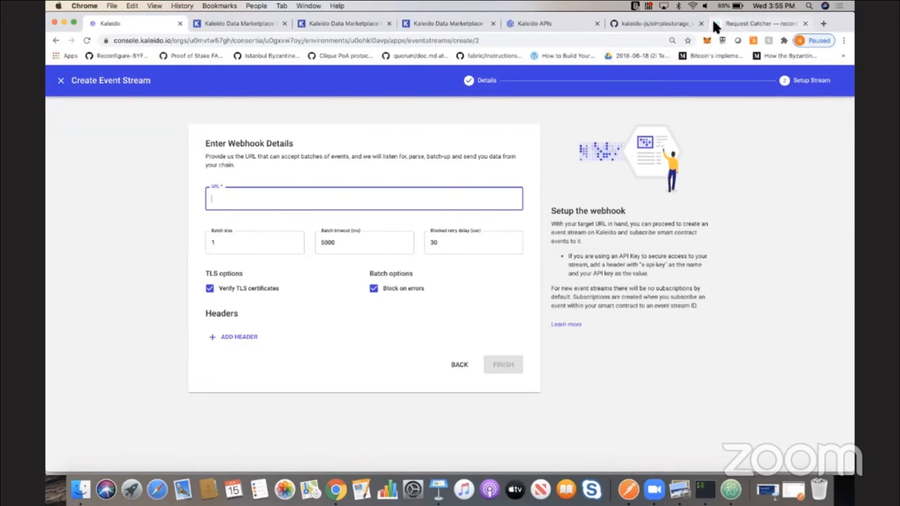
Create a Request Catcher subdomain sc123 and return to the Kaleido event stream setup.
click(760, 22)
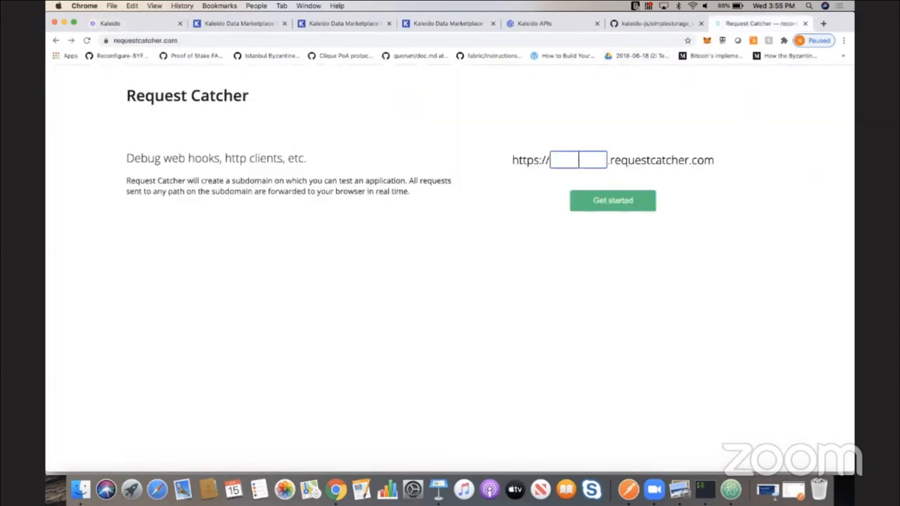
text(sc123)
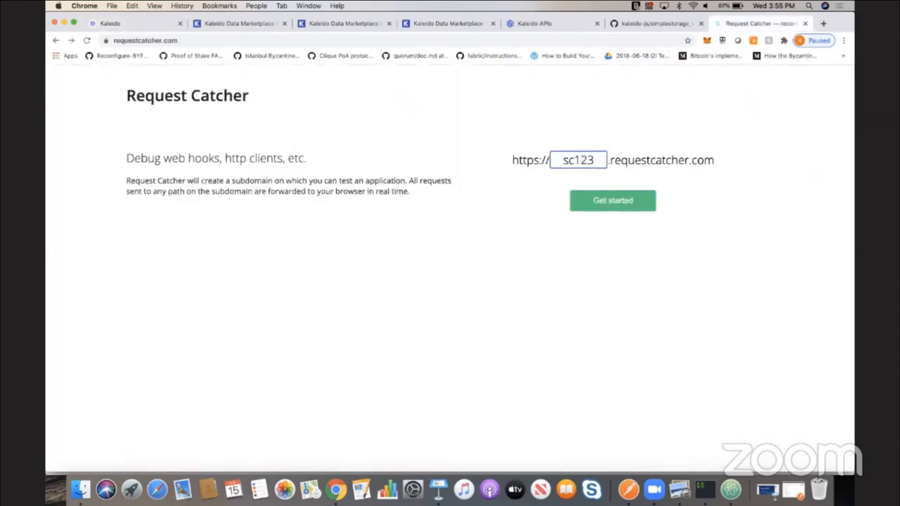
click(611, 200)
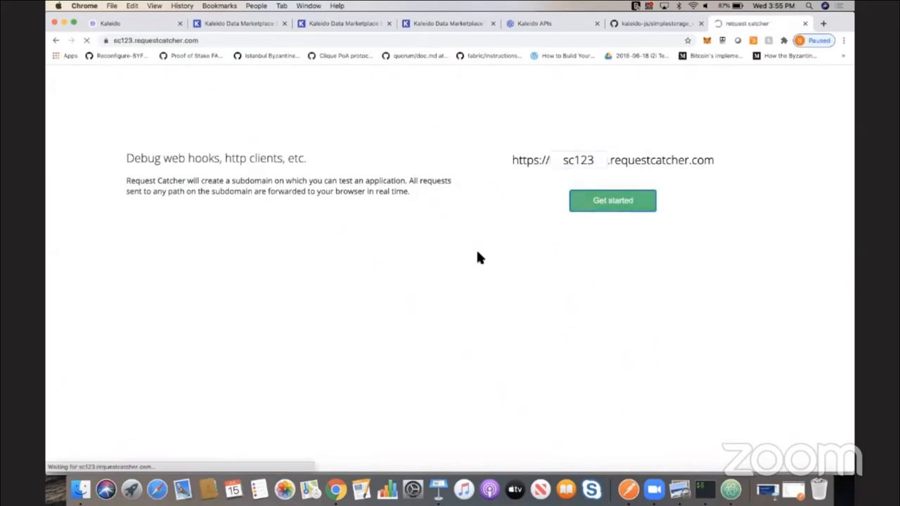
click(614, 200)
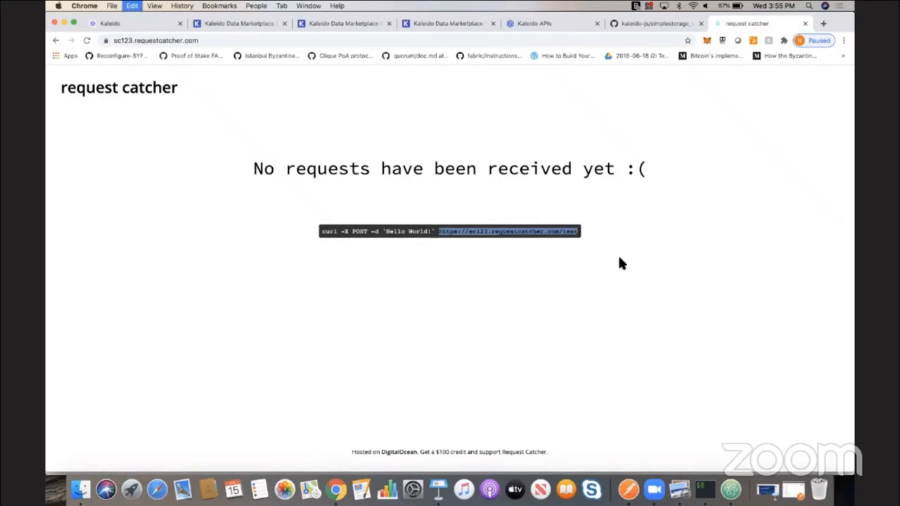
click(134, 22)
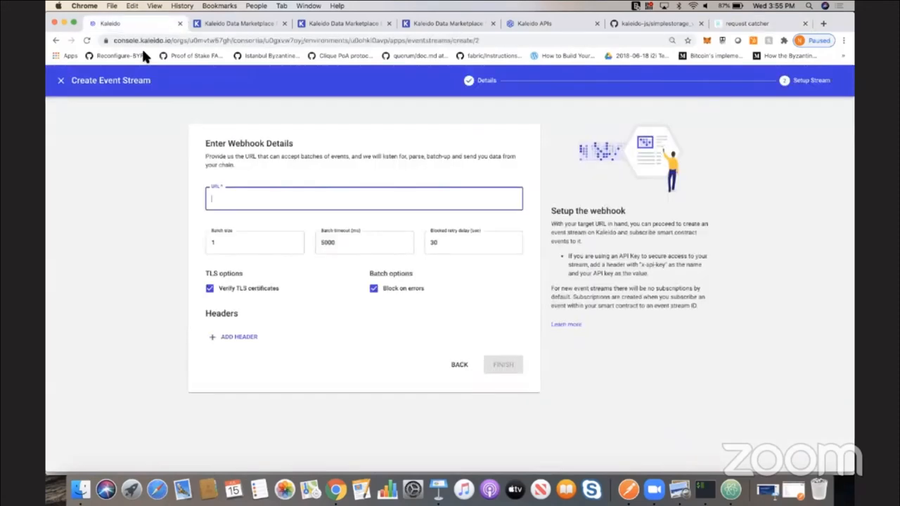
text(https://sc123.requestcatcher.com/test)
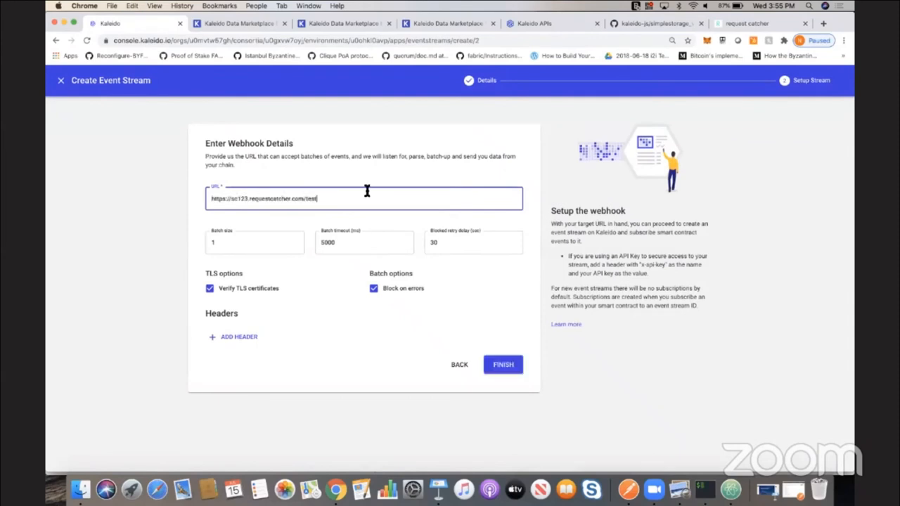
mouse_move(343, 323)
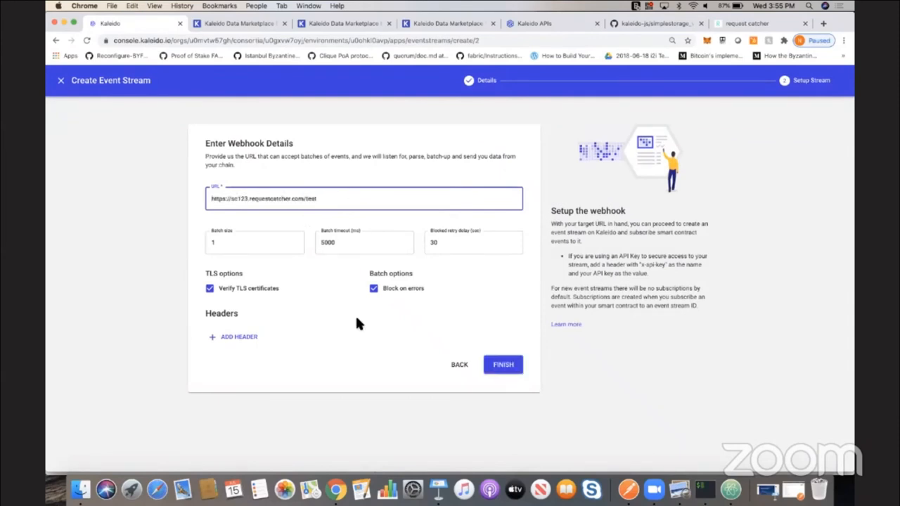
click(504, 364)
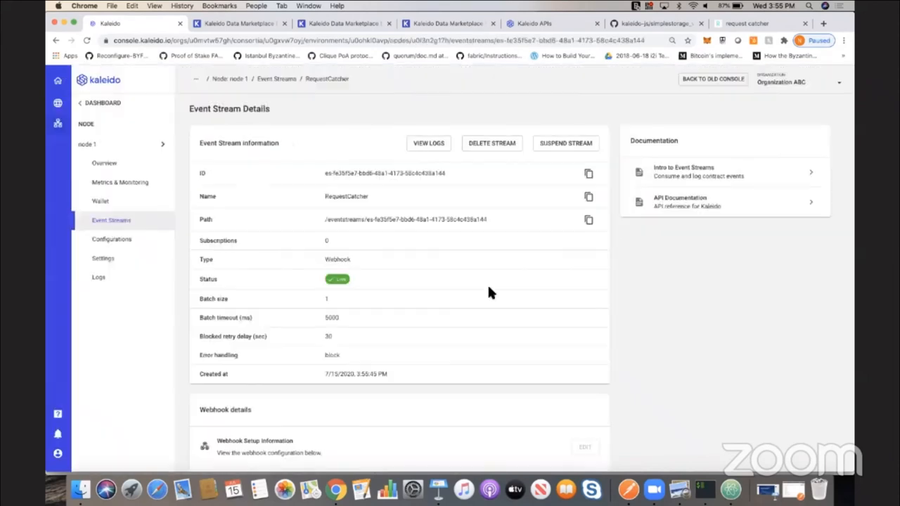
scroll(down, 3)
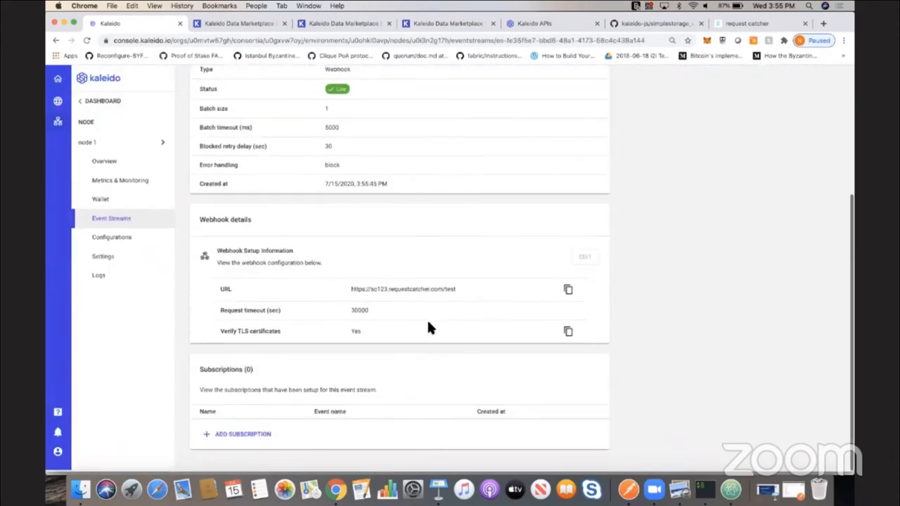
Add a storedData subscription for the DataStored event on the ss gateway API's contract.
click(242, 433)
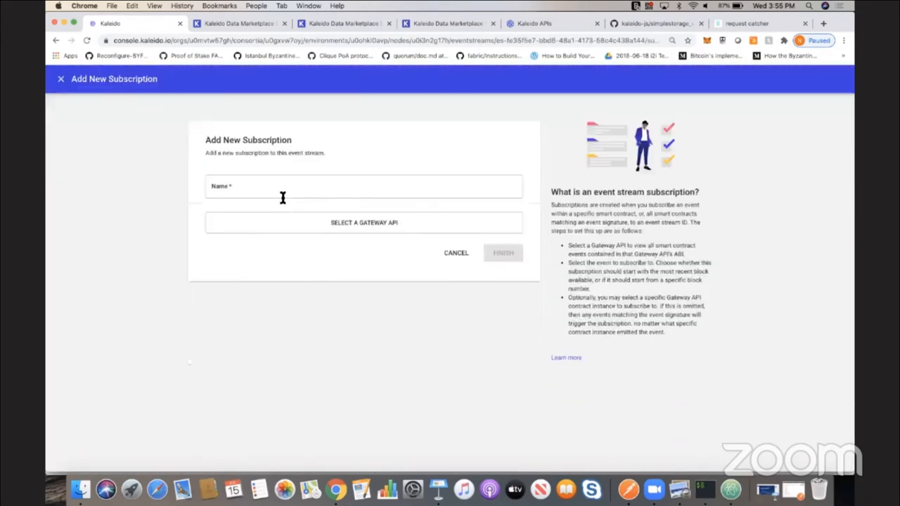
text(storedData)
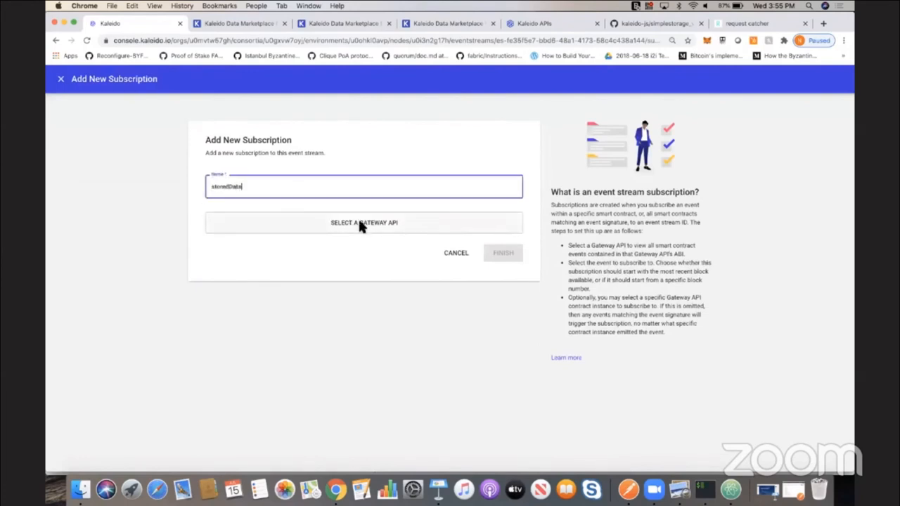
click(363, 222)
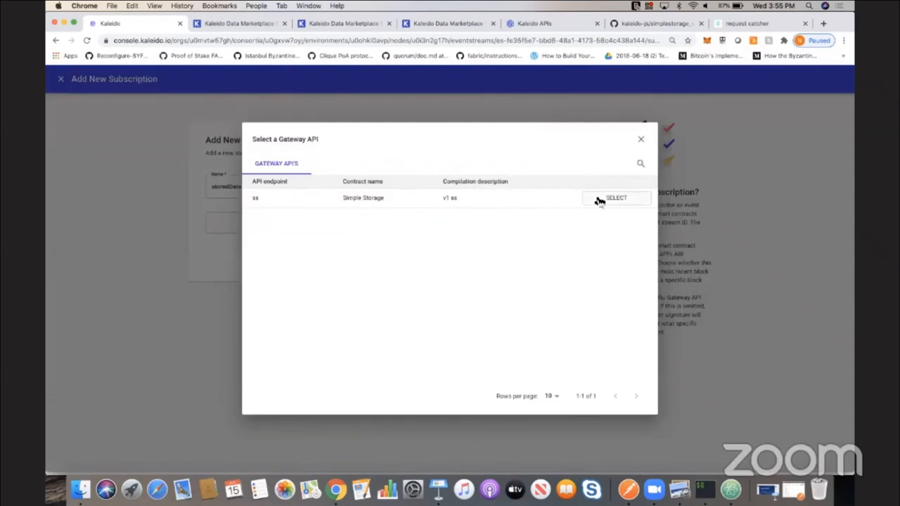
click(616, 197)
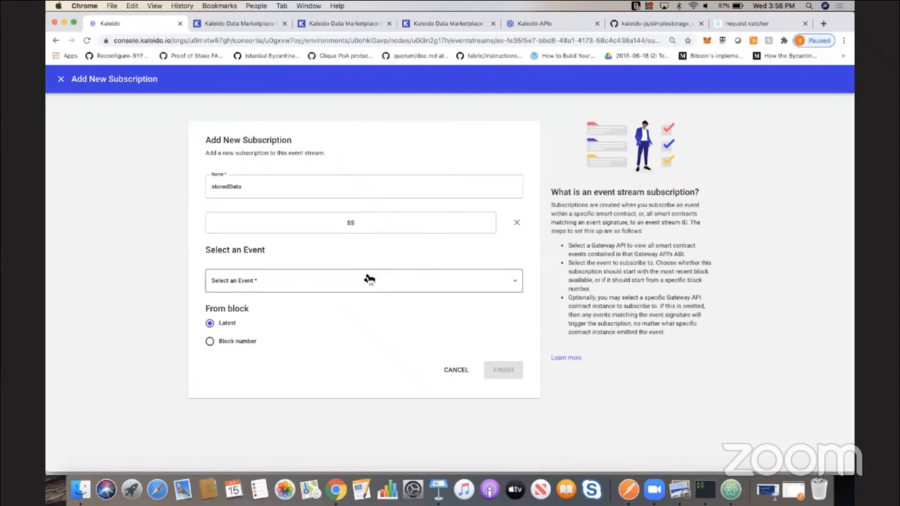
click(363, 279)
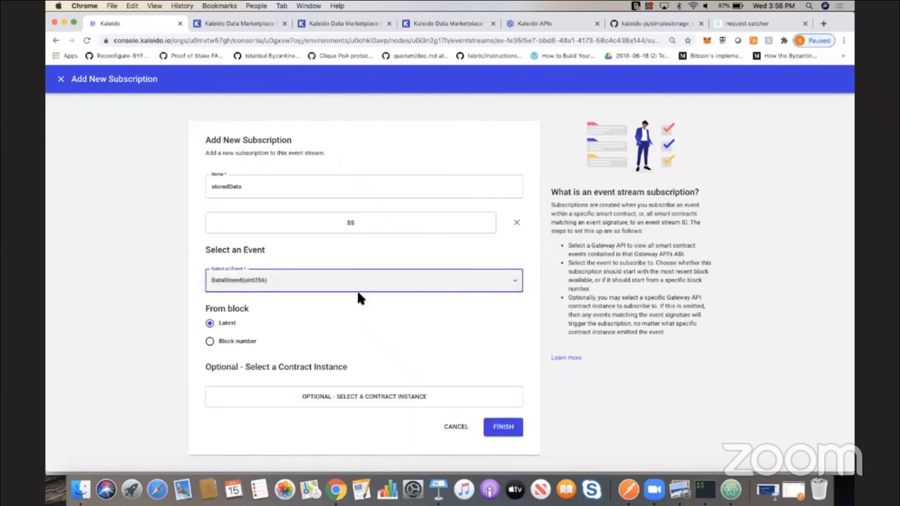
mouse_move(360, 403)
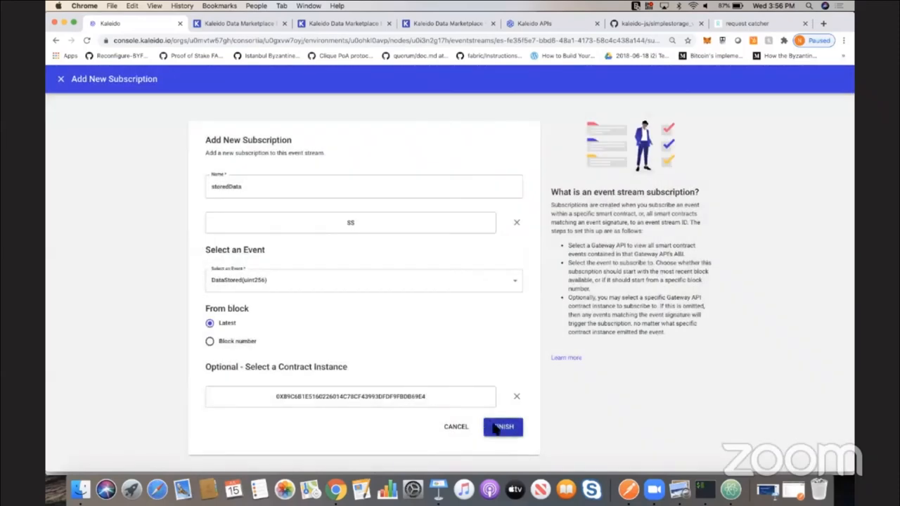
click(503, 428)
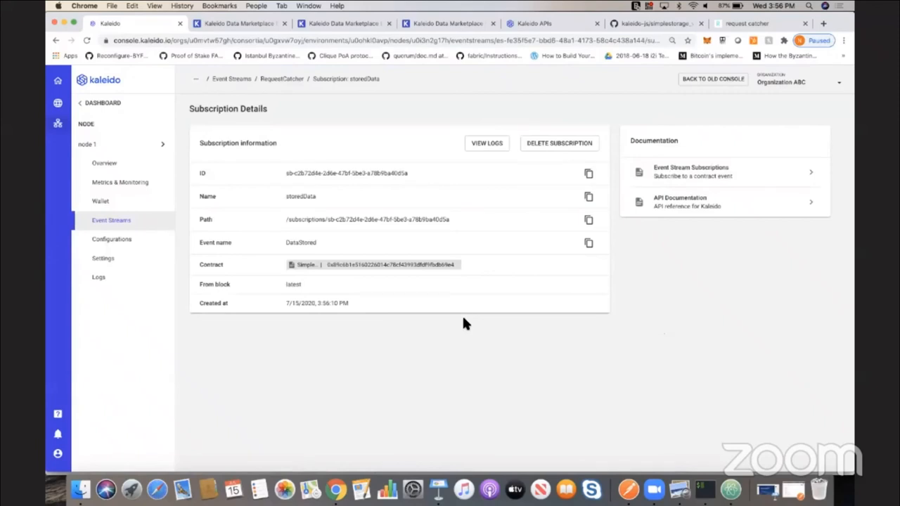
mouse_move(141, 124)
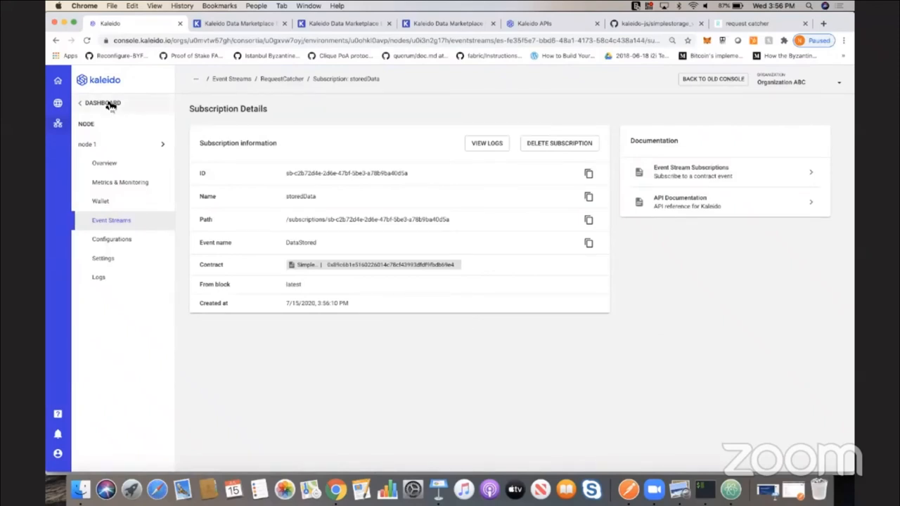
From the environment's apps view, choose node 1 and view the ss123 contract instance API.
click(102, 103)
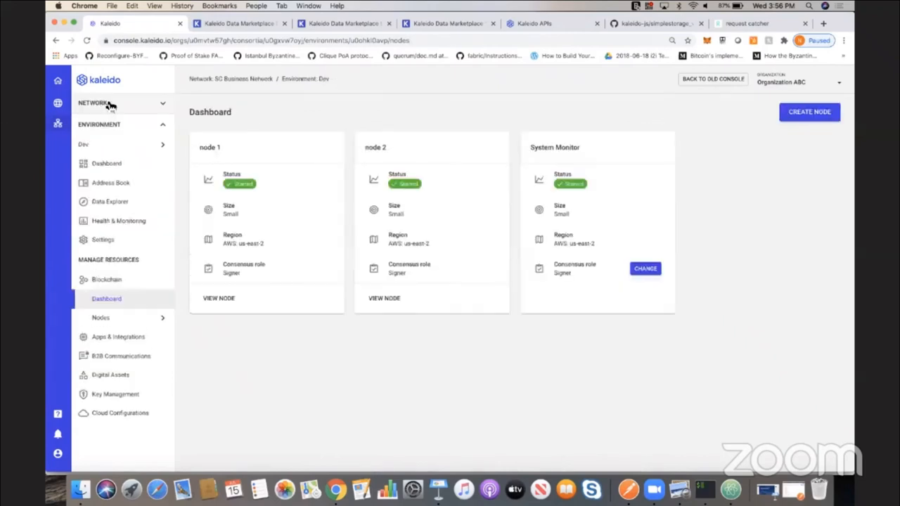
mouse_move(130, 343)
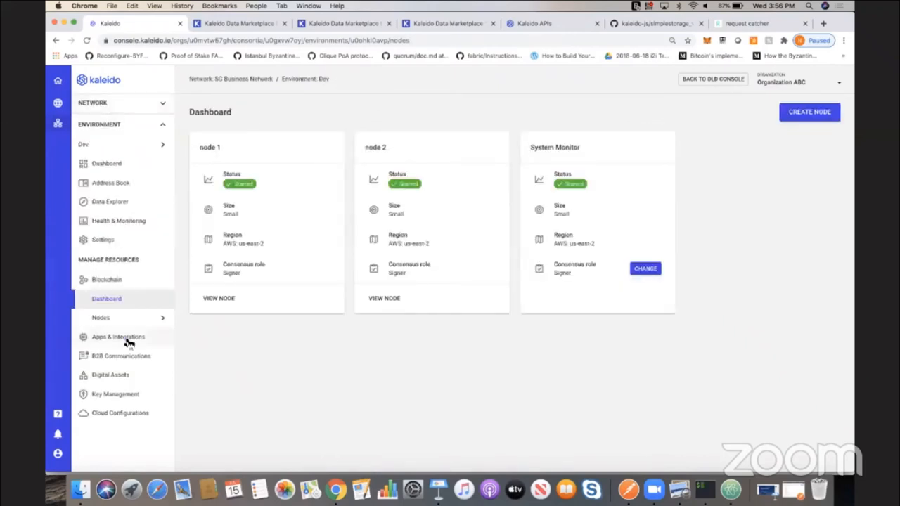
click(119, 337)
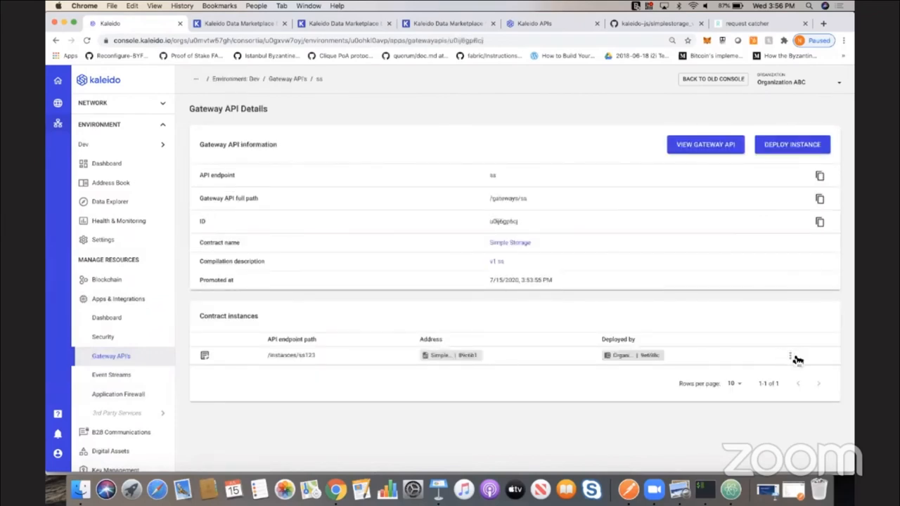
click(791, 354)
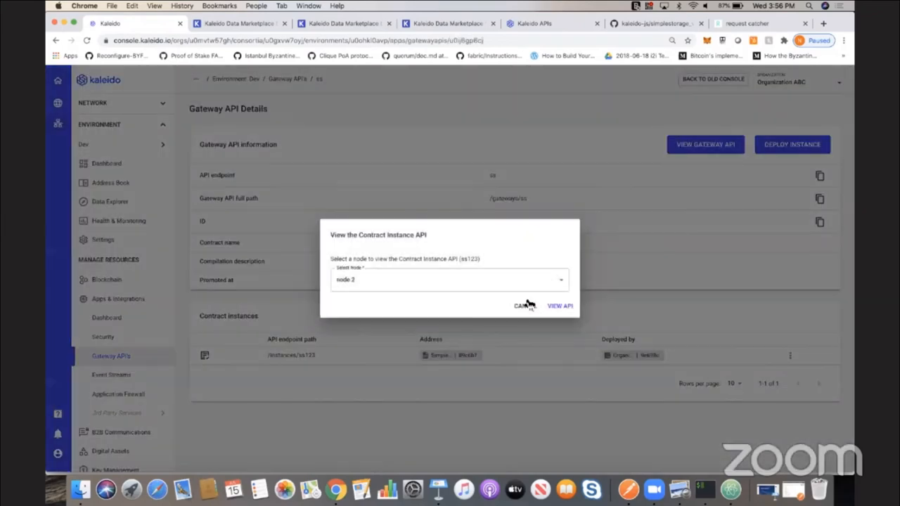
click(451, 279)
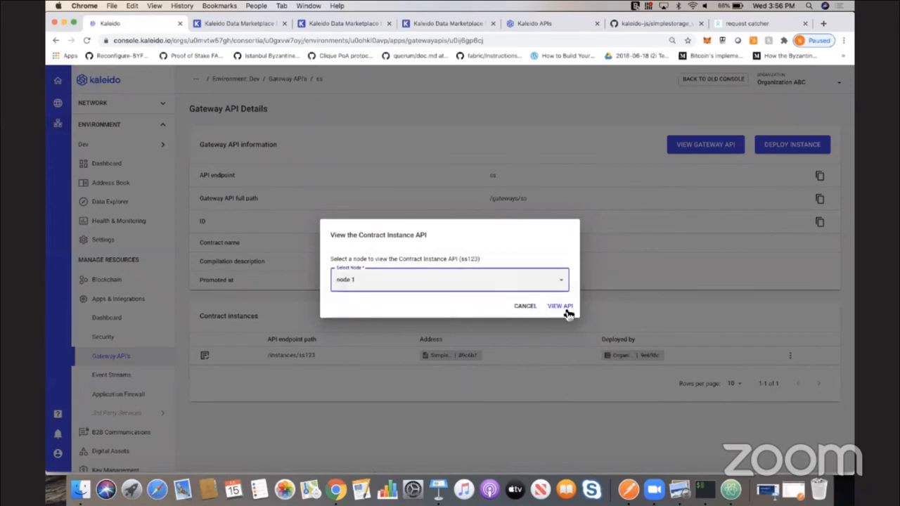
click(560, 307)
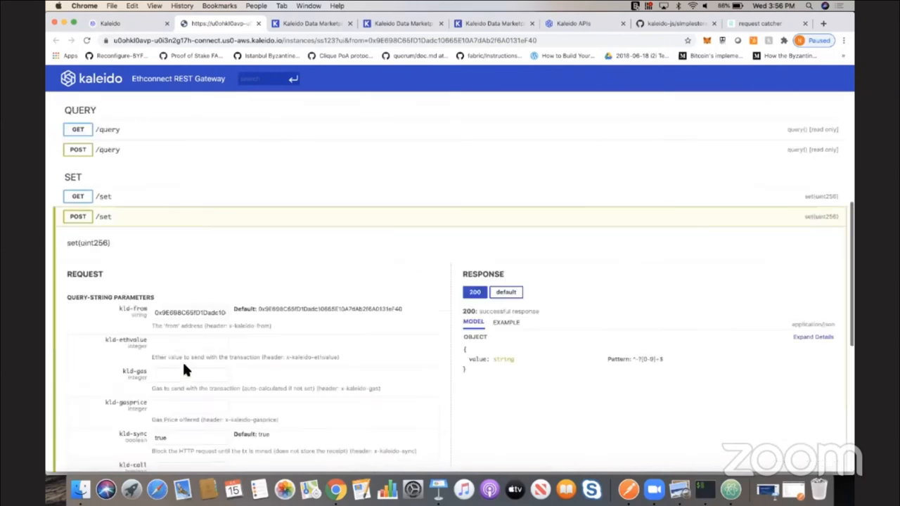
Send the POST /set request with x = 15, returning TransactionSuccess.
scroll(down, 3)
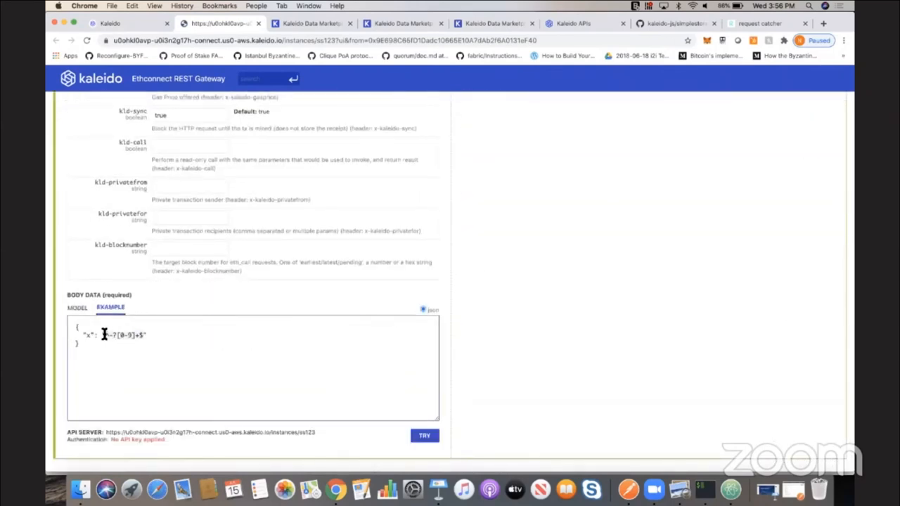
text(15")
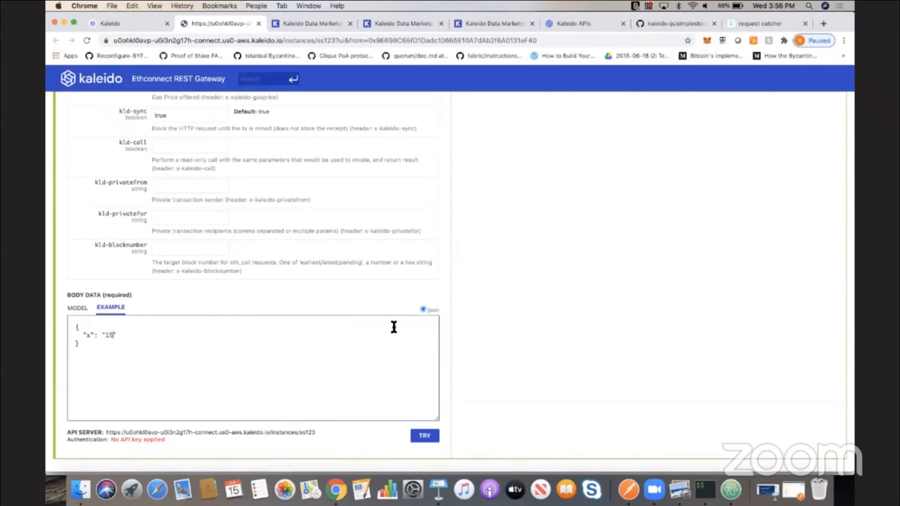
scroll(down, 3)
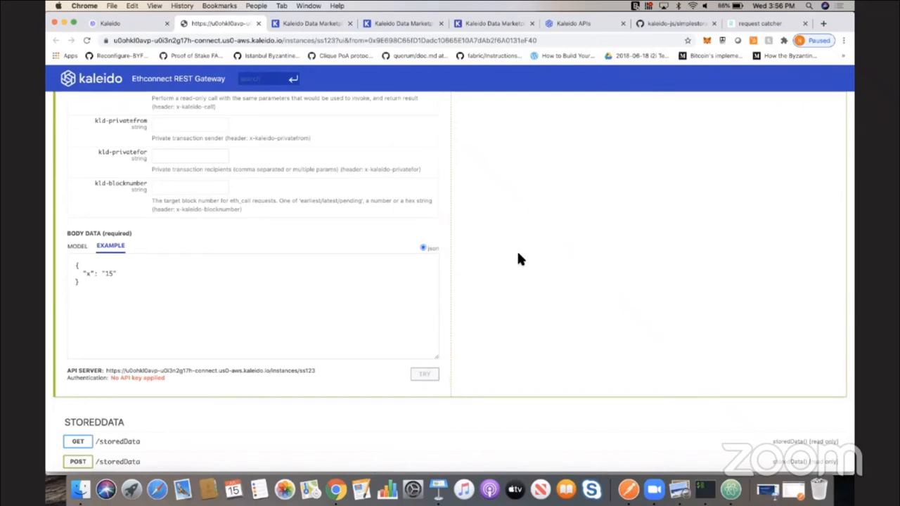
click(425, 374)
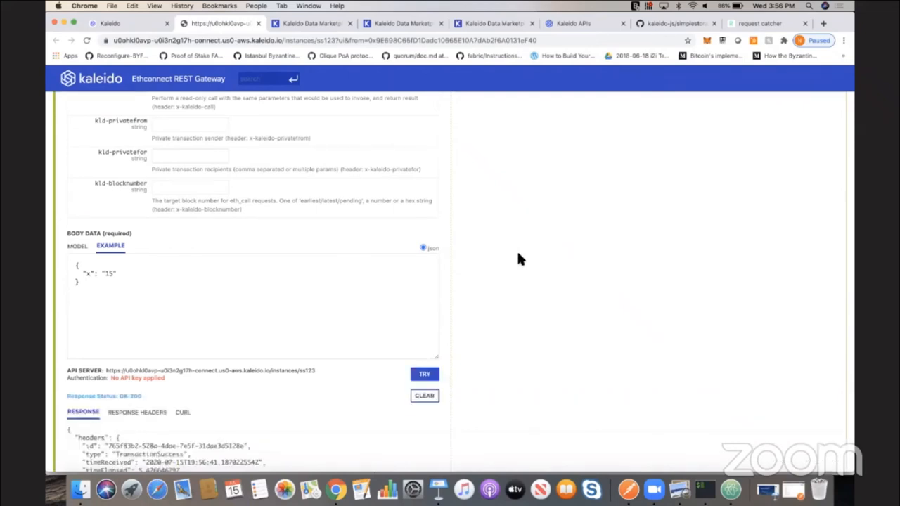
mouse_move(619, 145)
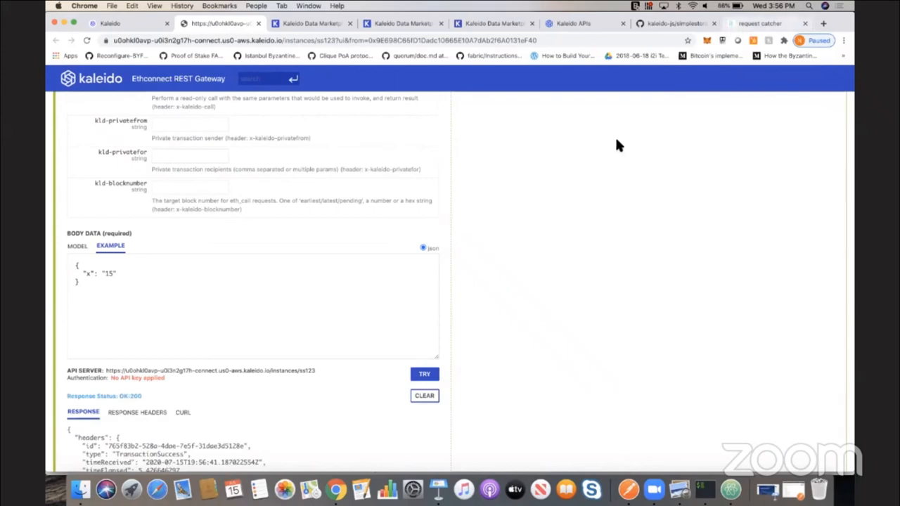
Check Request Catcher's received POST /test event and the GitHub contract source, then return to the gateway.
click(759, 23)
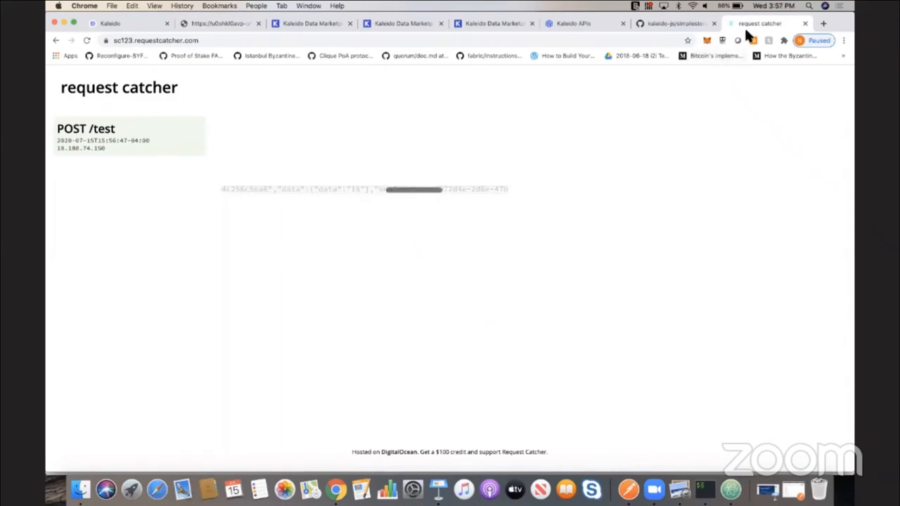
click(760, 22)
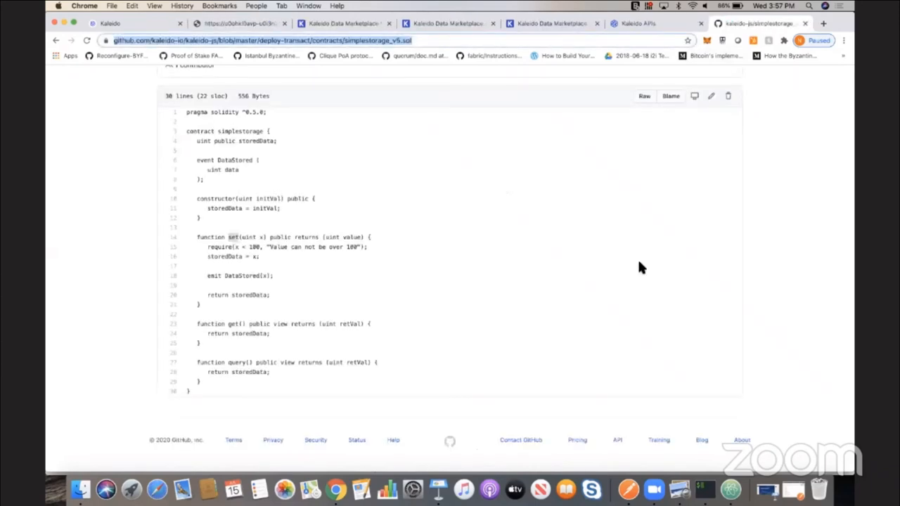
click(239, 23)
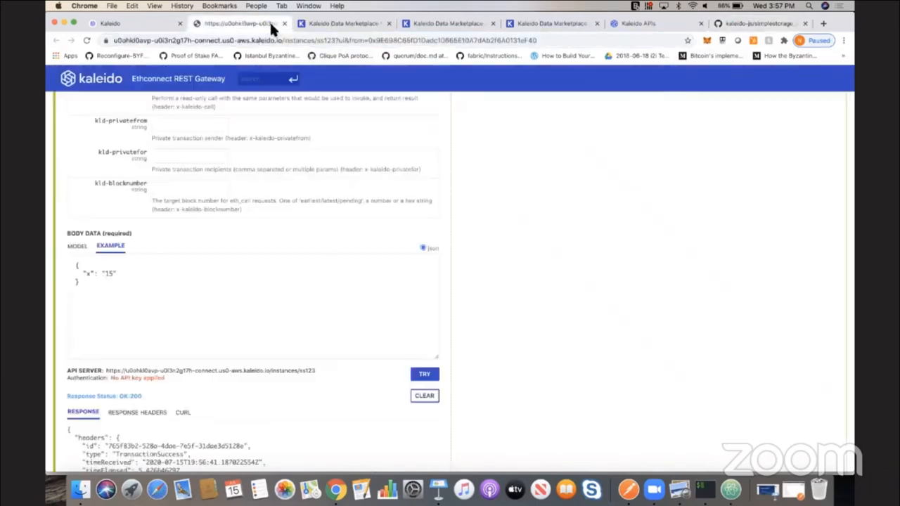
Return to the Kaleido console and close the contract API dialog.
click(254, 23)
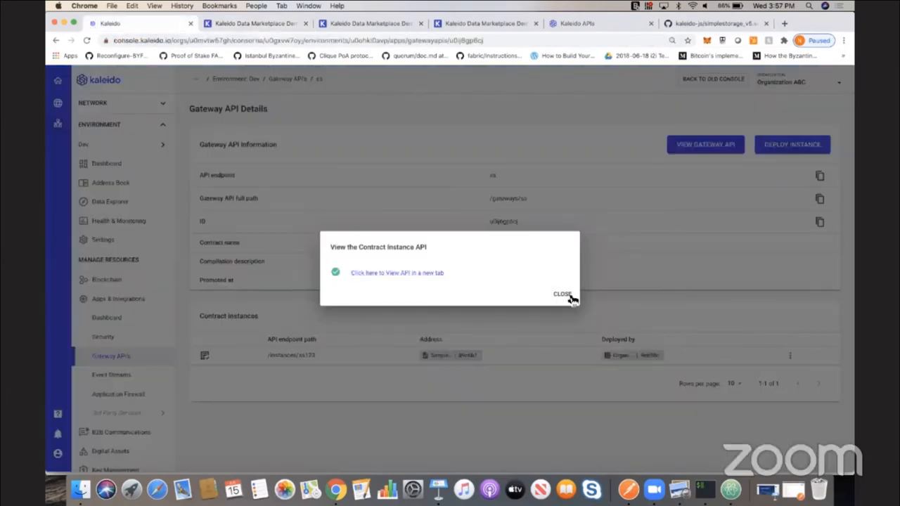
click(563, 294)
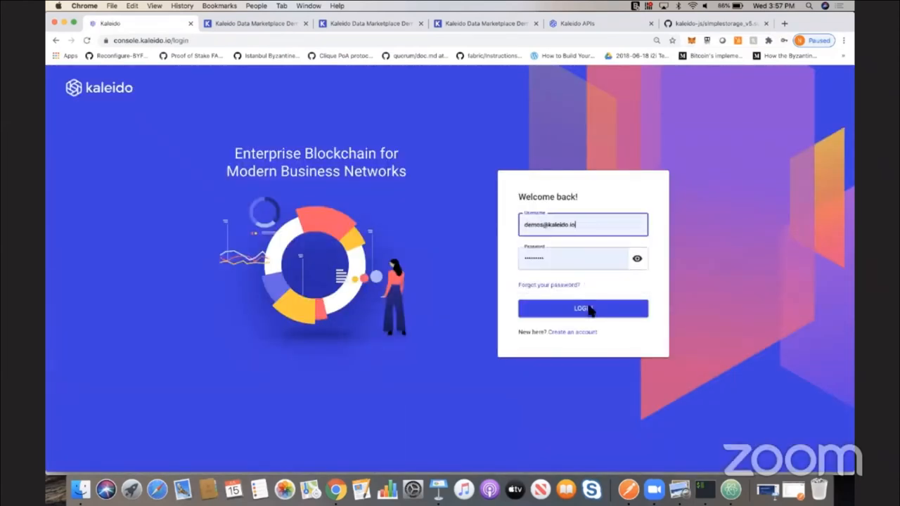
Log in and review Health & Monitoring for the Multi-region Multi-Cloud environment.
click(583, 308)
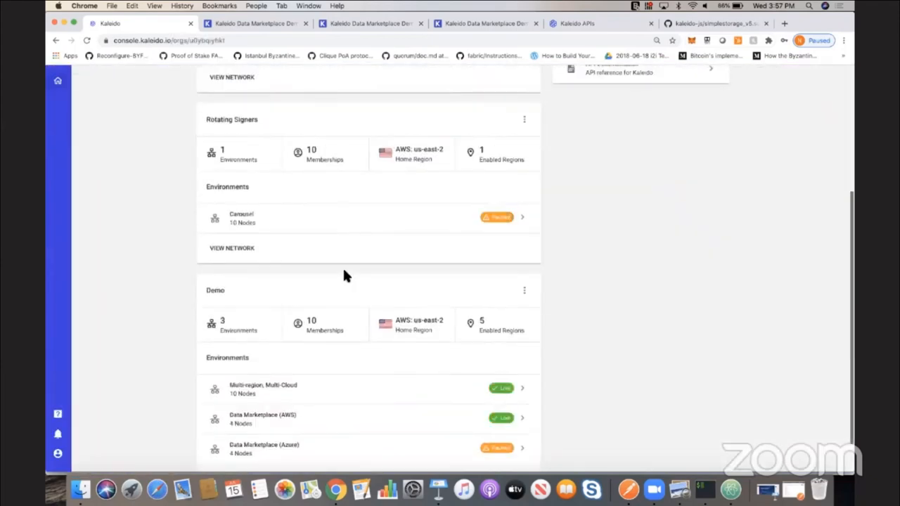
click(261, 388)
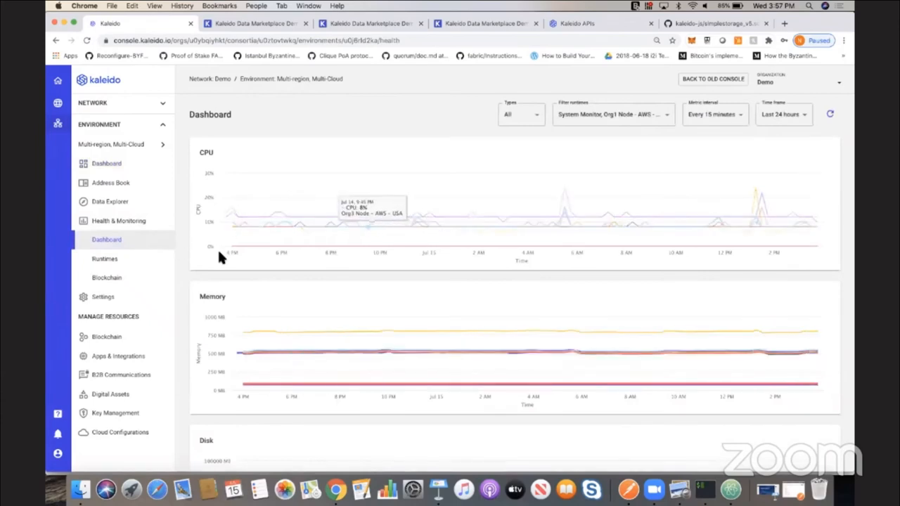
click(104, 259)
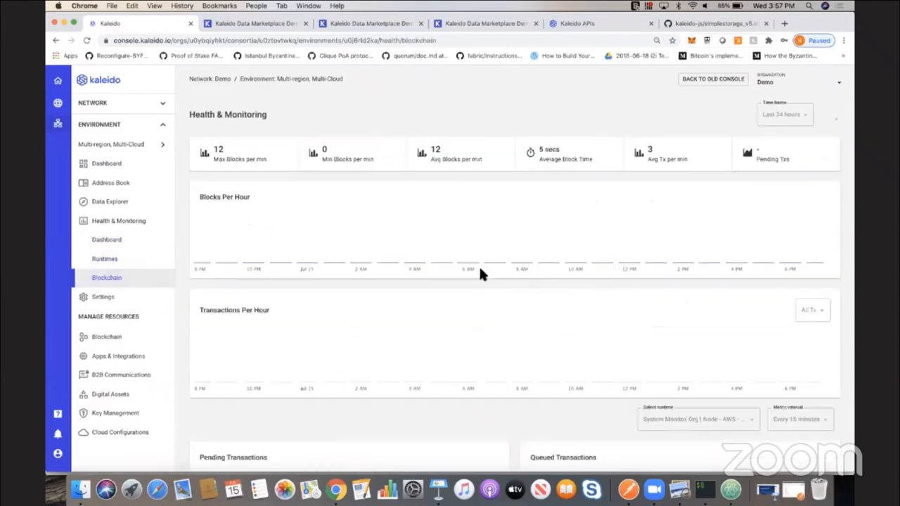
scroll(down, 3)
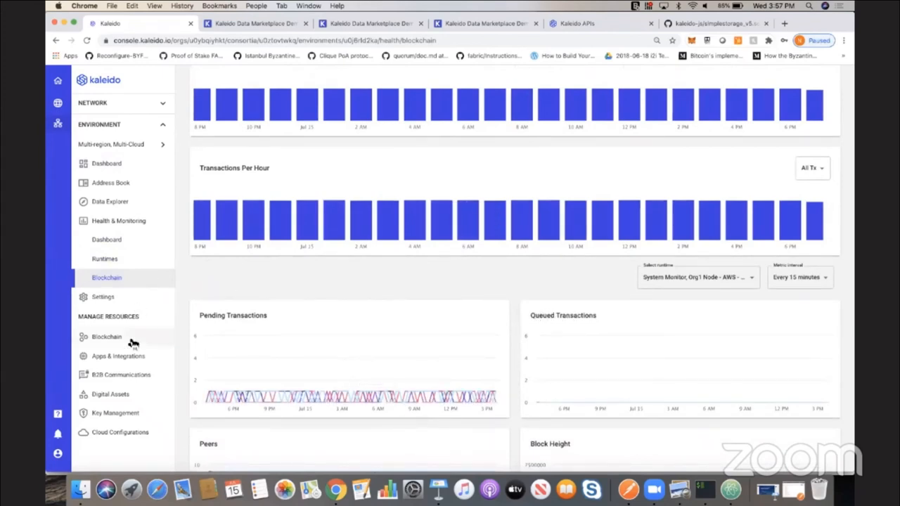
mouse_move(120, 374)
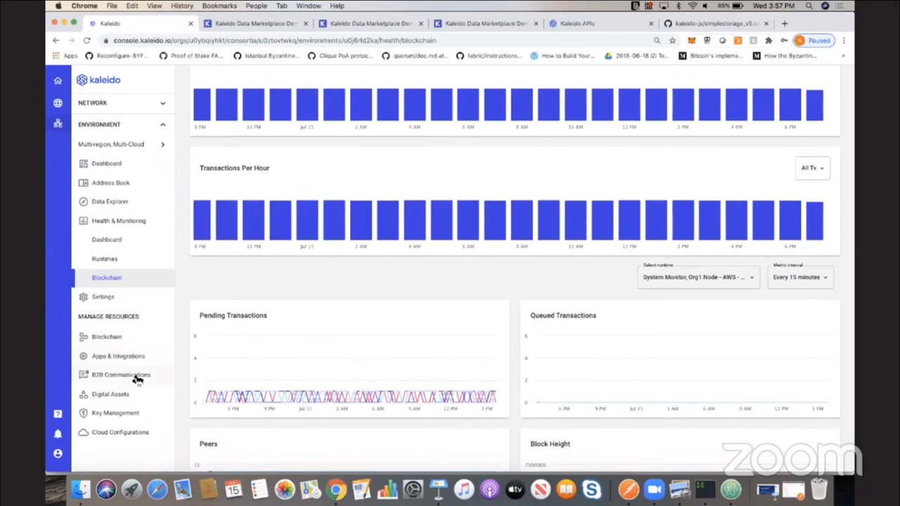
mouse_move(366, 315)
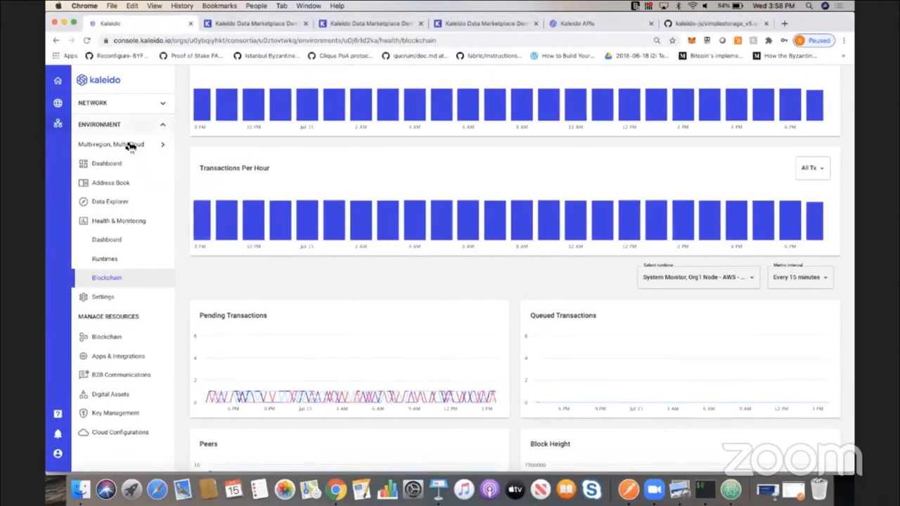
Switch to the Data Marketplace (AWS) environment, show its Block Explorer, then the Org1 demo.
click(107, 164)
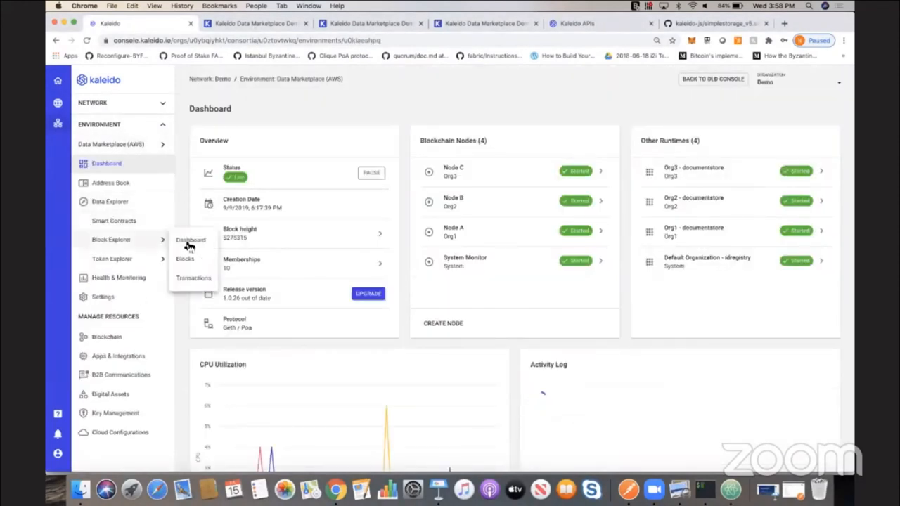
click(191, 239)
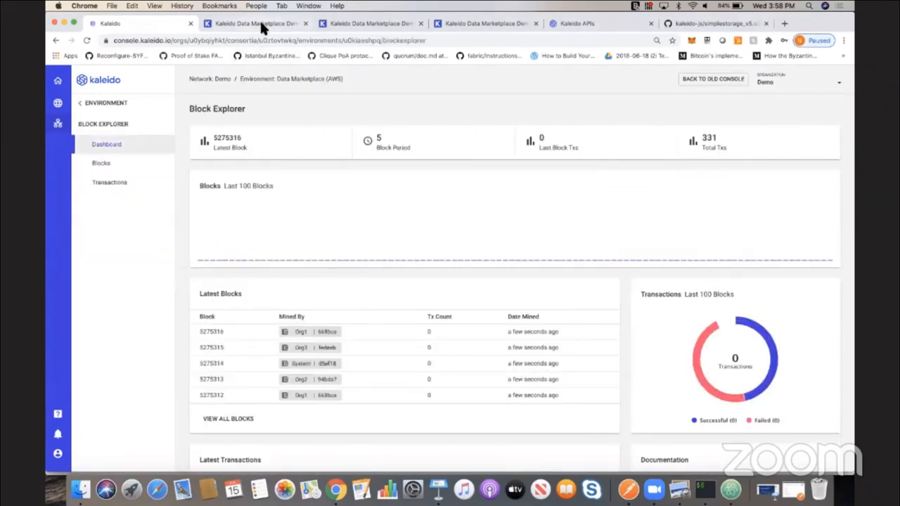
click(256, 23)
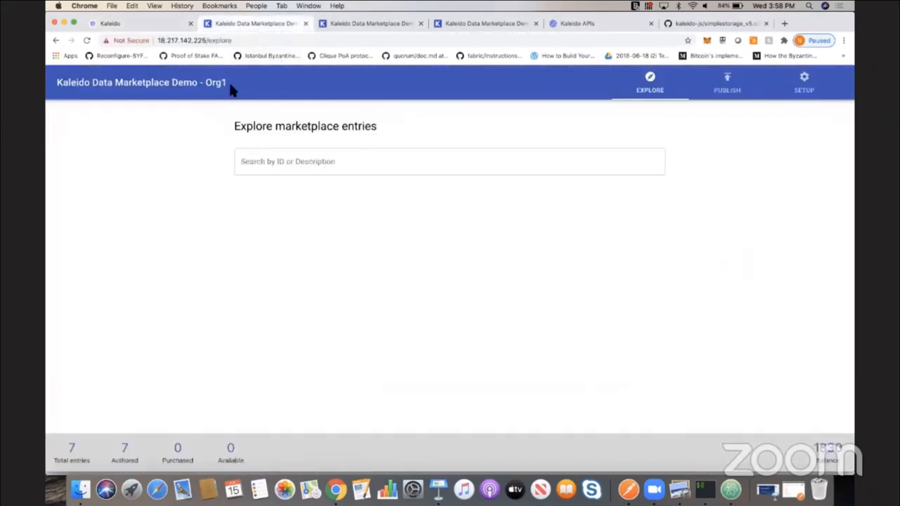
Browse the Org2 and Org3 demos, then start a new Publish entry as Org1.
click(373, 23)
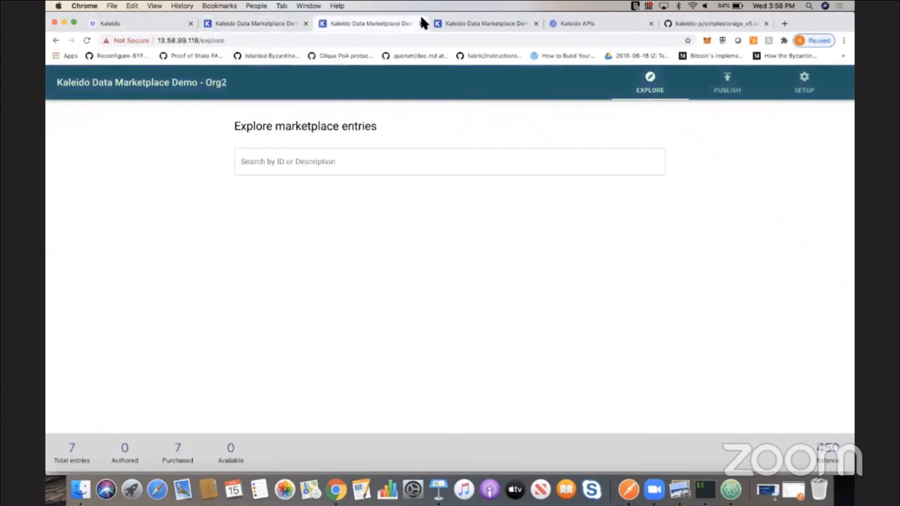
click(371, 22)
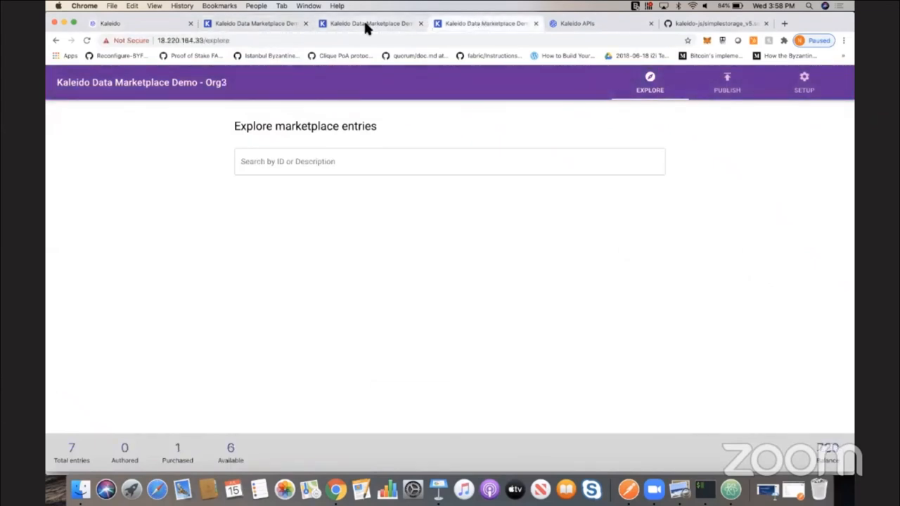
click(256, 23)
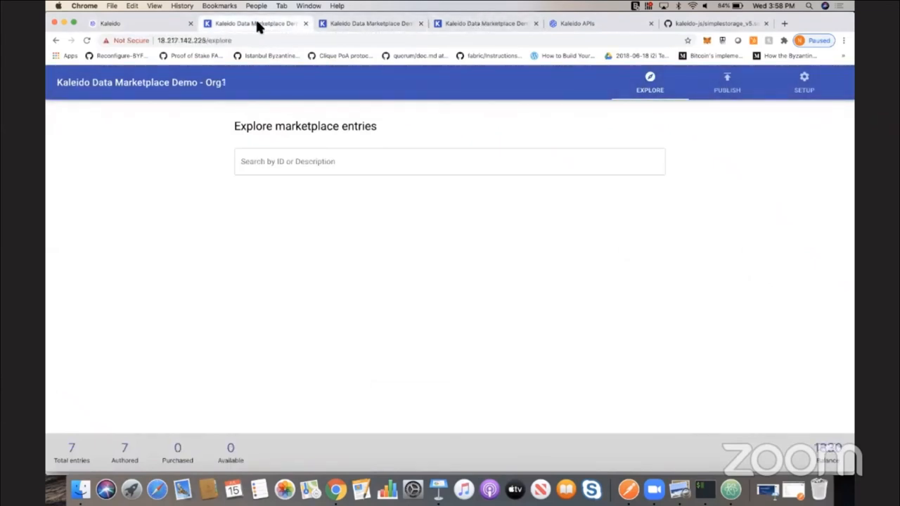
mouse_move(298, 143)
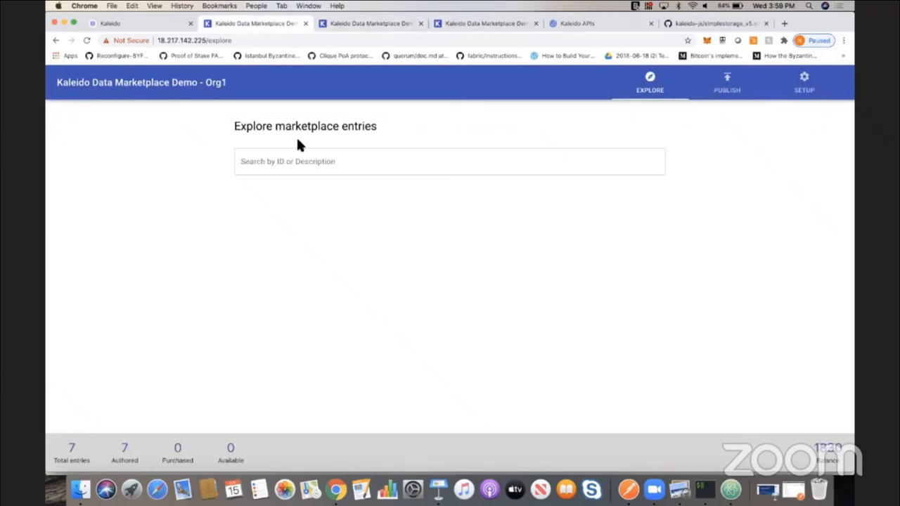
mouse_move(305, 141)
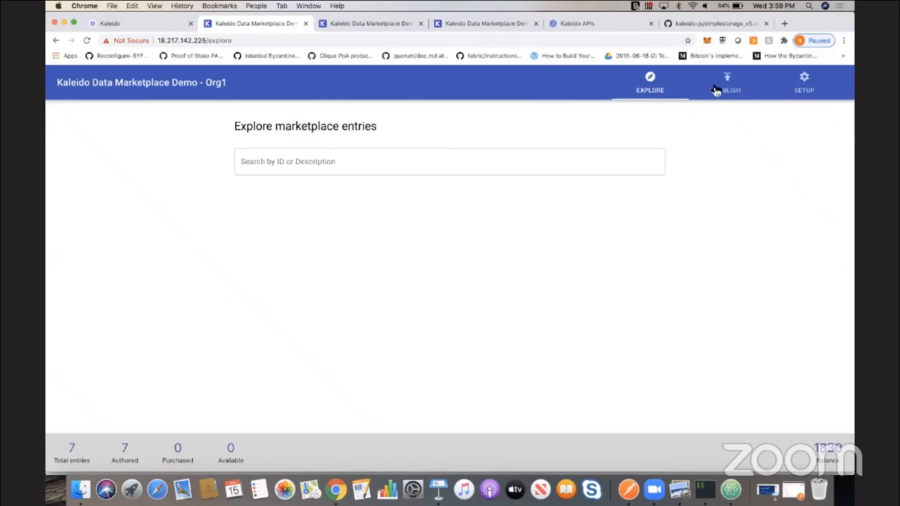
click(728, 82)
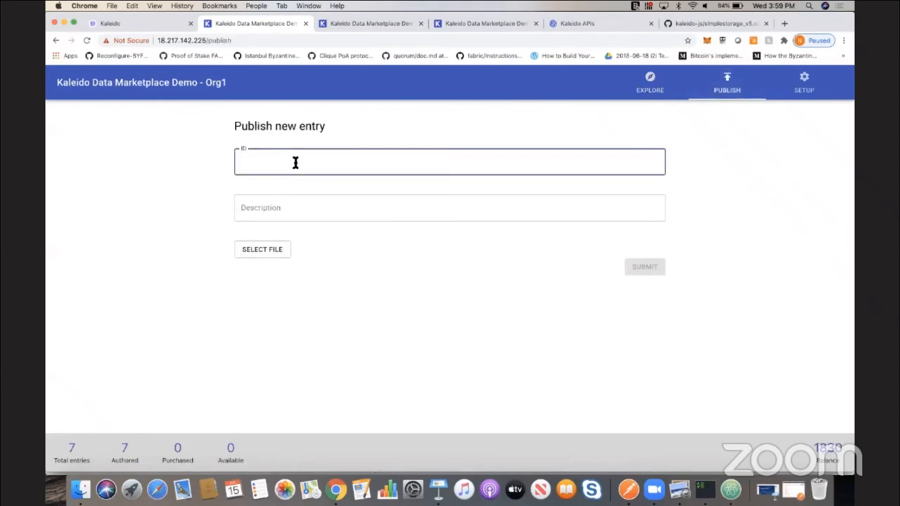
Fill entry 11 with description 'Private Data XYZ123'.
text(11)
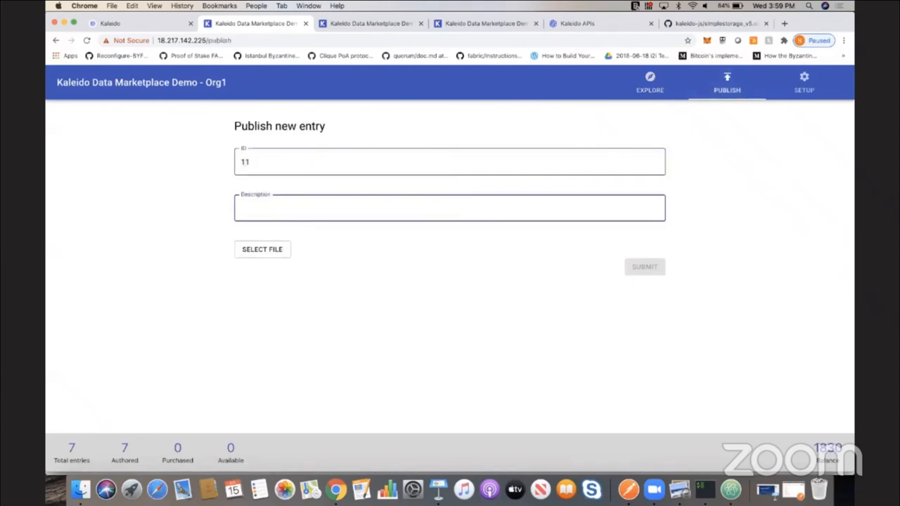
text(Private Data XYZ)
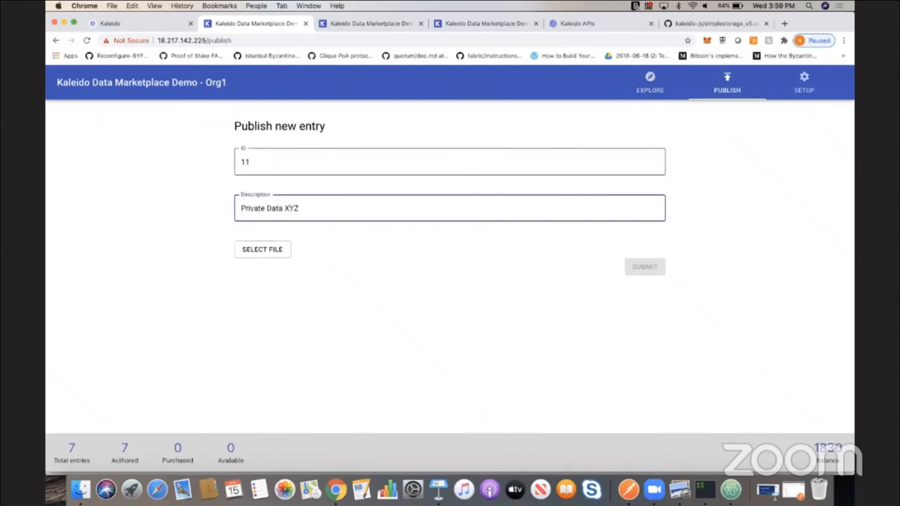
text(123)
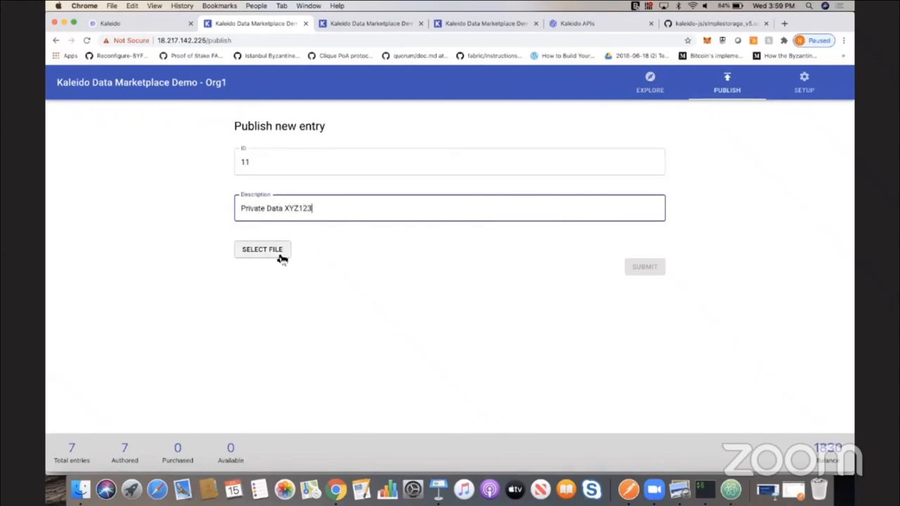
mouse_move(296, 259)
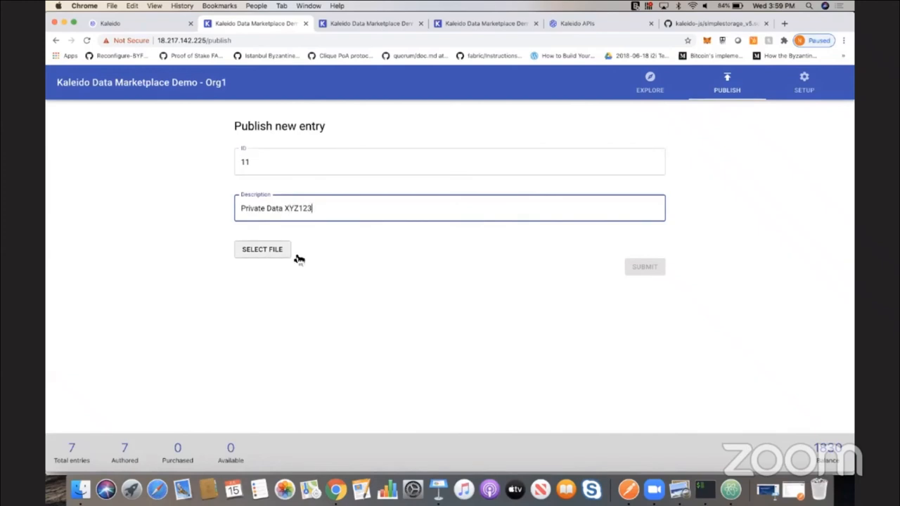
Attach example_privateXYZ123.txt and submit the entry for publishing.
click(262, 249)
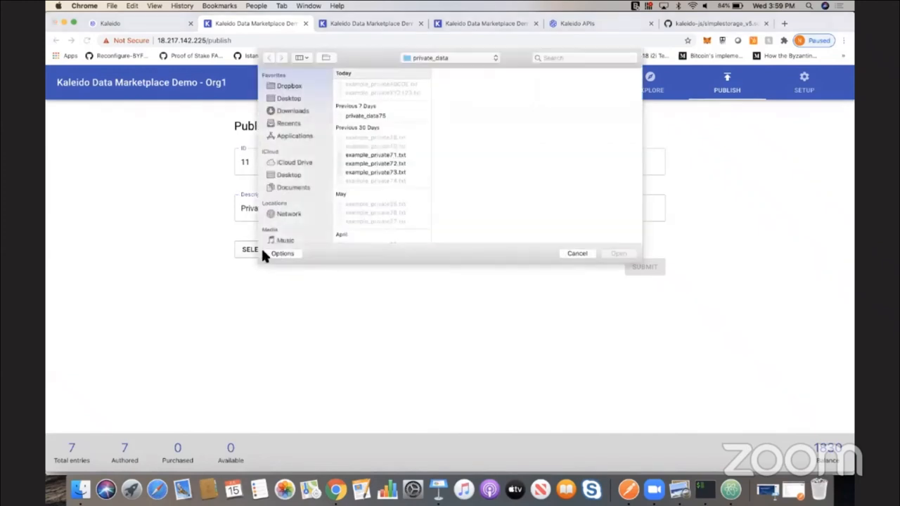
click(382, 93)
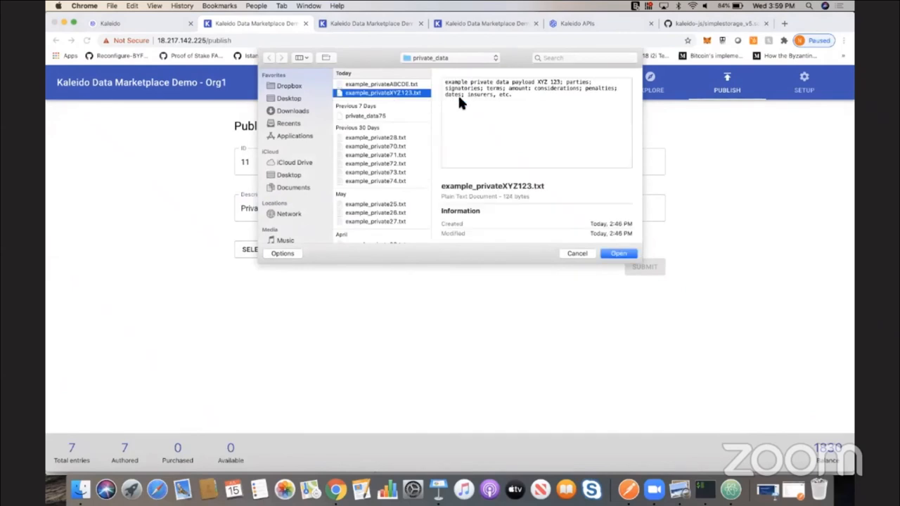
mouse_move(524, 90)
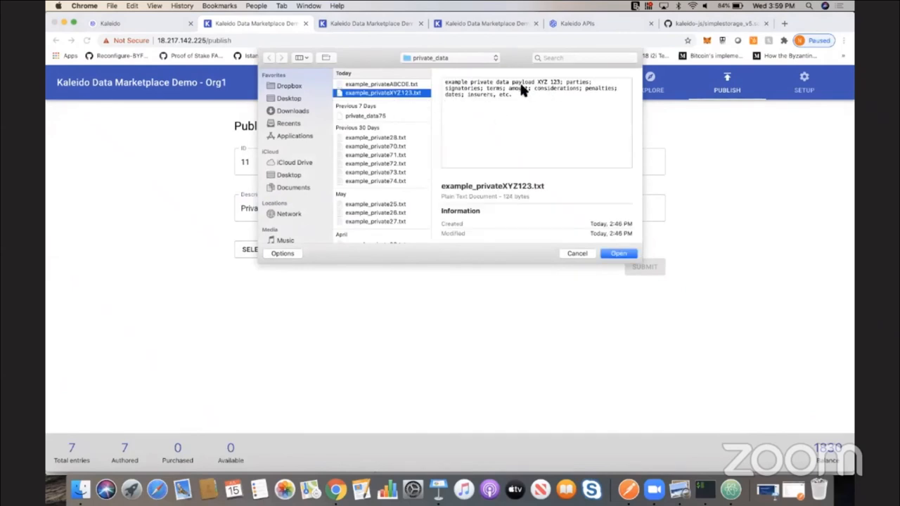
click(619, 254)
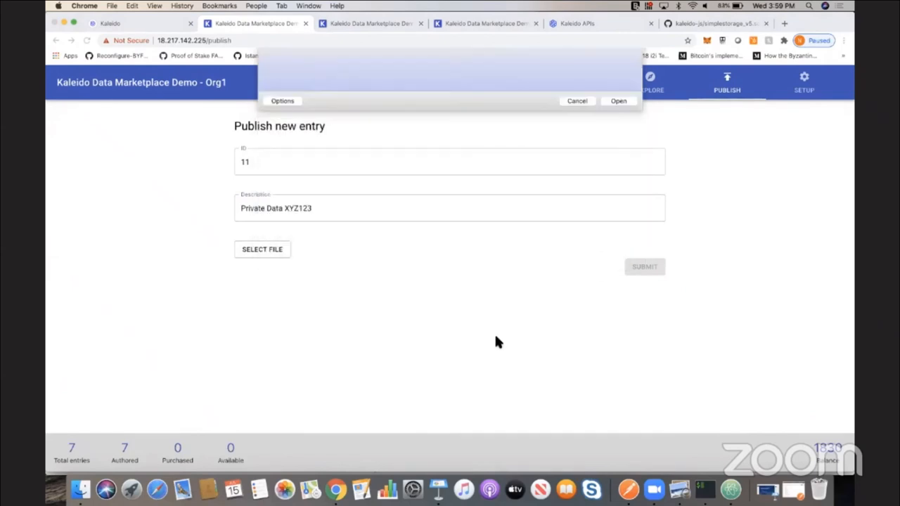
click(619, 102)
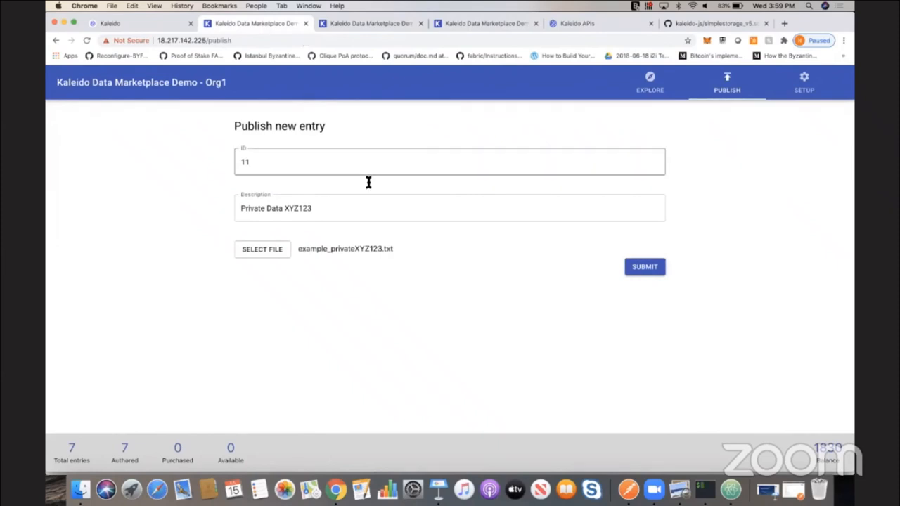
mouse_move(607, 273)
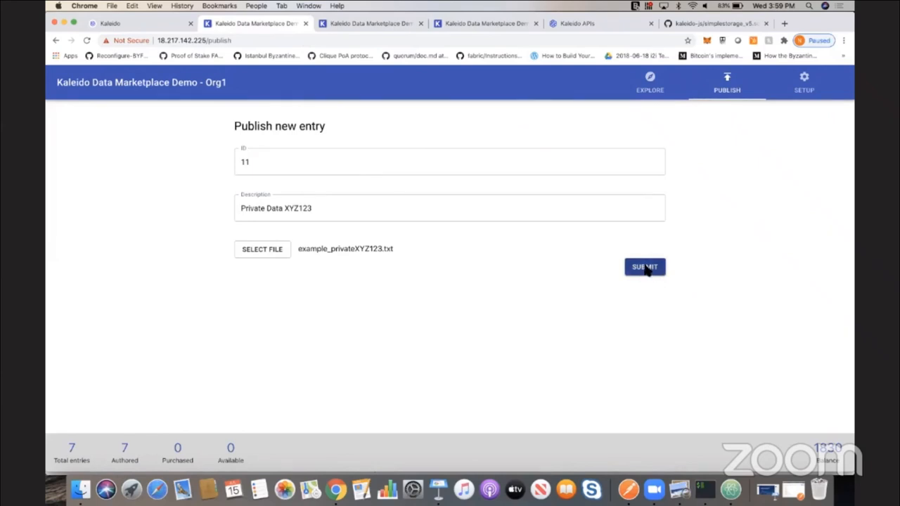
click(645, 268)
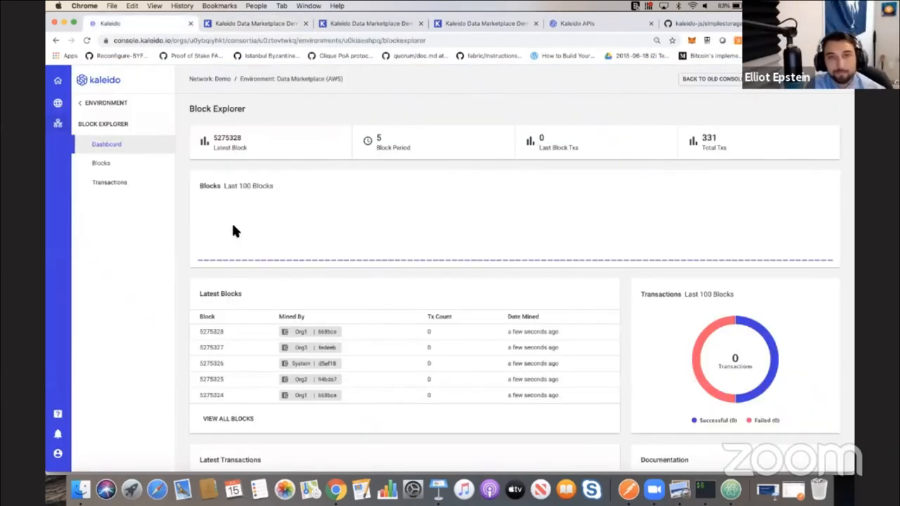
mouse_move(737, 233)
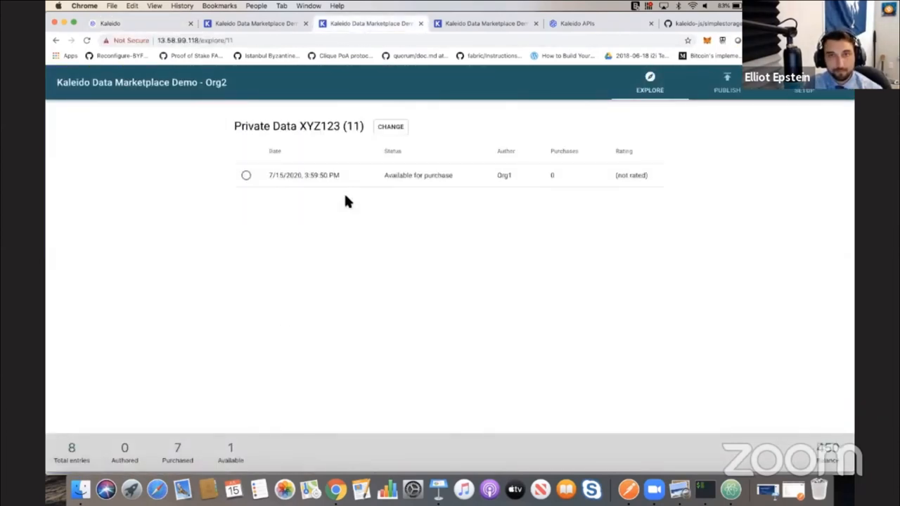
mouse_move(416, 202)
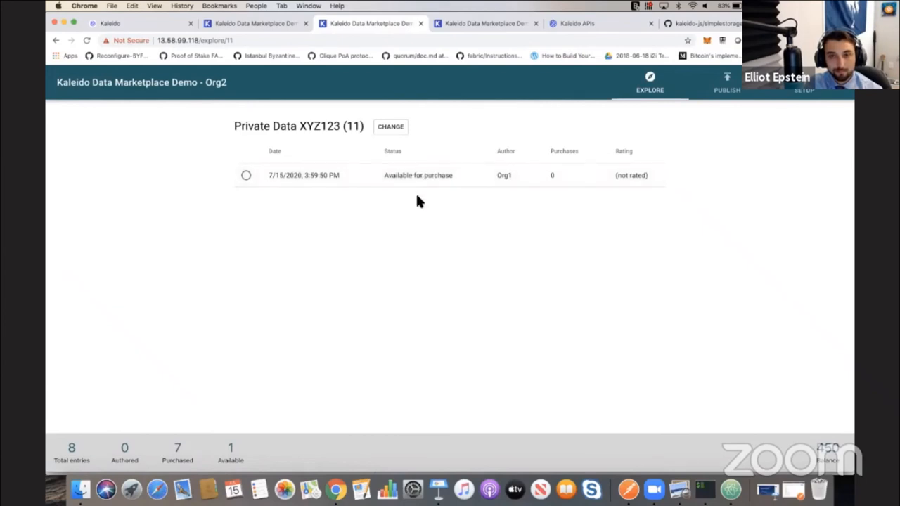
mouse_move(827, 408)
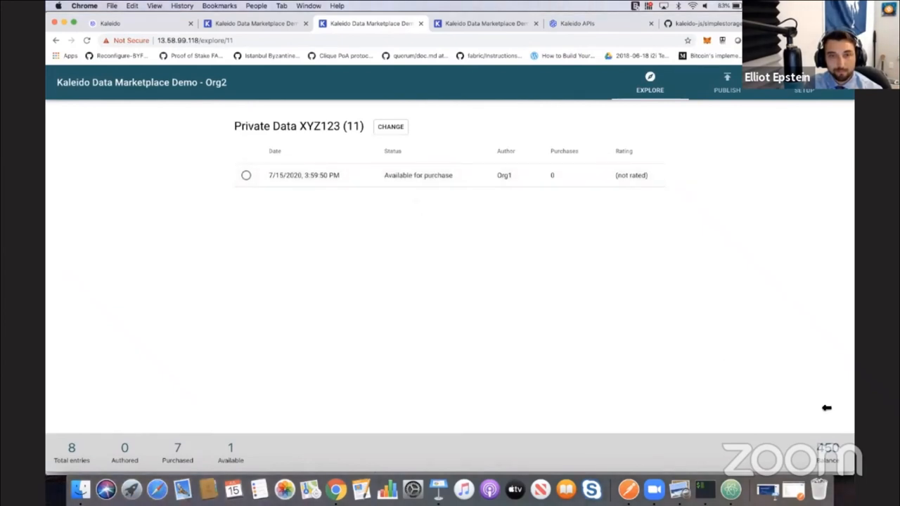
mouse_move(830, 449)
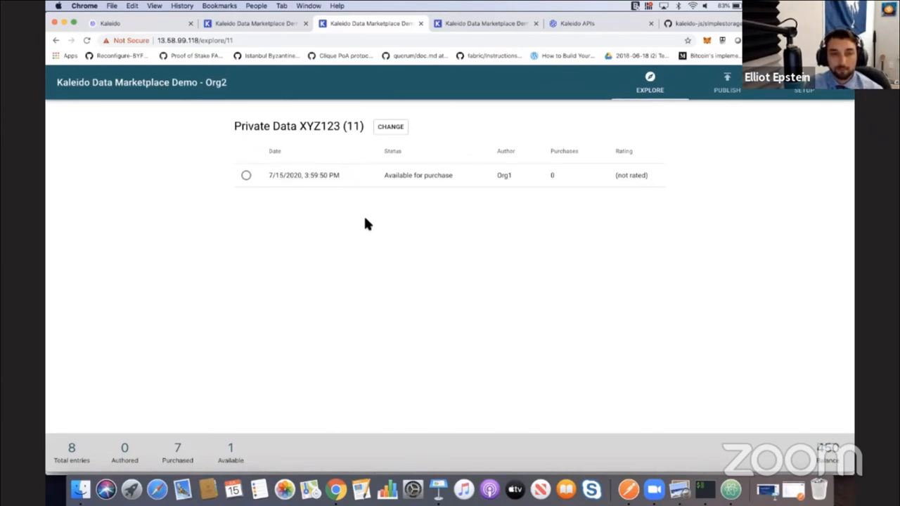
Select entry 11, Private Data XYZ123, in Org2's marketplace to reveal its purchase option.
click(246, 174)
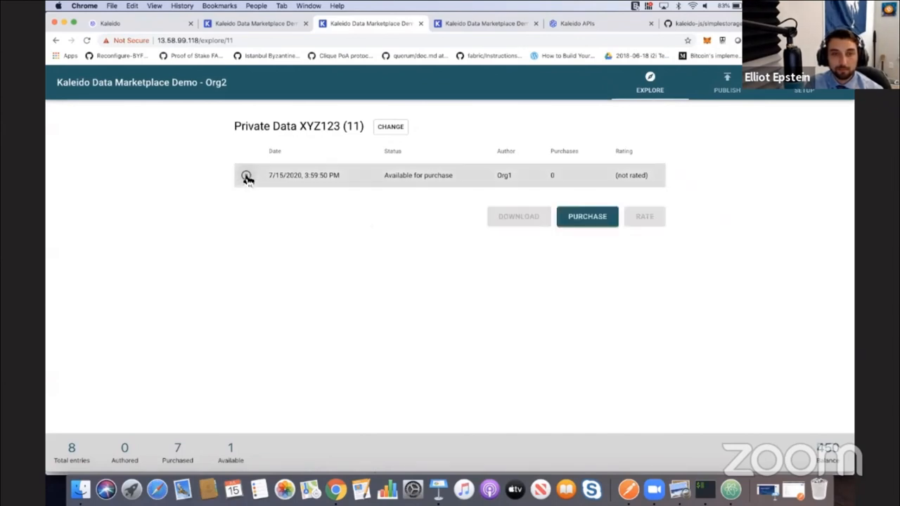
Purchase entry 11 as Org2, rate it, then switch to Org3's marketplace.
click(245, 174)
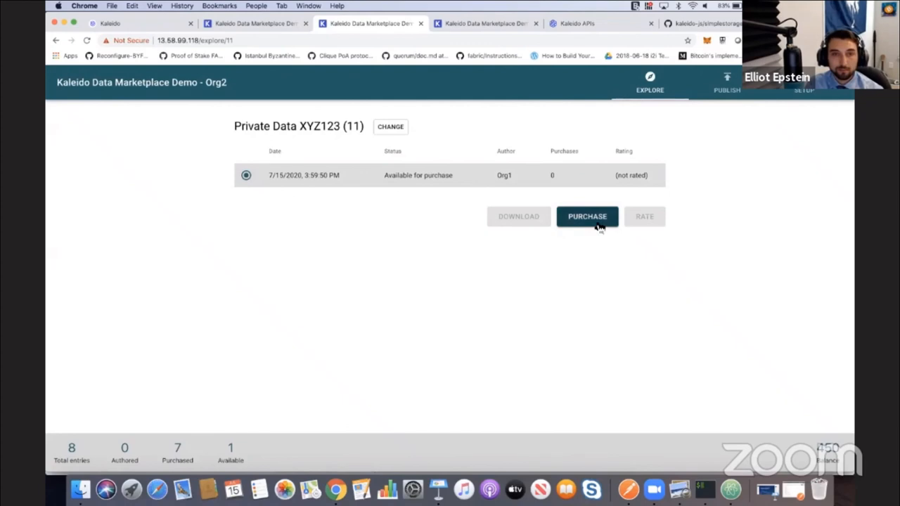
click(588, 217)
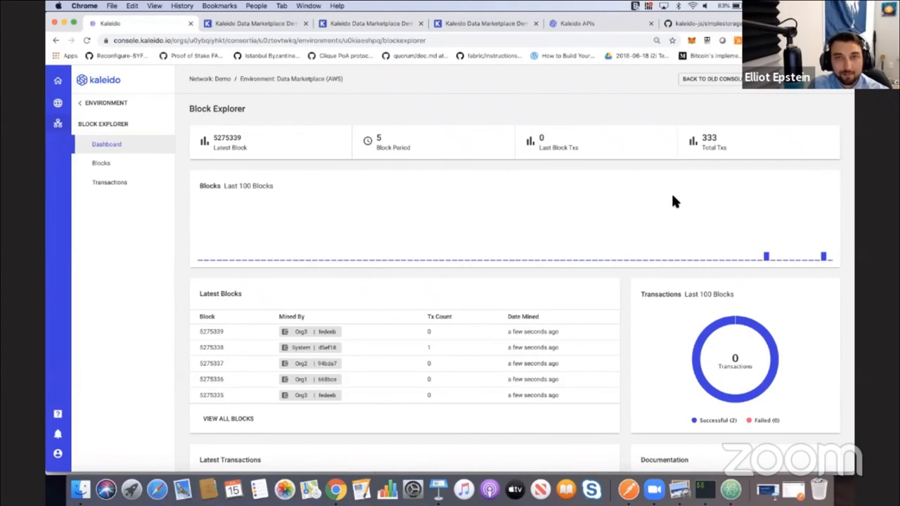
mouse_move(836, 260)
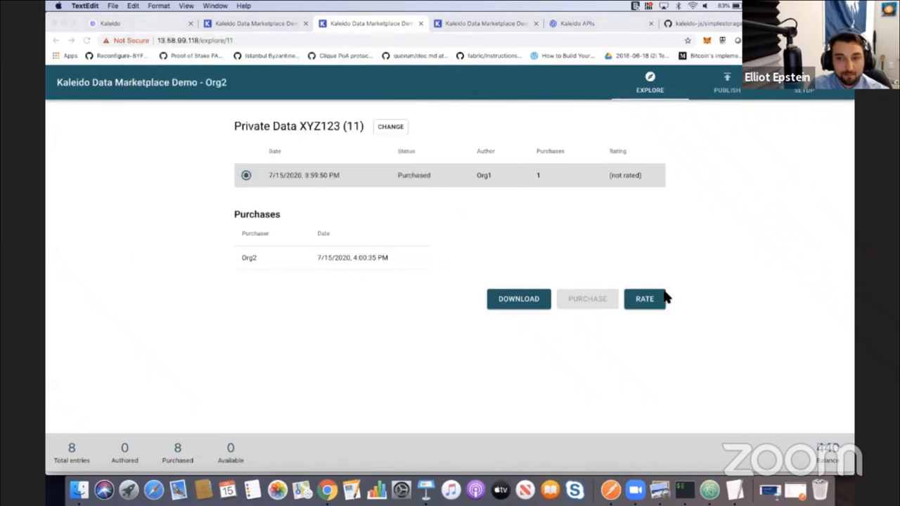
click(644, 298)
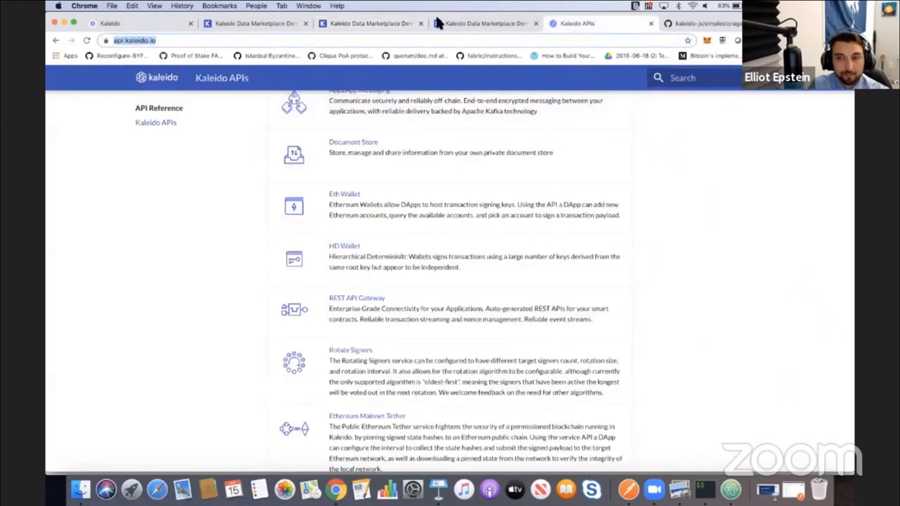
click(484, 23)
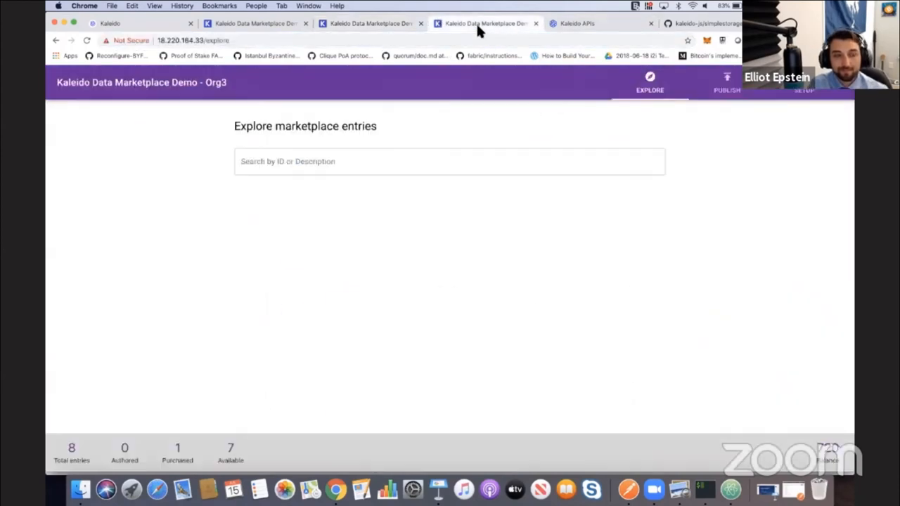
Search Org3's Explore page for 11 and view Private Data XYZ123 with one purchase and rating 5.
text(11)
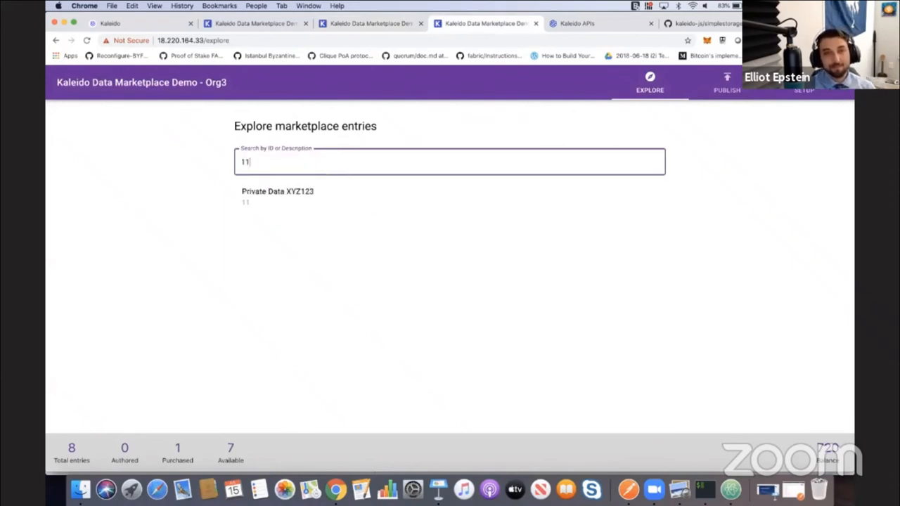
click(278, 194)
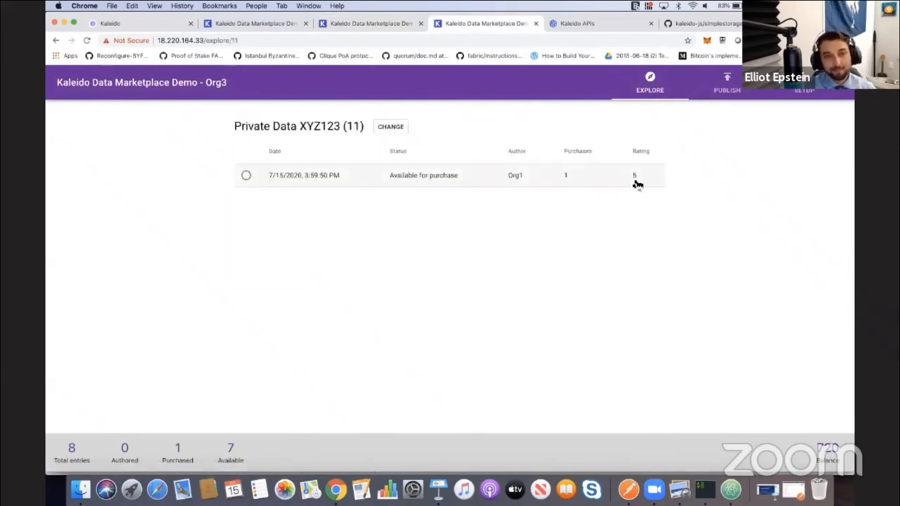
mouse_move(609, 232)
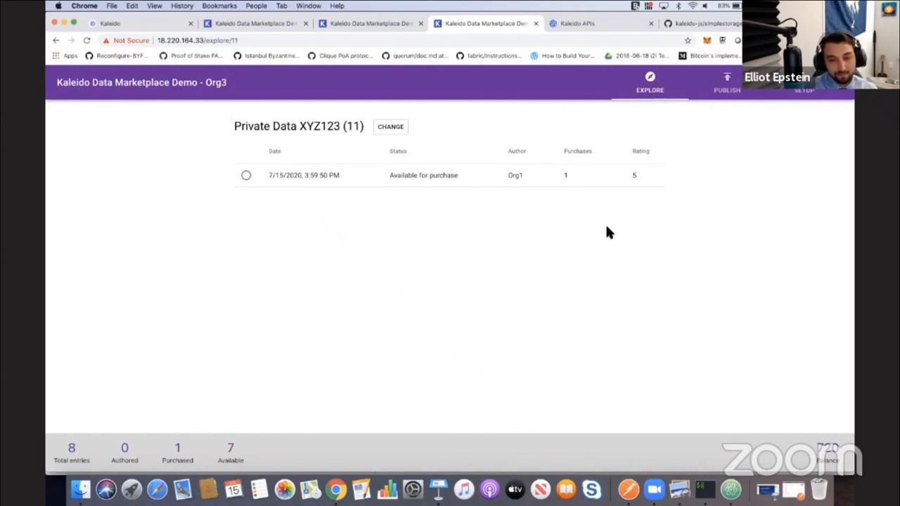
mouse_move(563, 174)
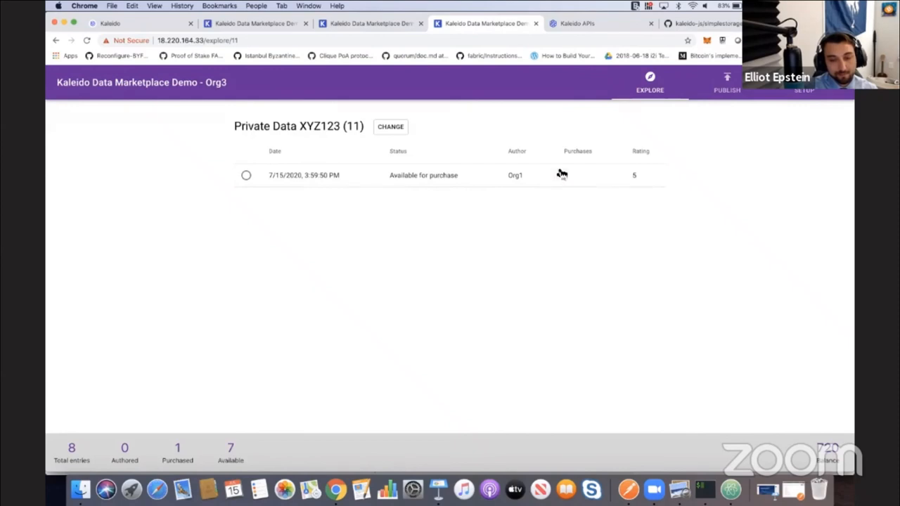